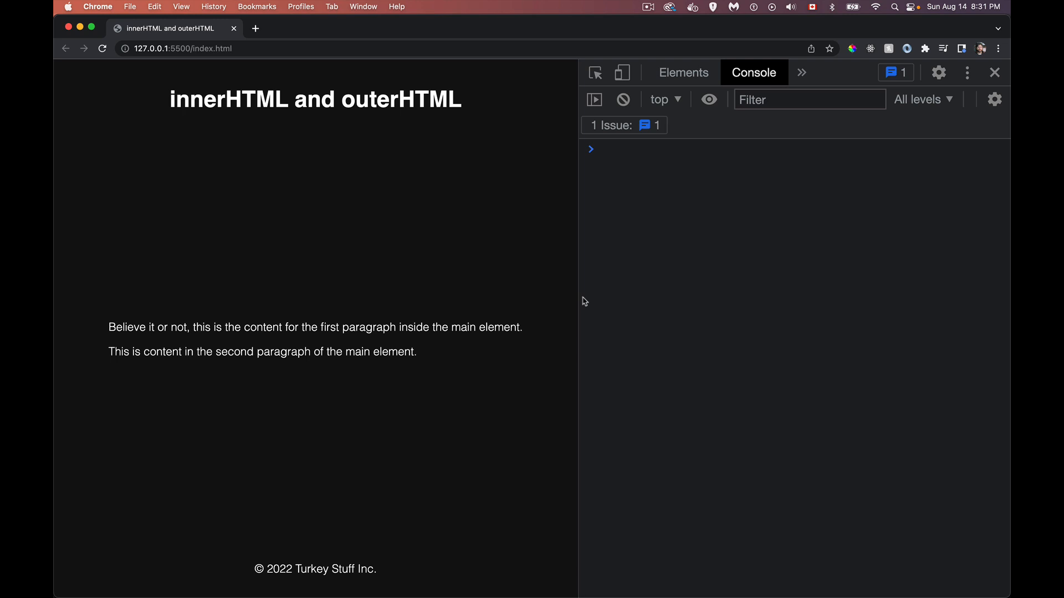
mouse_move(286, 122)
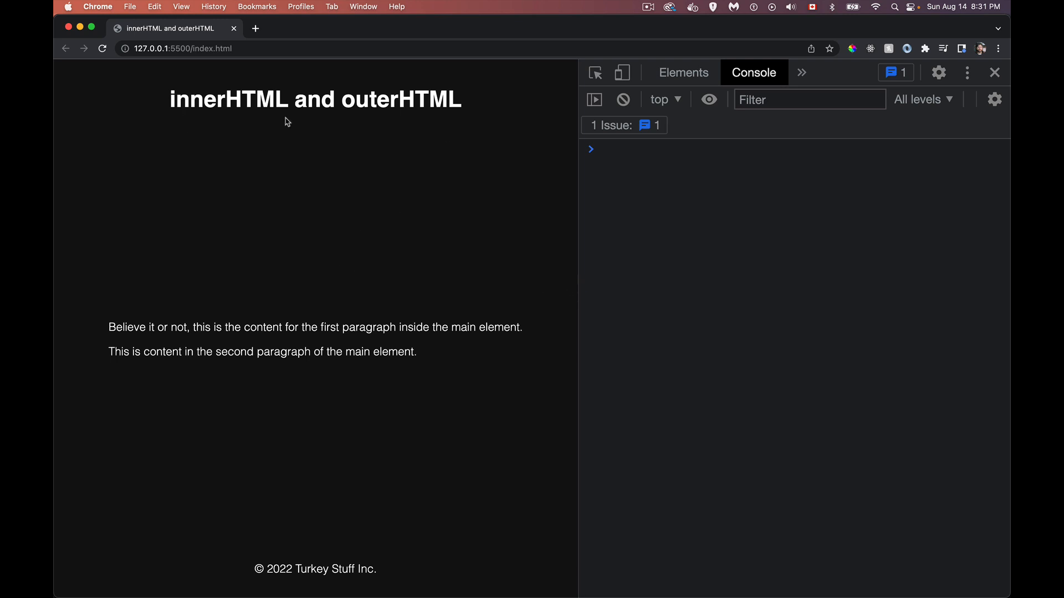
mouse_move(382, 557)
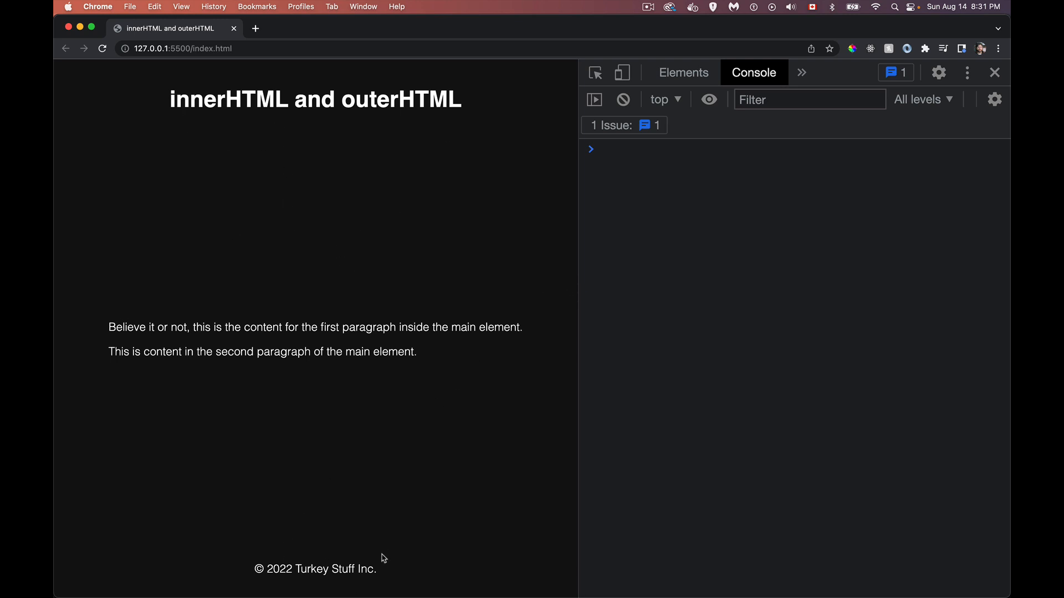
mouse_move(370, 277)
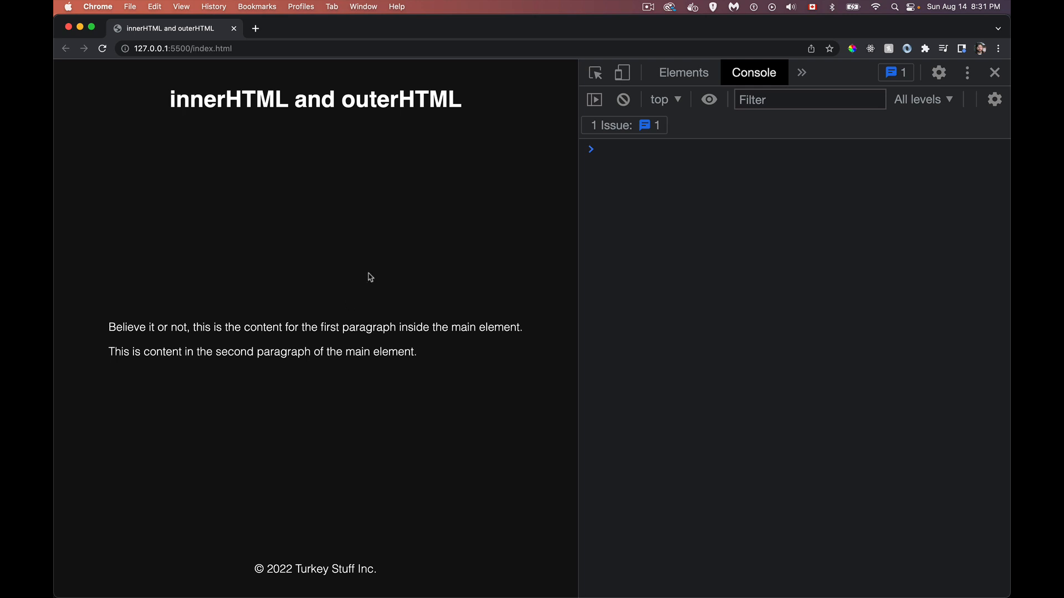
mouse_move(379, 555)
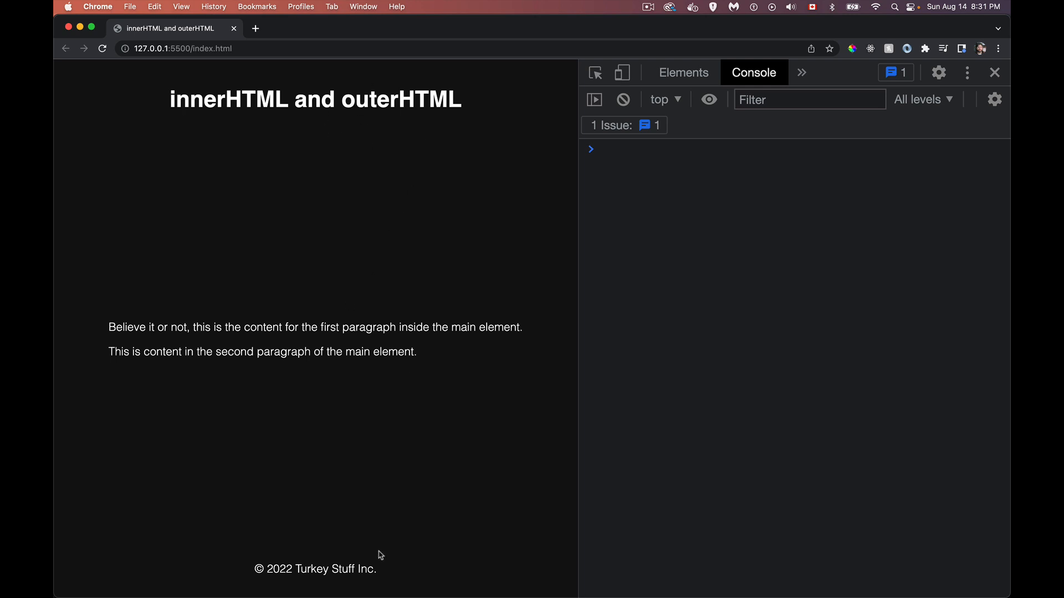
mouse_move(392, 564)
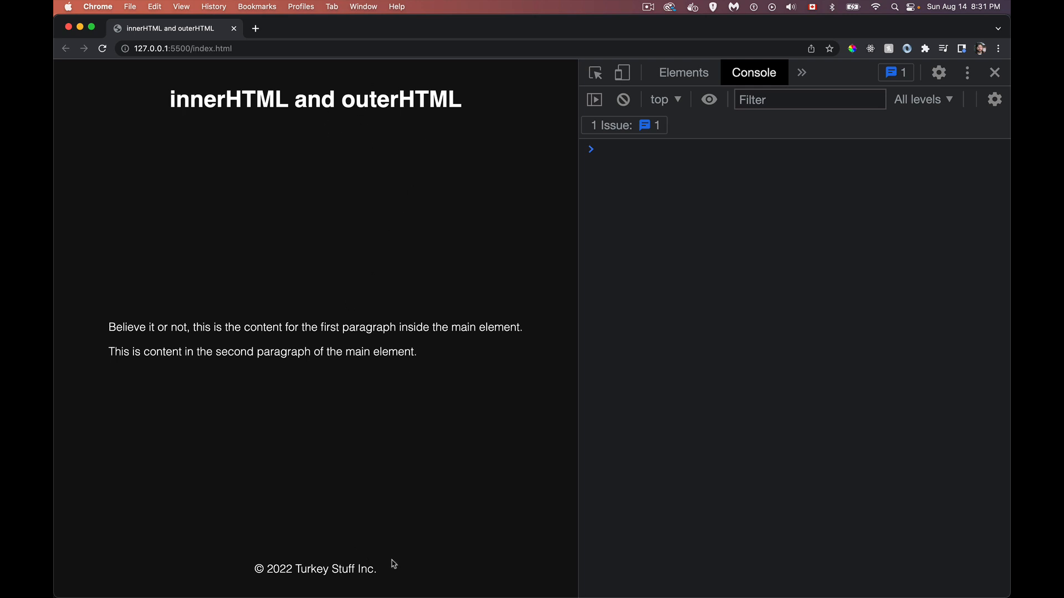
mouse_move(288, 235)
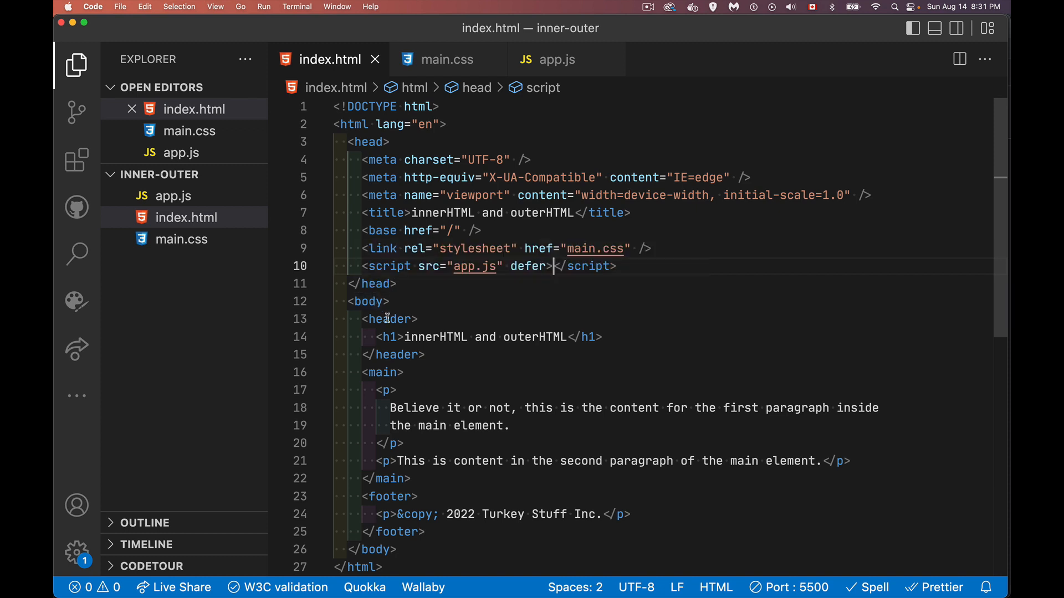
mouse_move(362, 536)
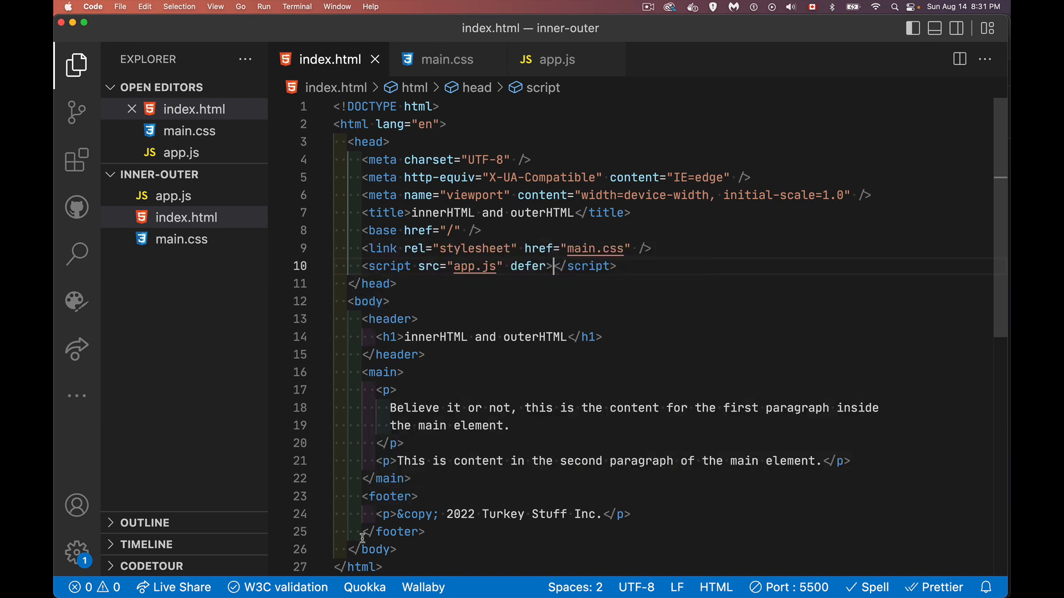
mouse_move(445, 424)
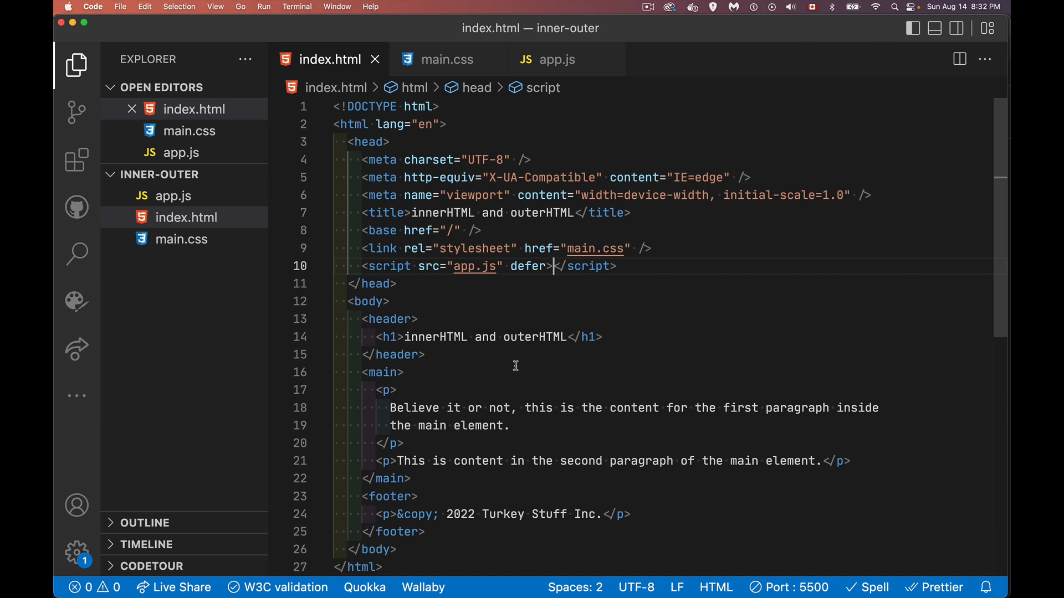
mouse_move(474, 280)
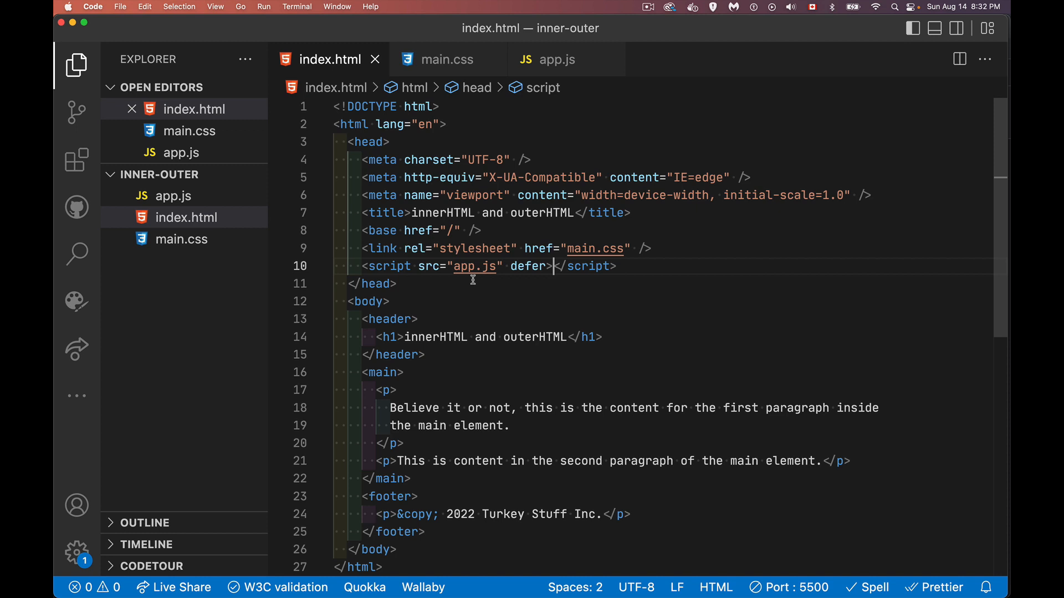
mouse_move(531, 277)
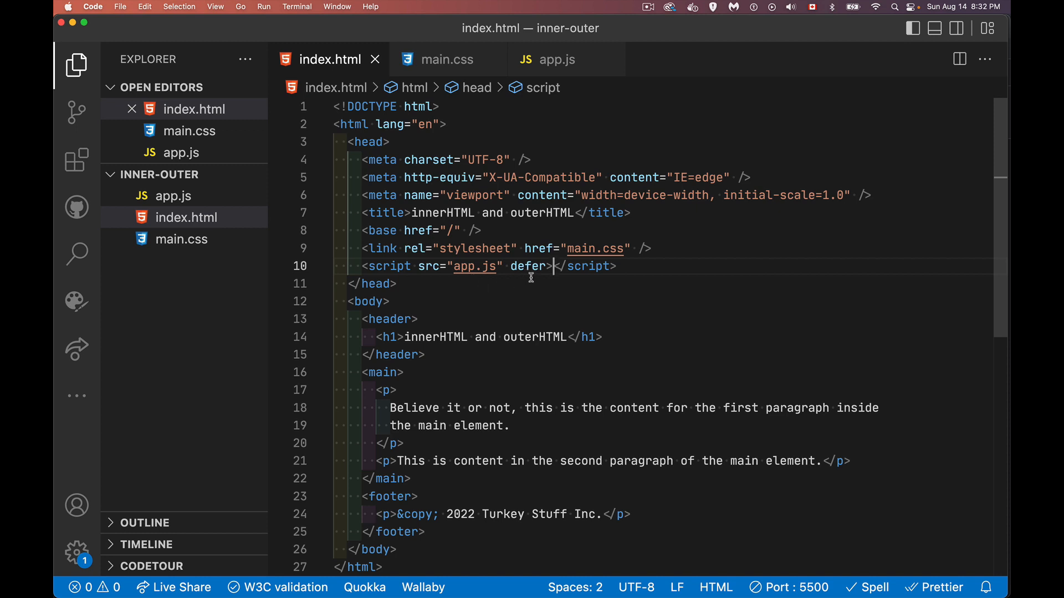
mouse_move(436, 519)
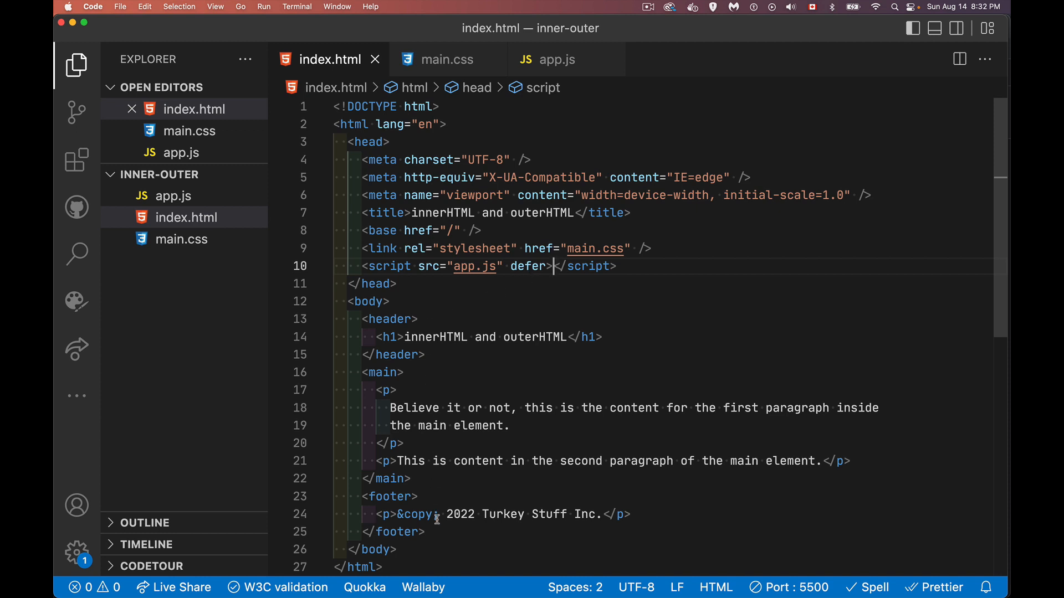
mouse_move(565, 281)
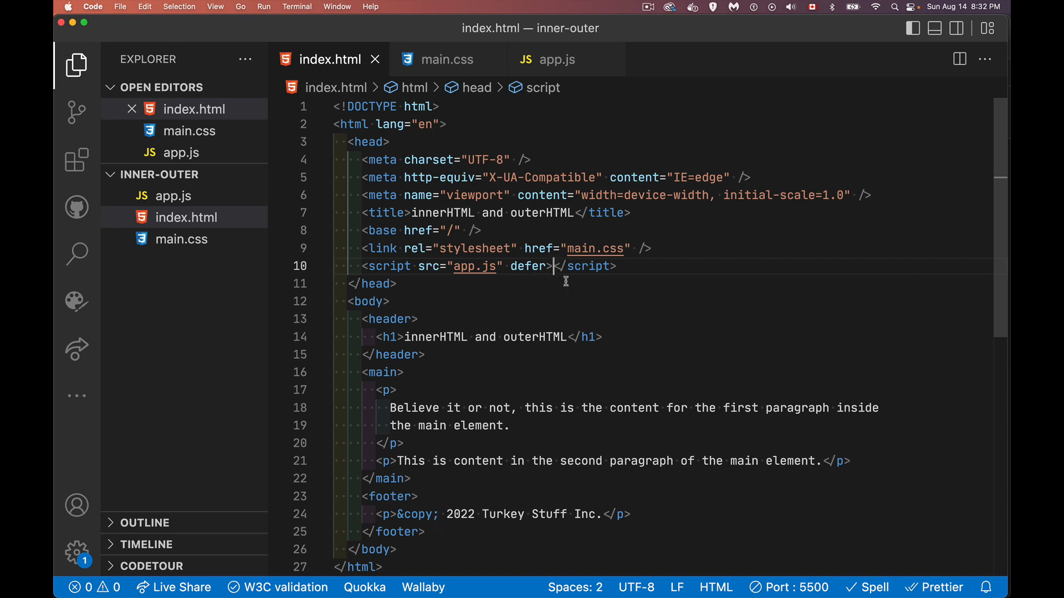
mouse_move(551, 58)
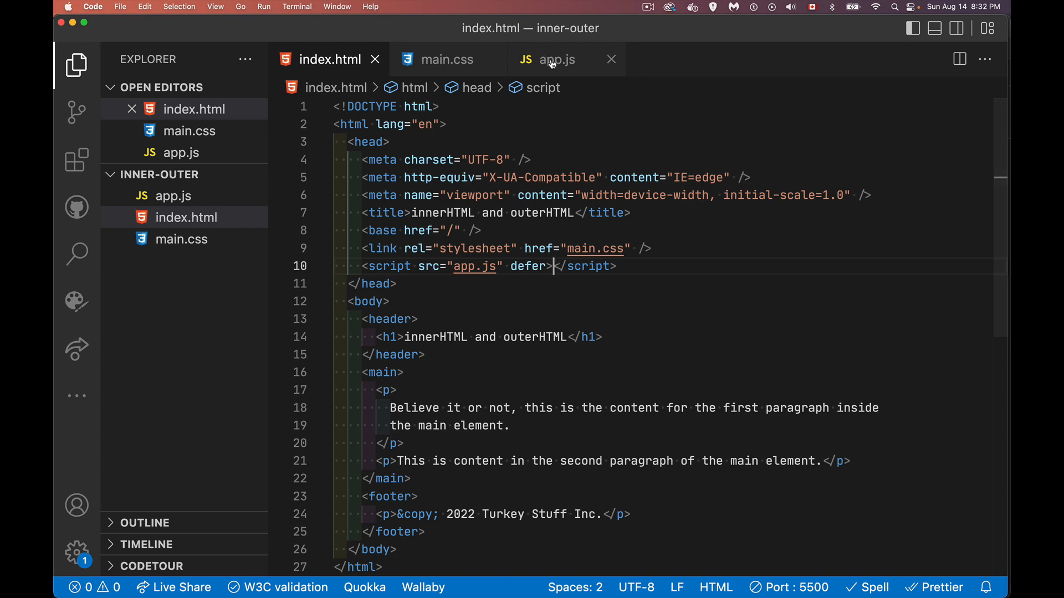
- Review main.css briefly and return to the app.js click-listener script
click(555, 60)
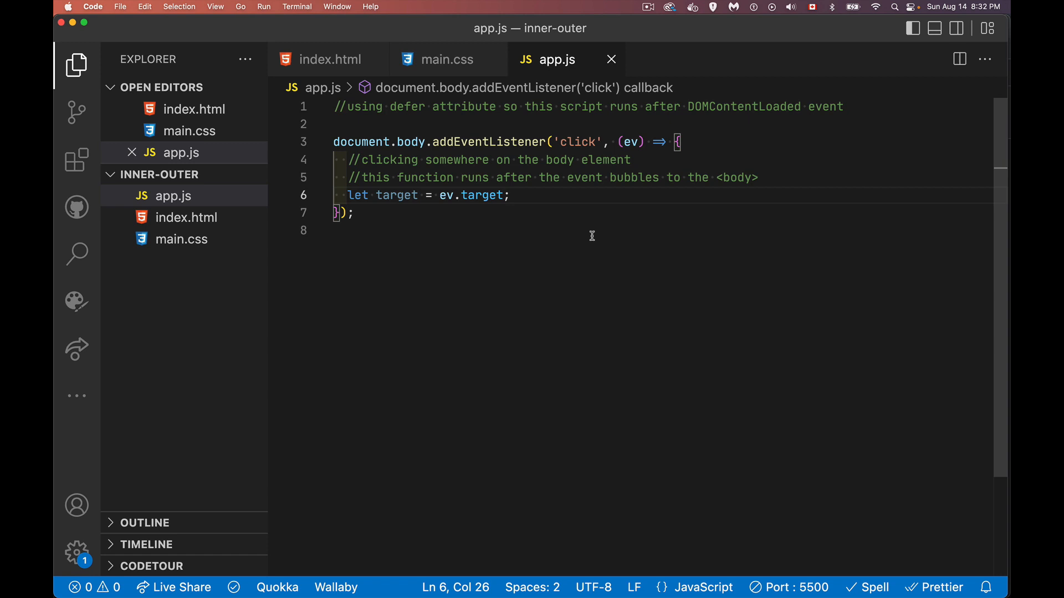
mouse_move(454, 62)
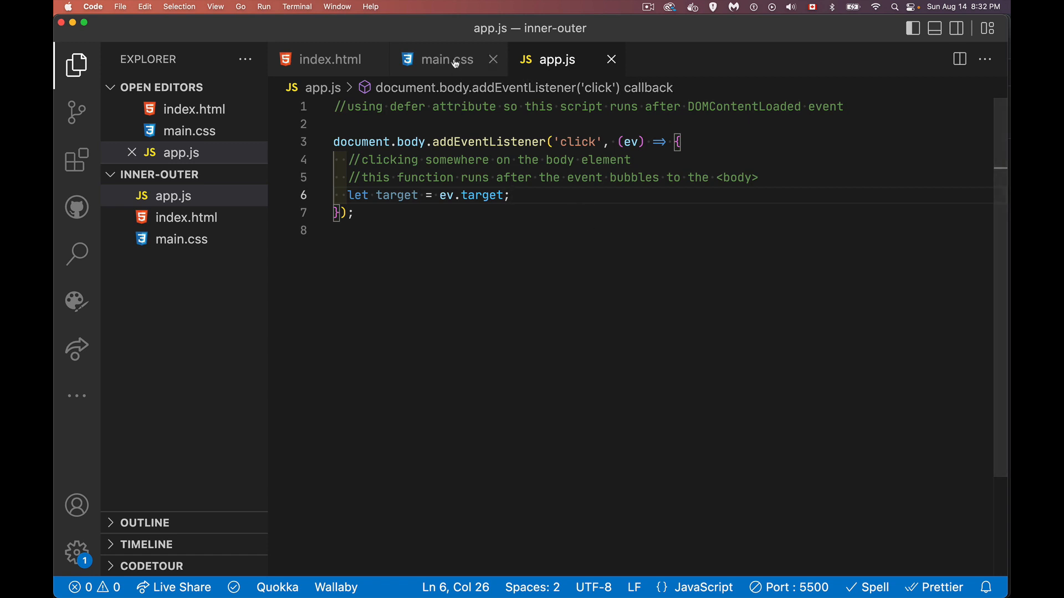
click(447, 59)
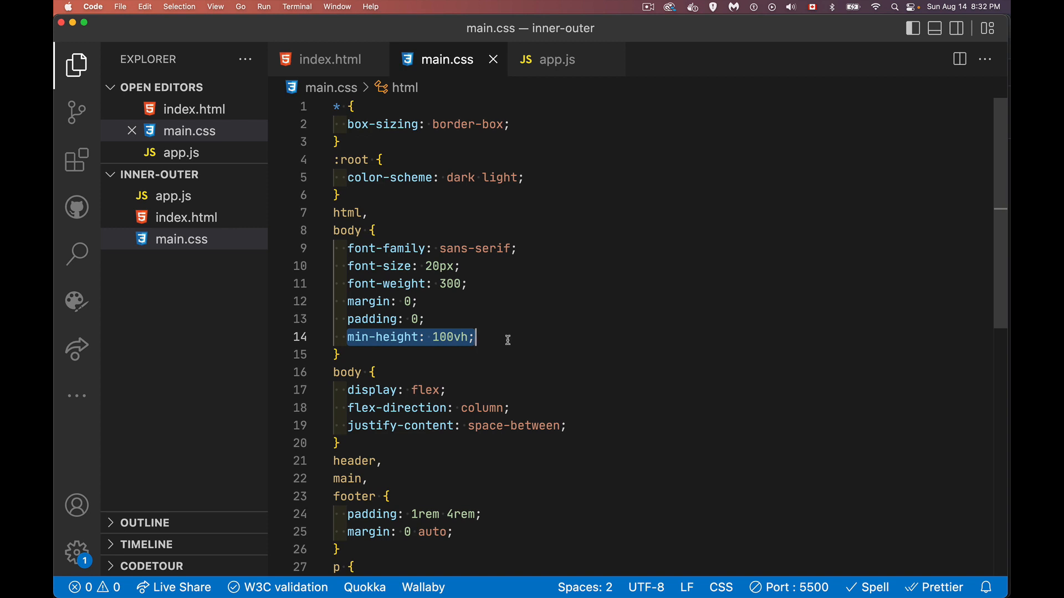
mouse_move(542, 60)
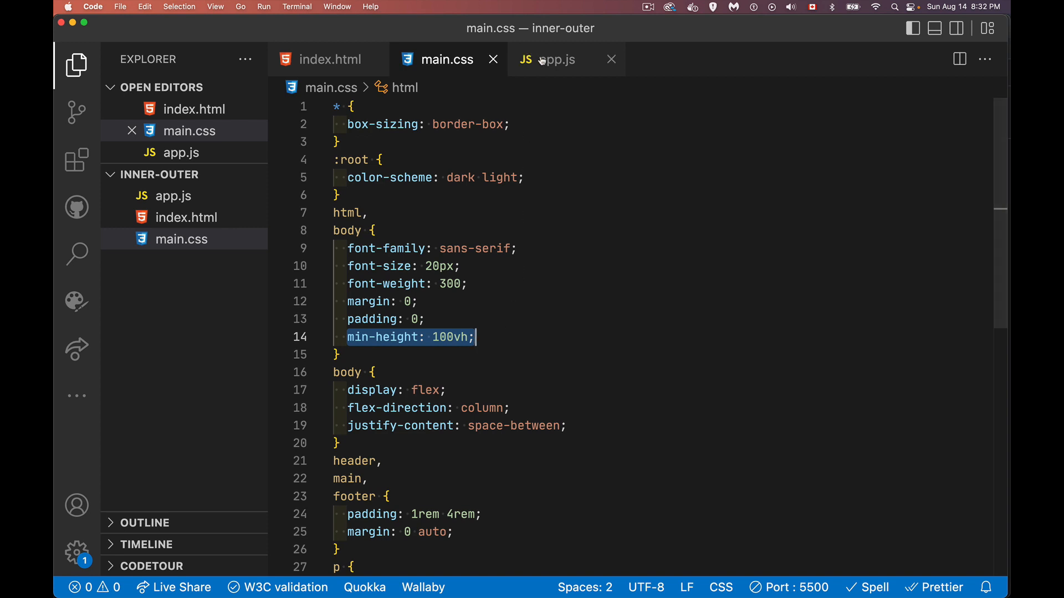
click(556, 58)
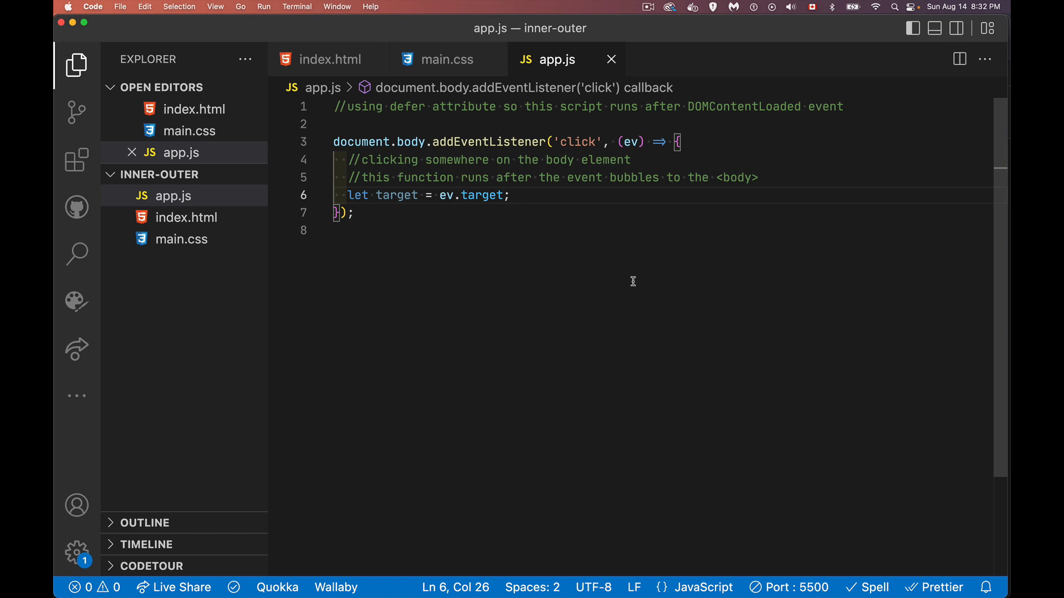
mouse_move(611, 276)
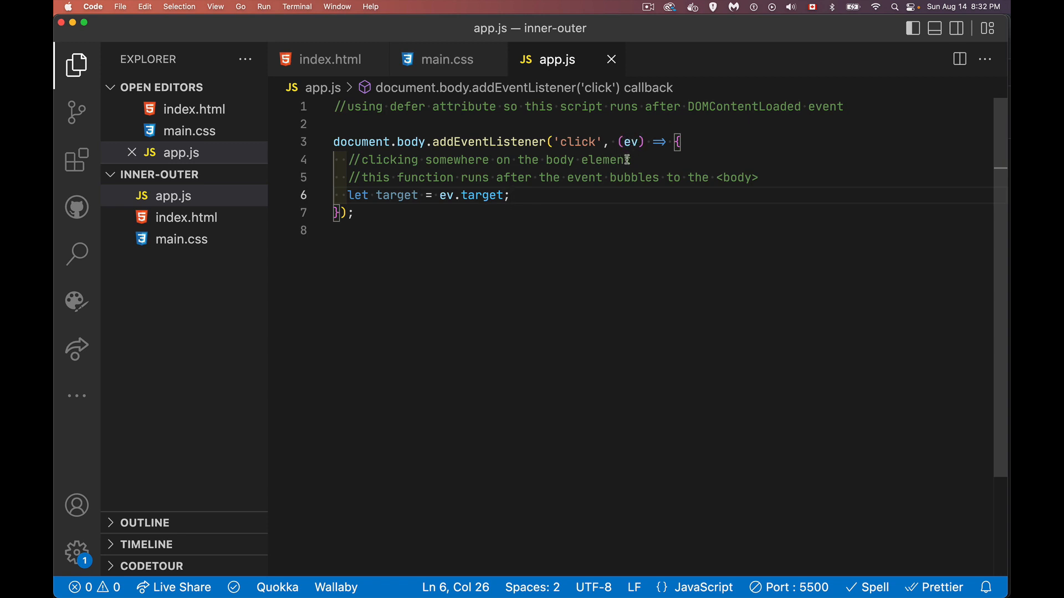
mouse_move(572, 184)
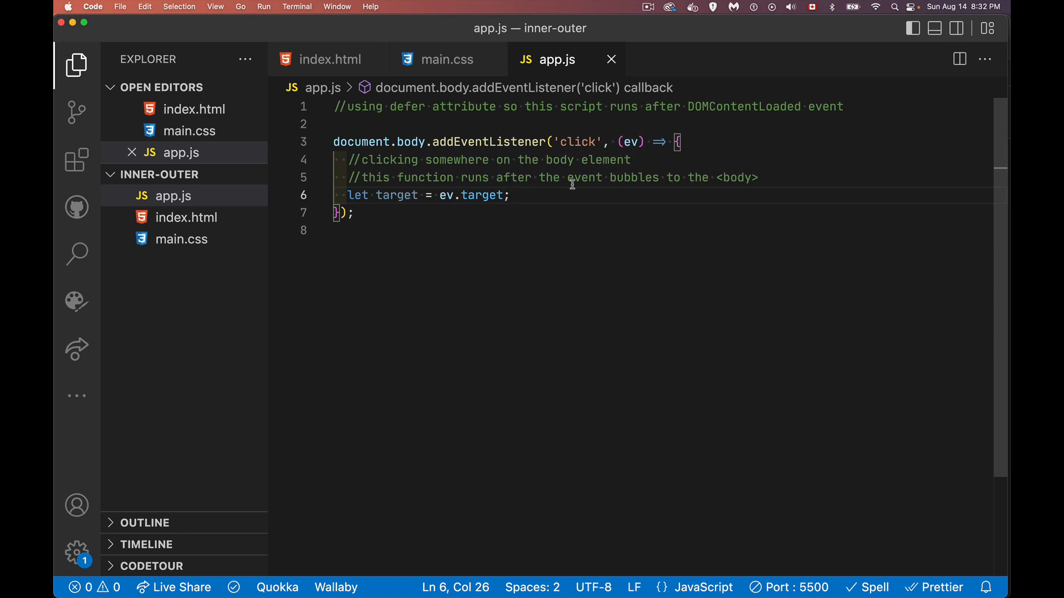
mouse_move(633, 151)
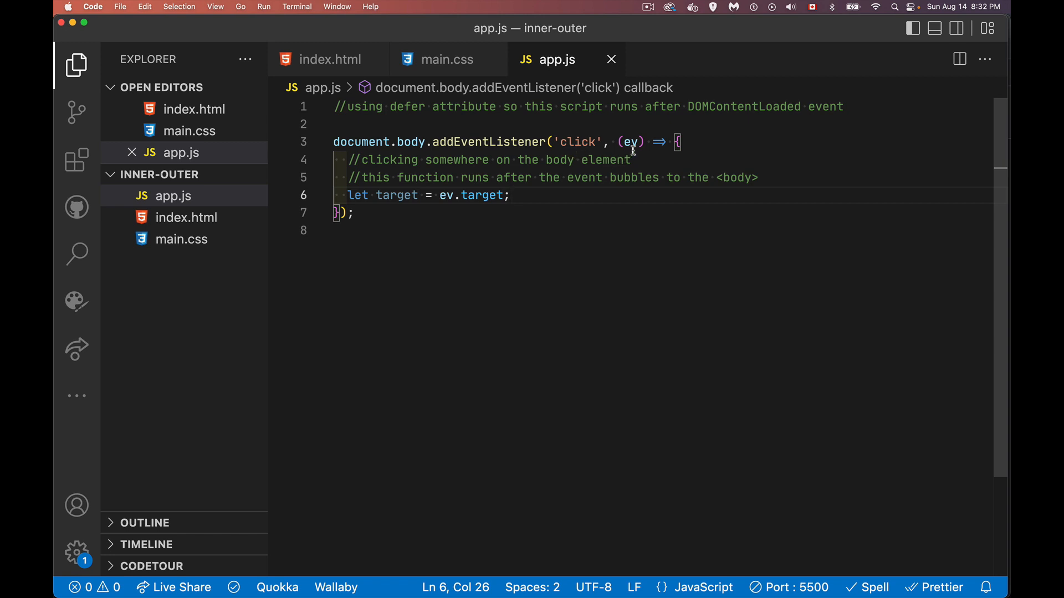
mouse_move(504, 212)
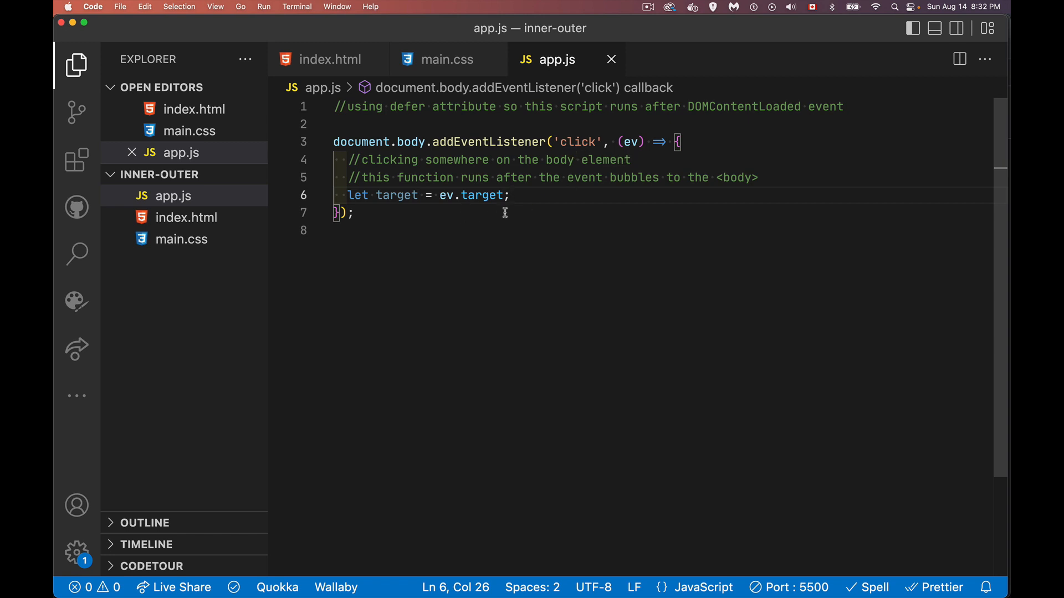
mouse_move(525, 204)
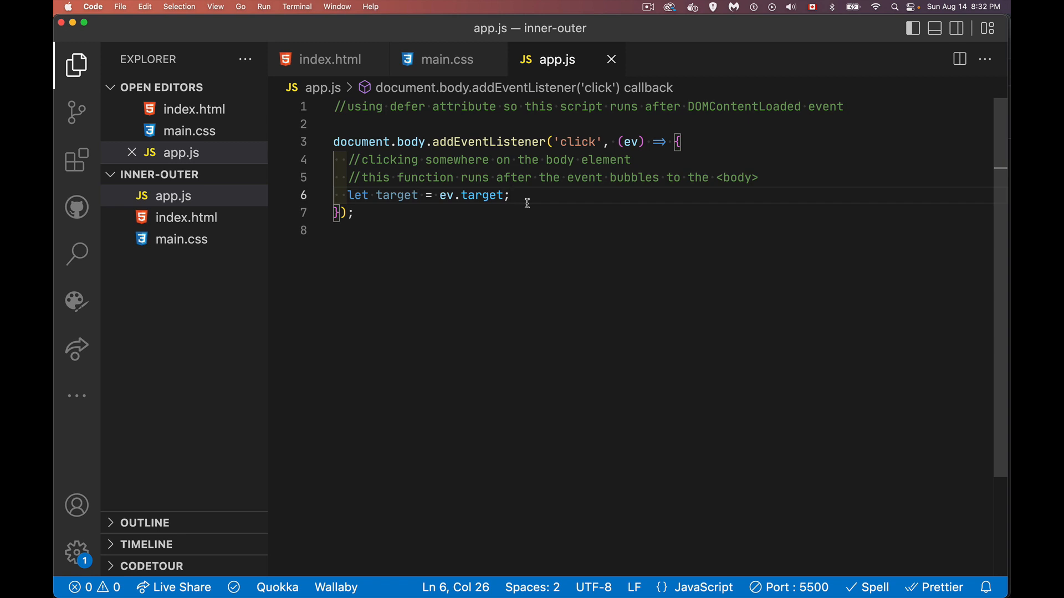
- Add a new line in the click handler reading target.localName
key(Return)
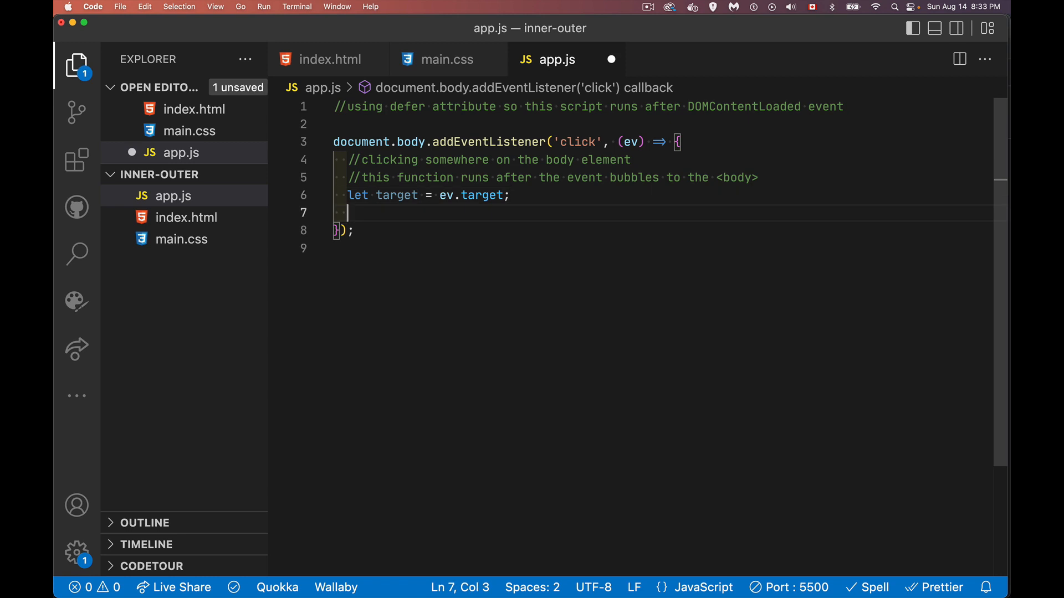
text(target)
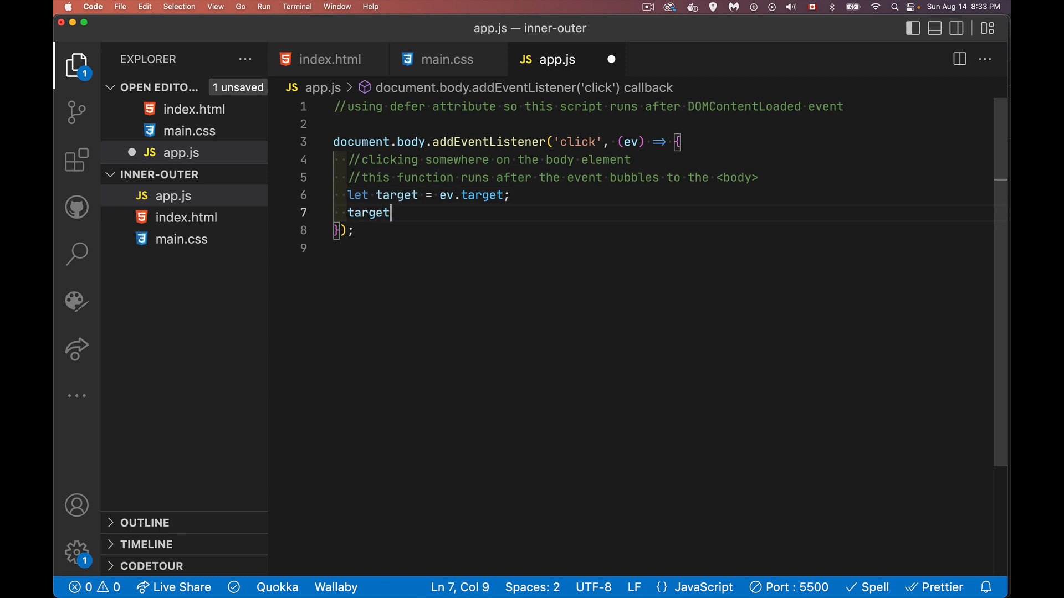
text(.)
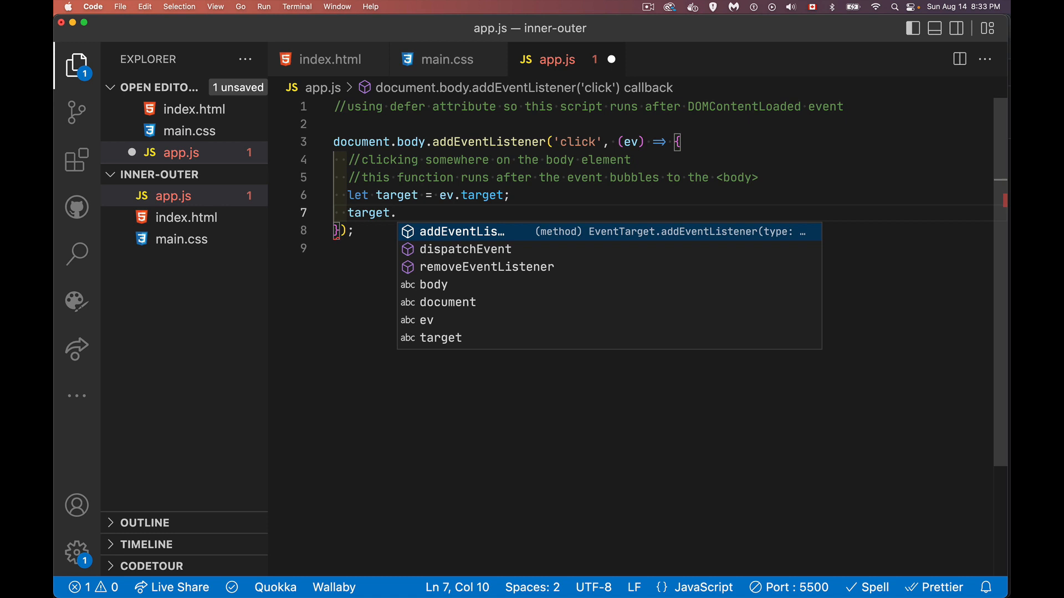
text(local)
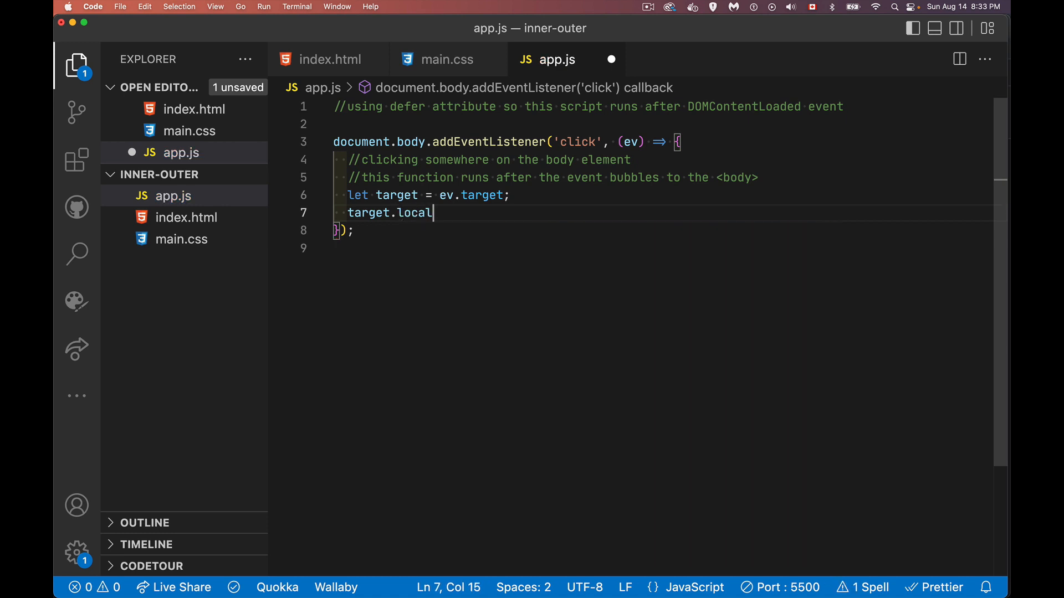
text(Name)
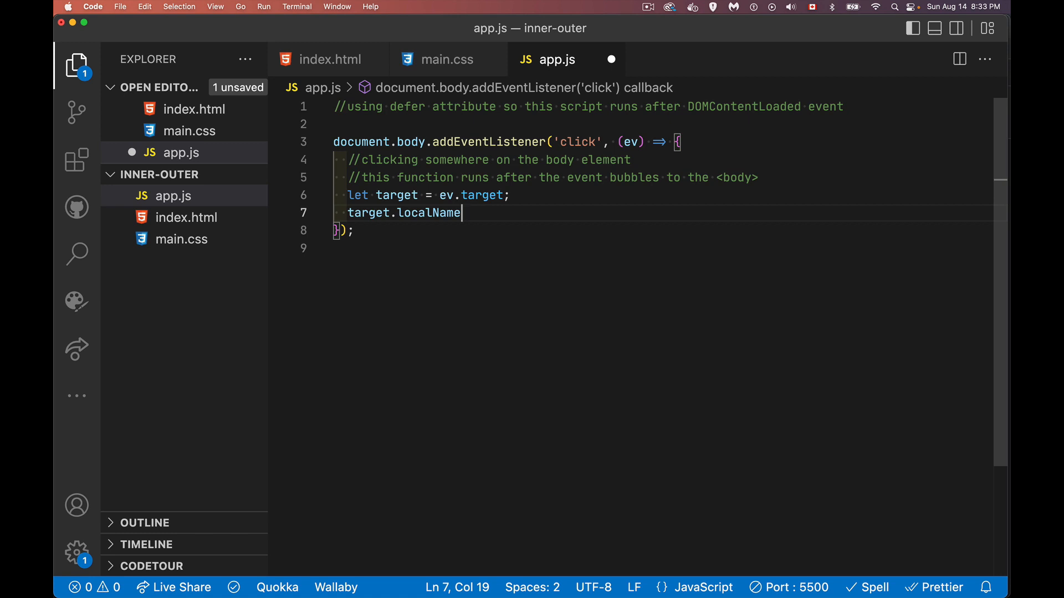
mouse_move(459, 73)
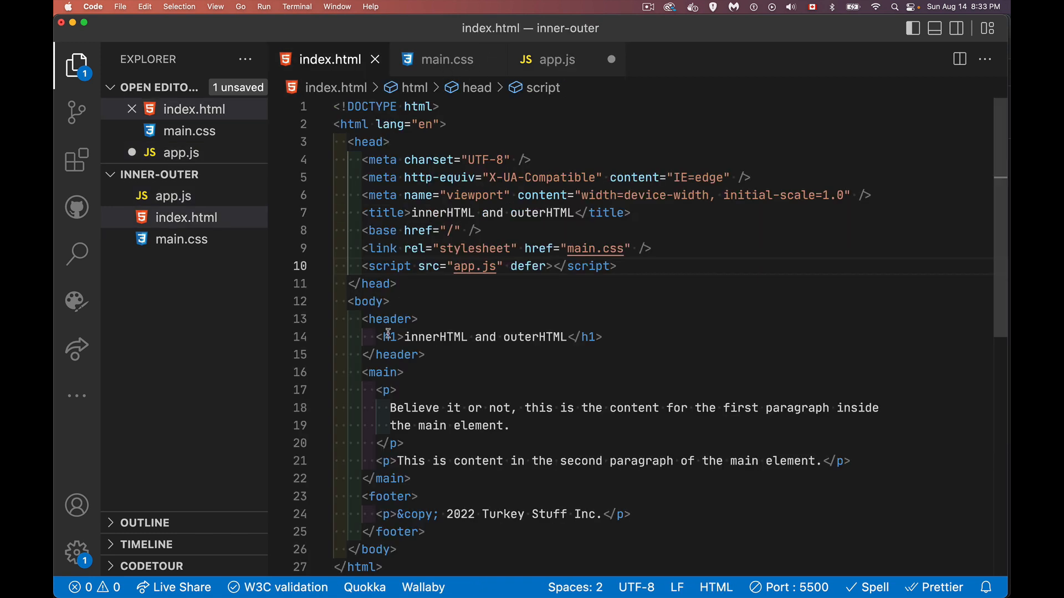
- Check the header tag in index.html's body markup, then return to app.js
click(387, 337)
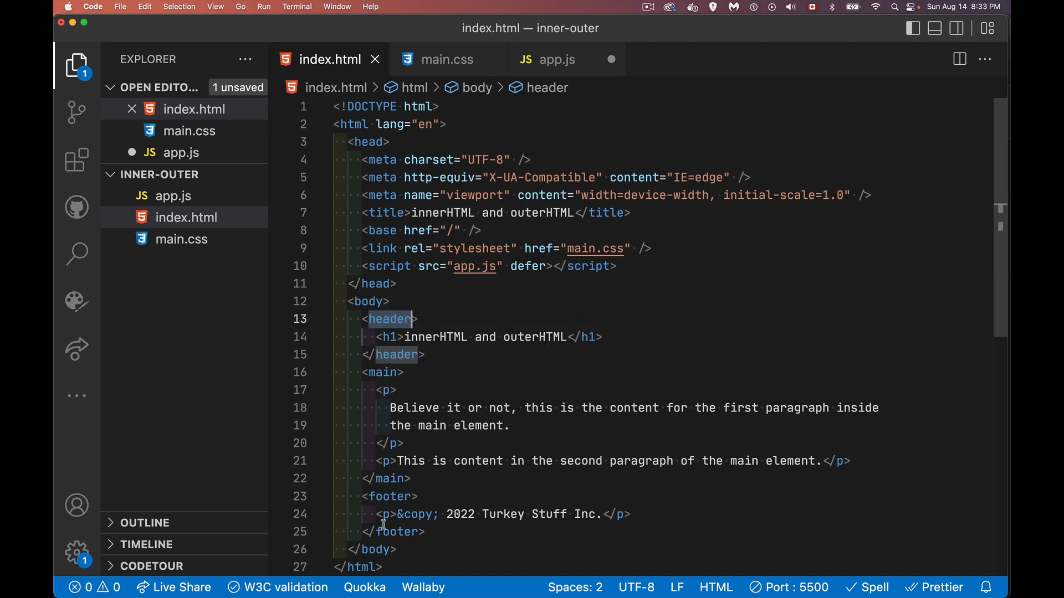
mouse_move(544, 358)
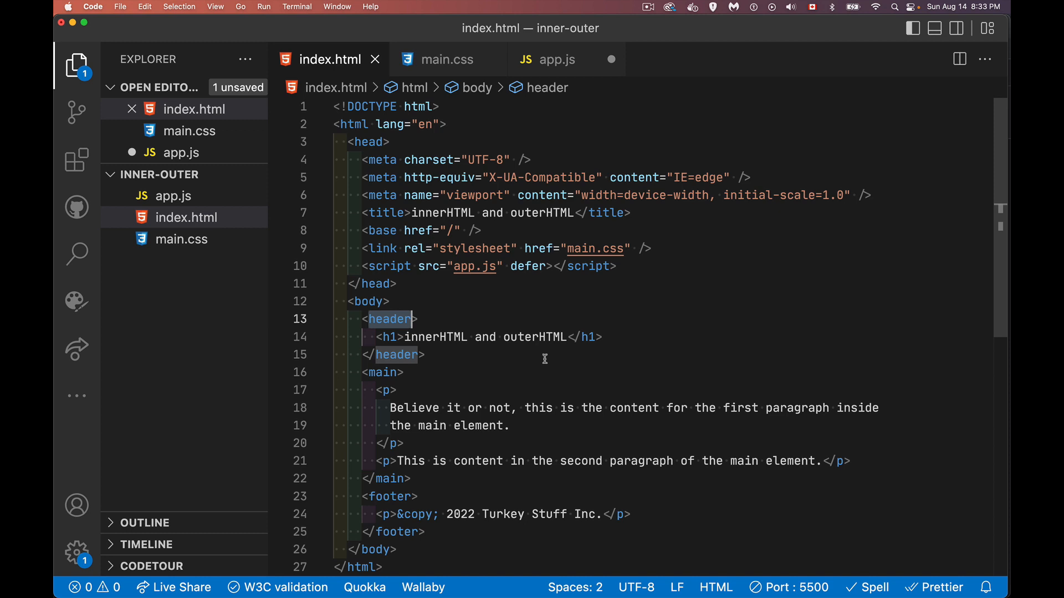
mouse_move(489, 310)
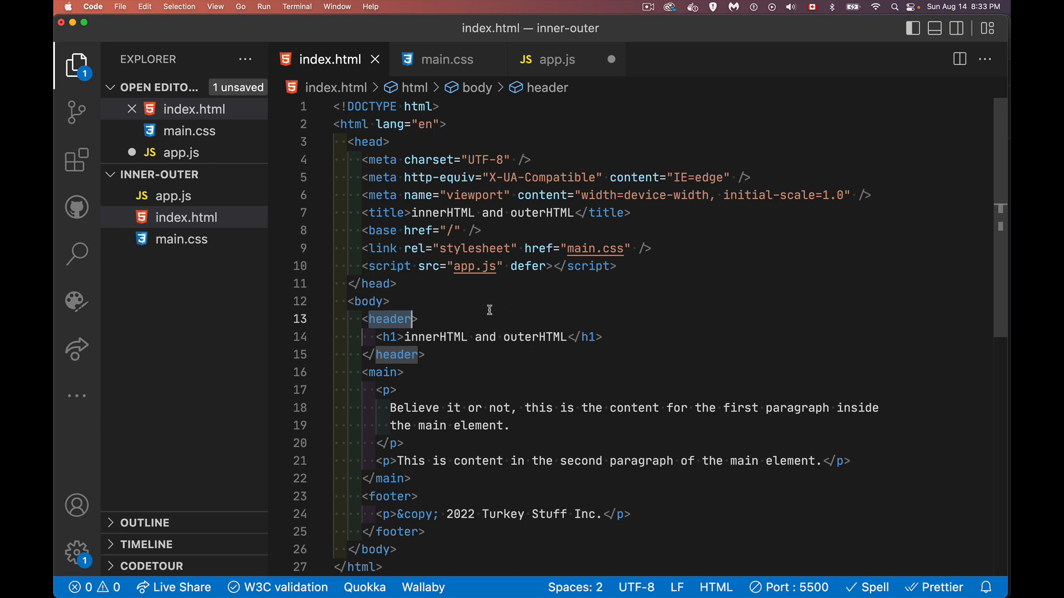
mouse_move(502, 292)
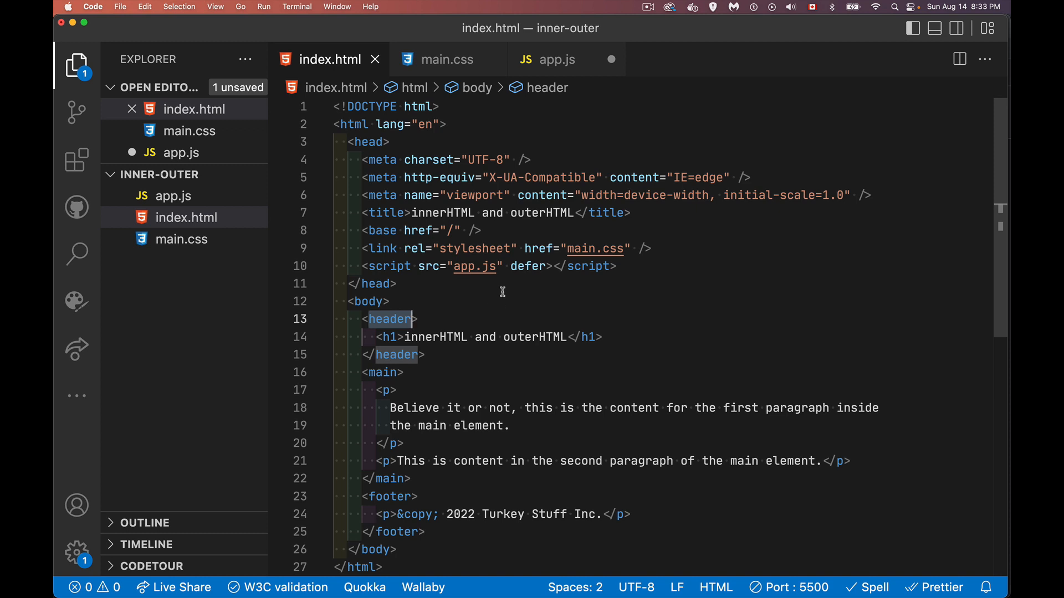
click(557, 59)
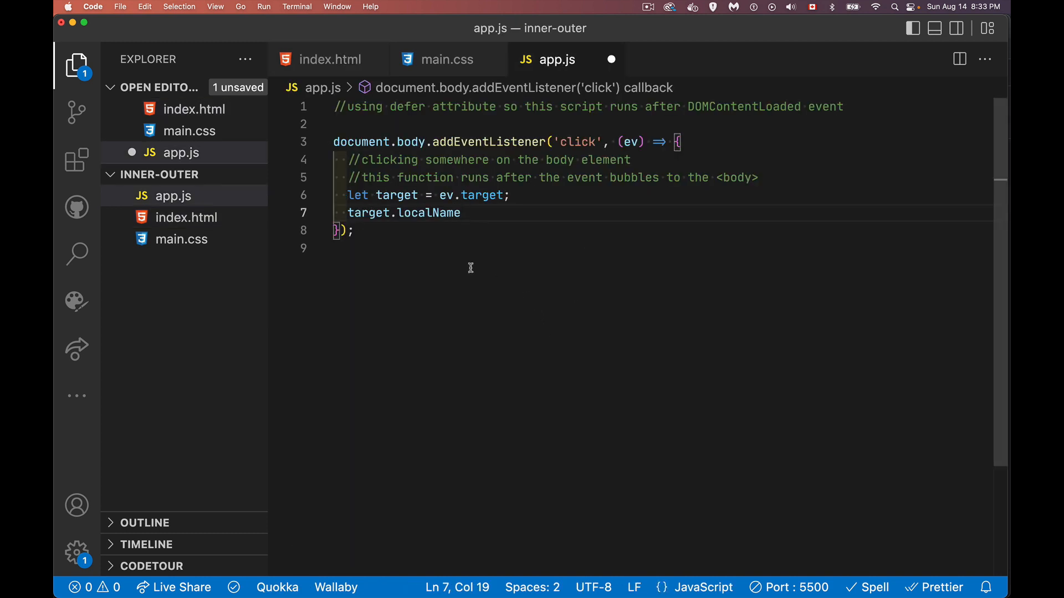
mouse_move(443, 242)
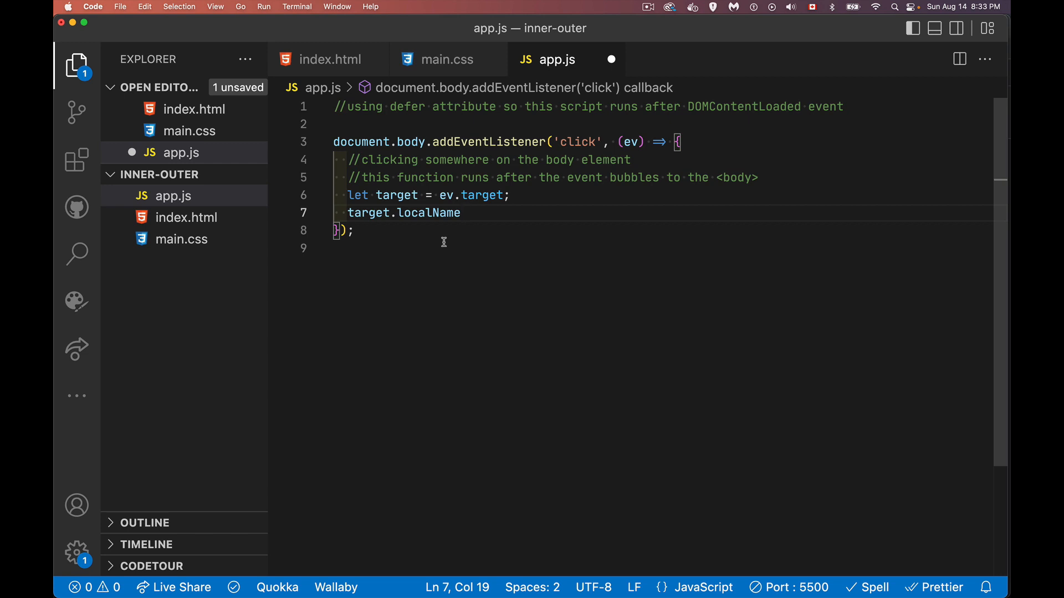
mouse_move(451, 238)
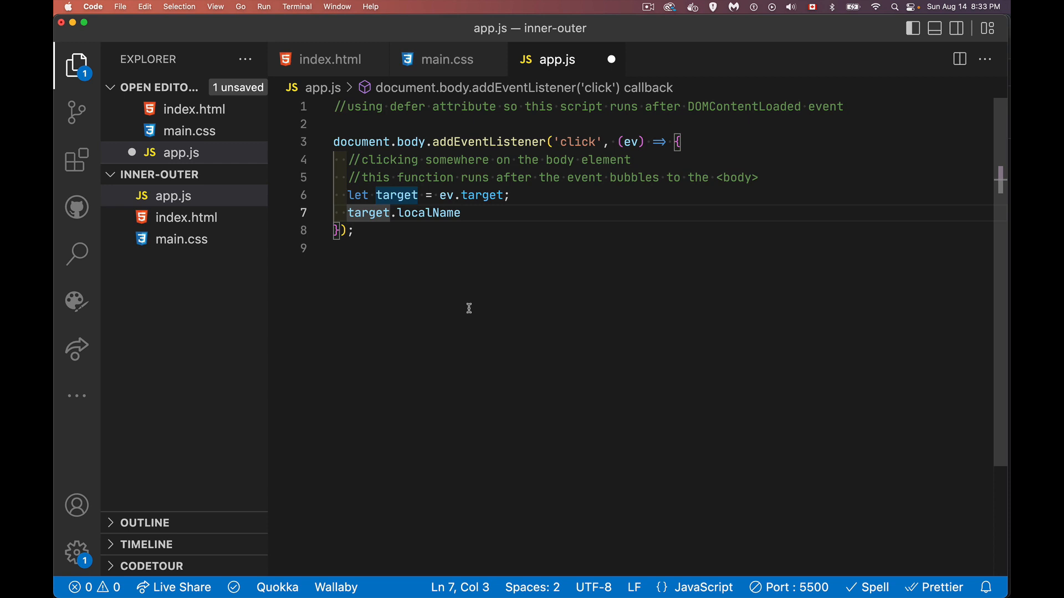
- Store target.localName in tag and add an if checking tag === 'p' || tag === 'h1'
text(let)
text(if()
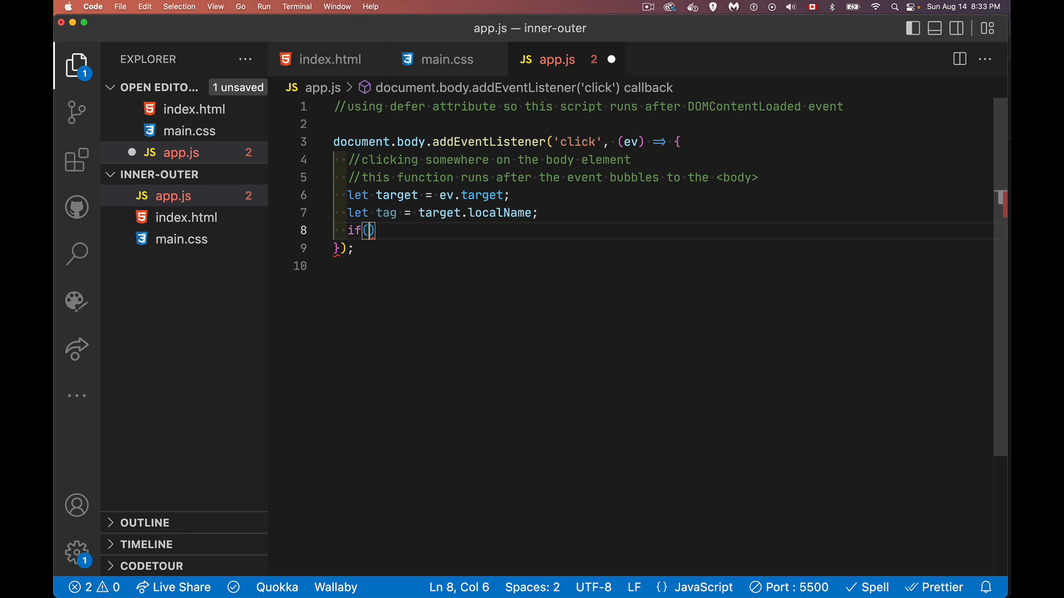
text(tag === ')
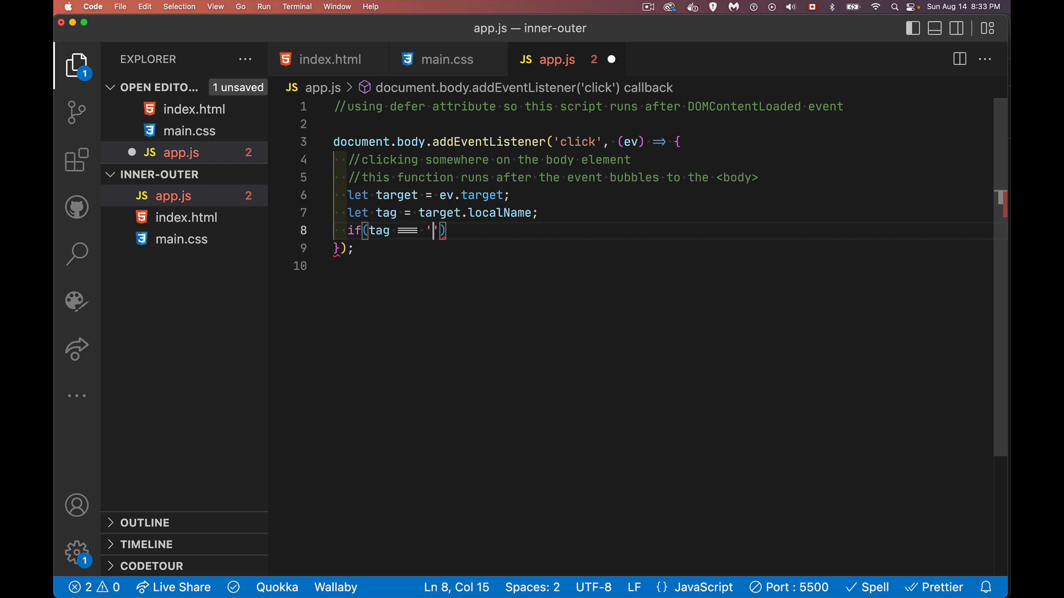
text(p' ||)
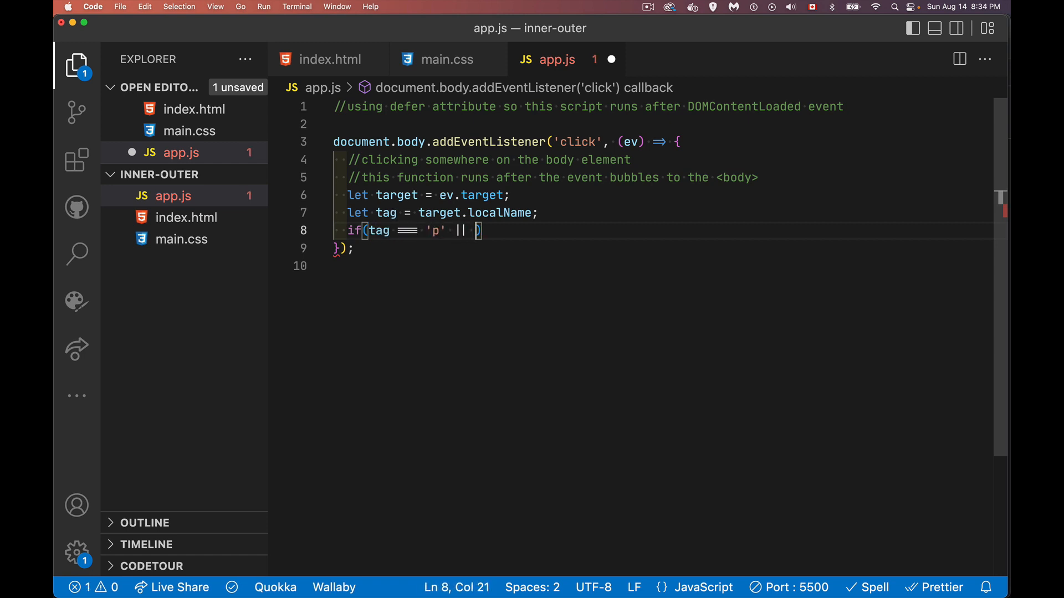
text(tag ==)
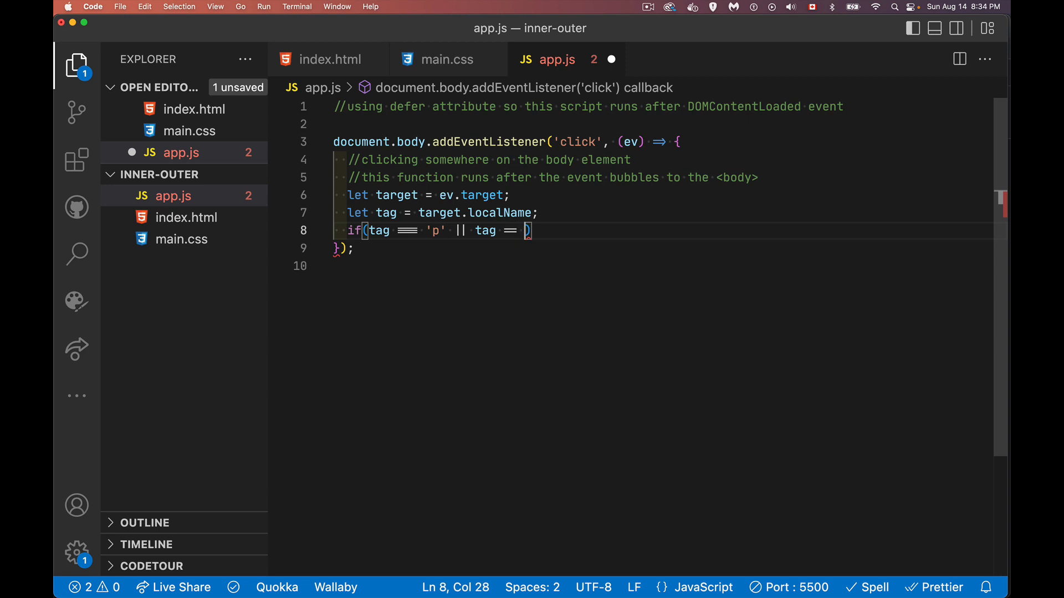
text(=== 'h')
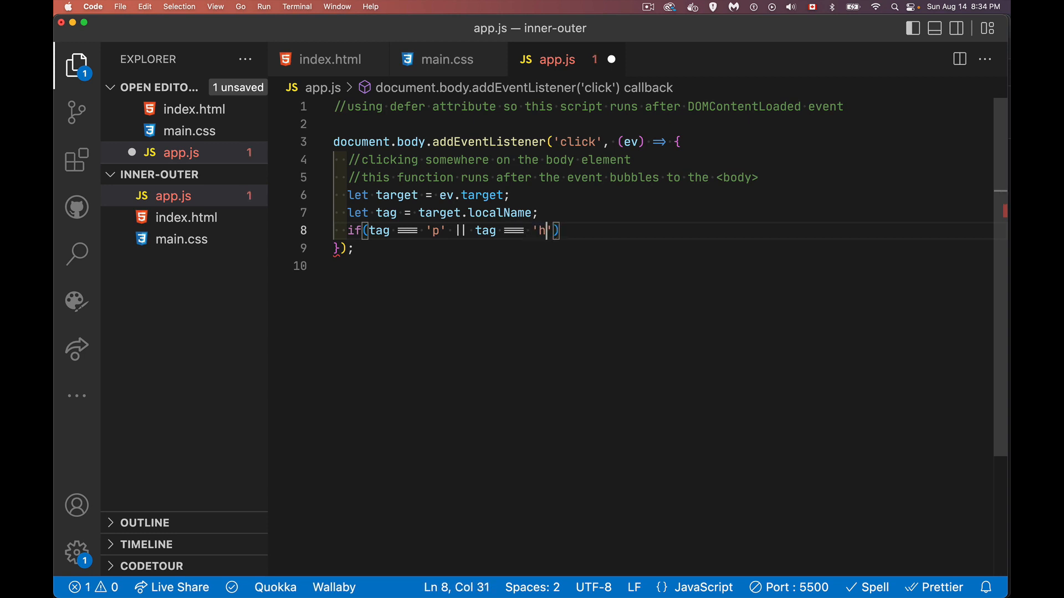
text(1'){)
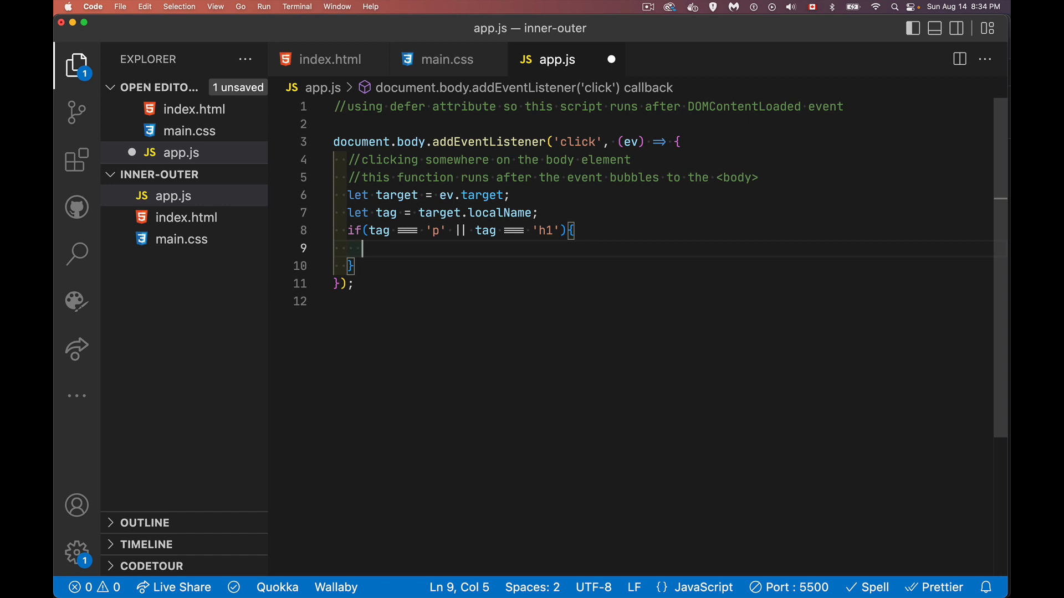
- Inside the if, log target.innerHTML and a second line changed to target.outerHTML
text(console.log())
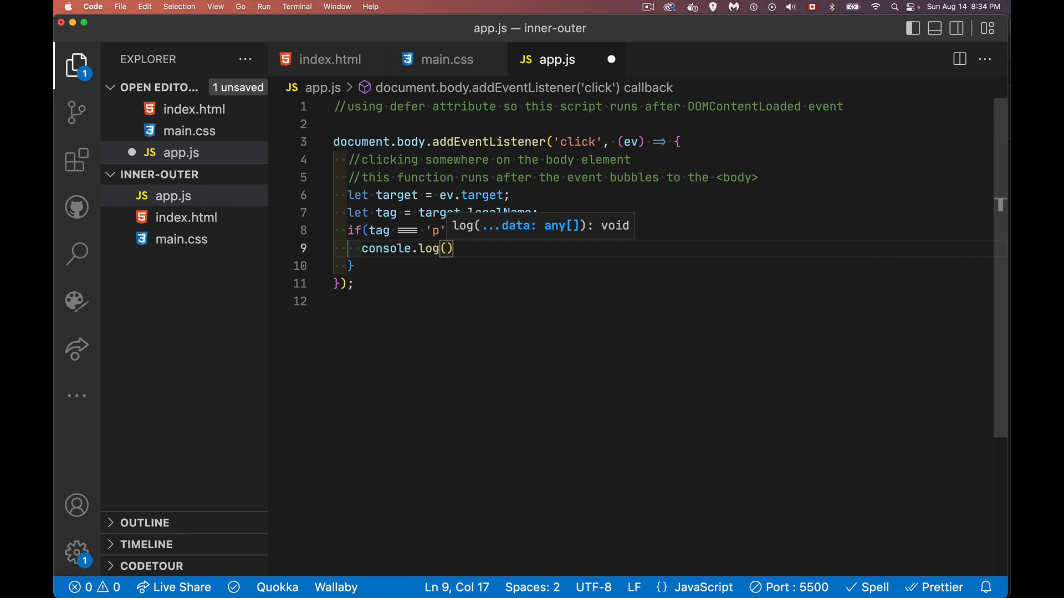
text(tag)
text(target)
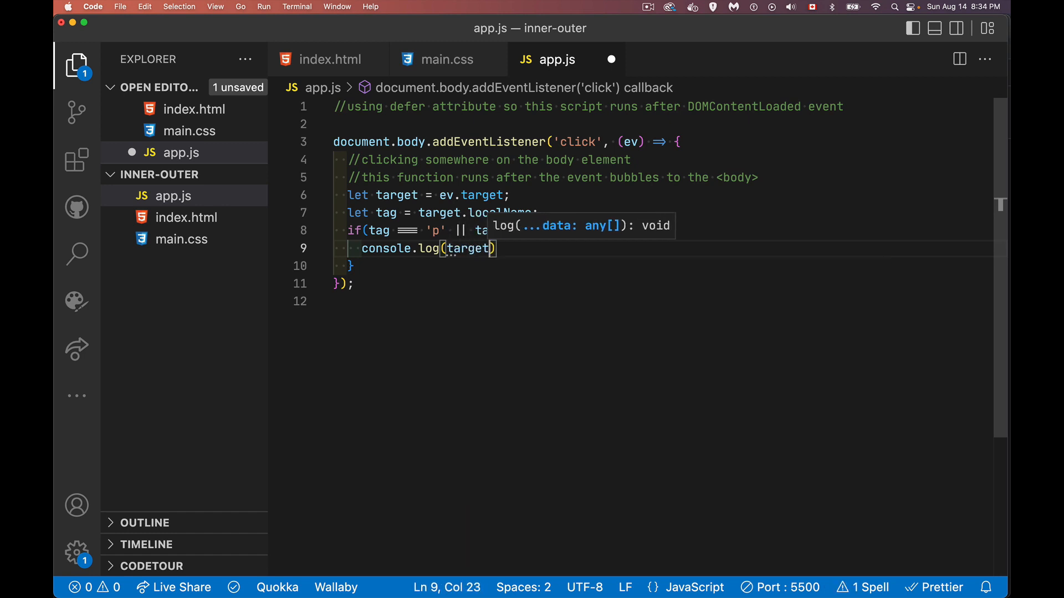
text(.)
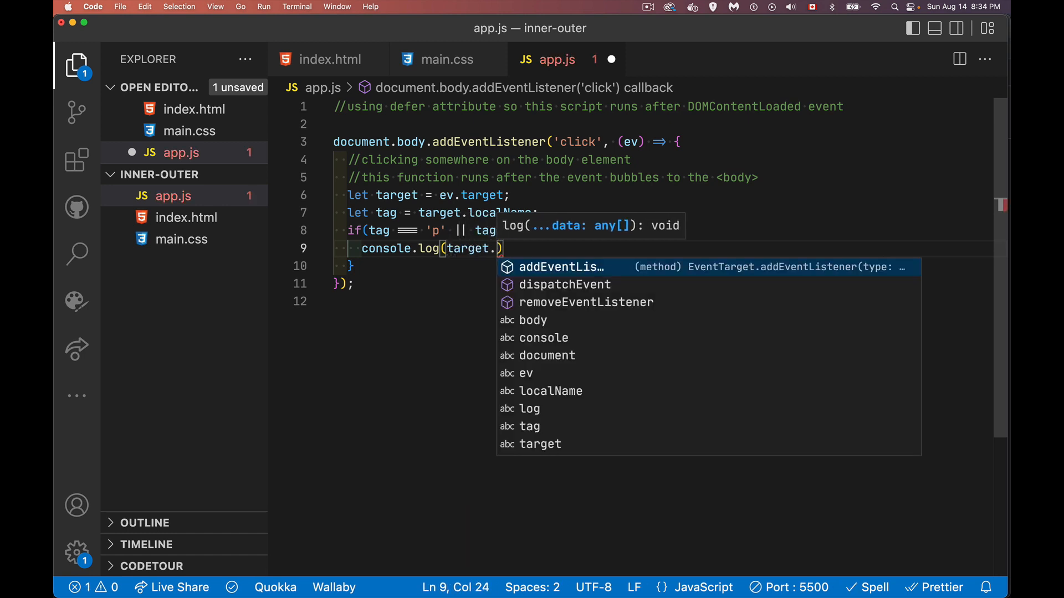
text(innerHTML)
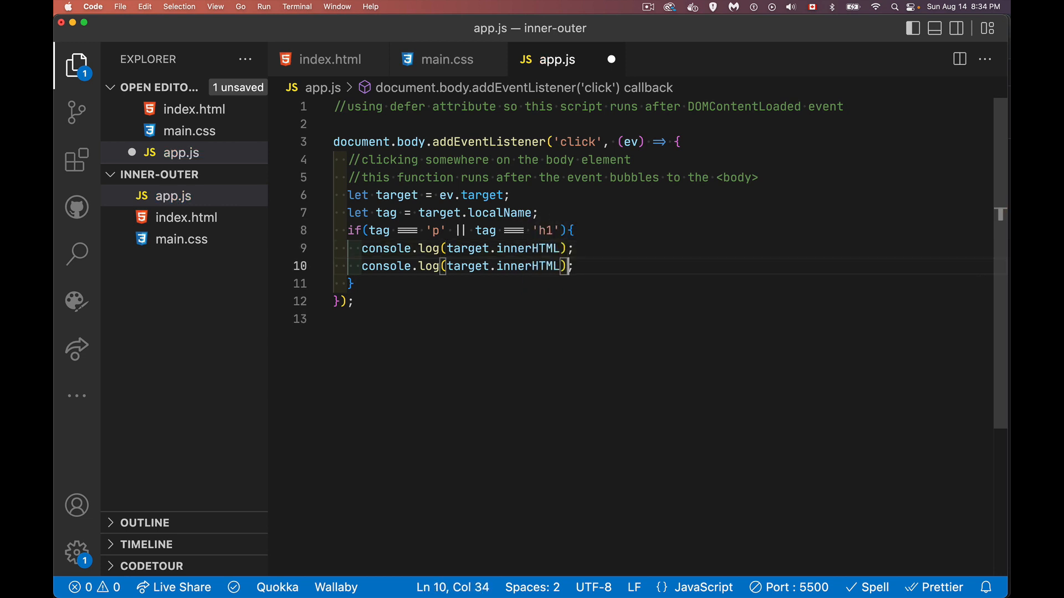
click(518, 266)
text(out)
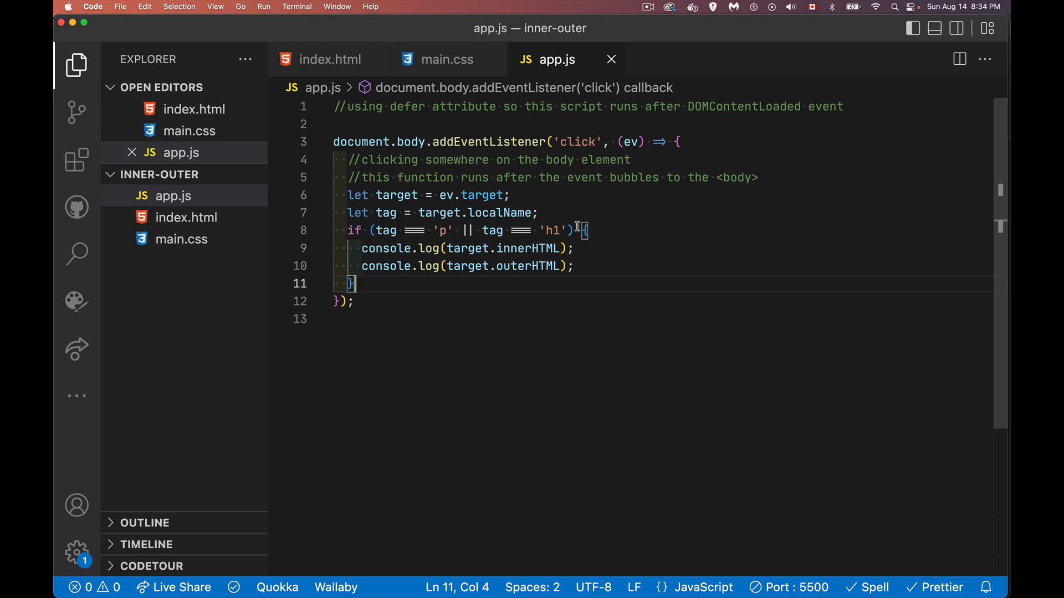
mouse_move(611, 269)
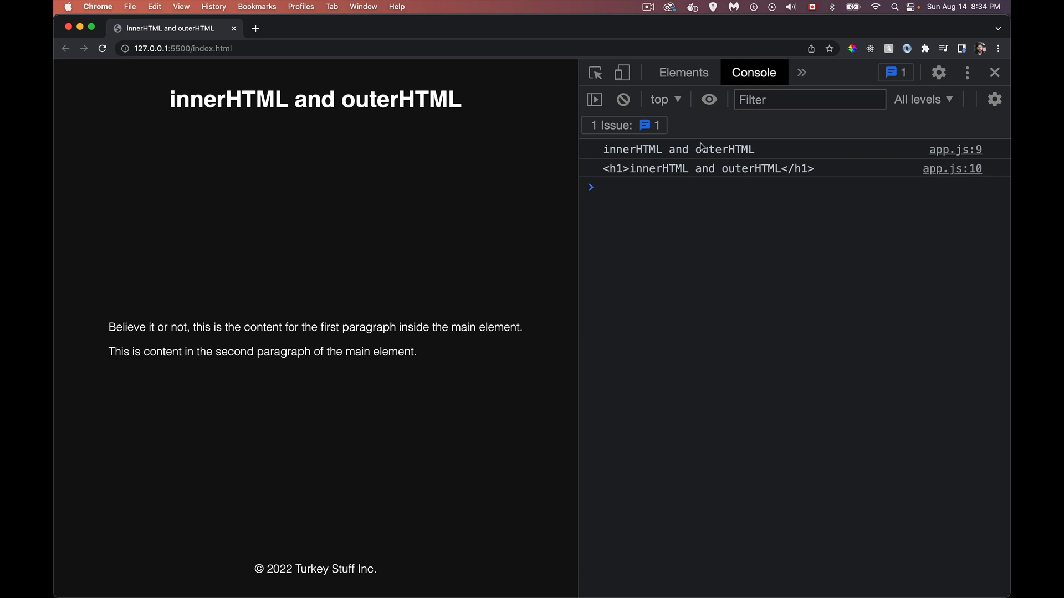
mouse_move(606, 175)
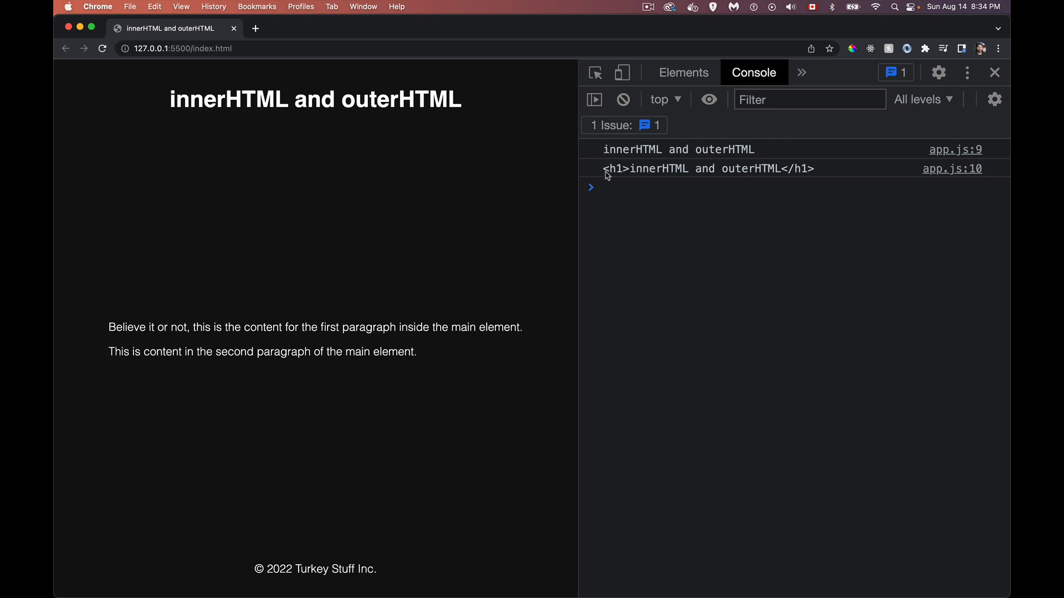
mouse_move(816, 180)
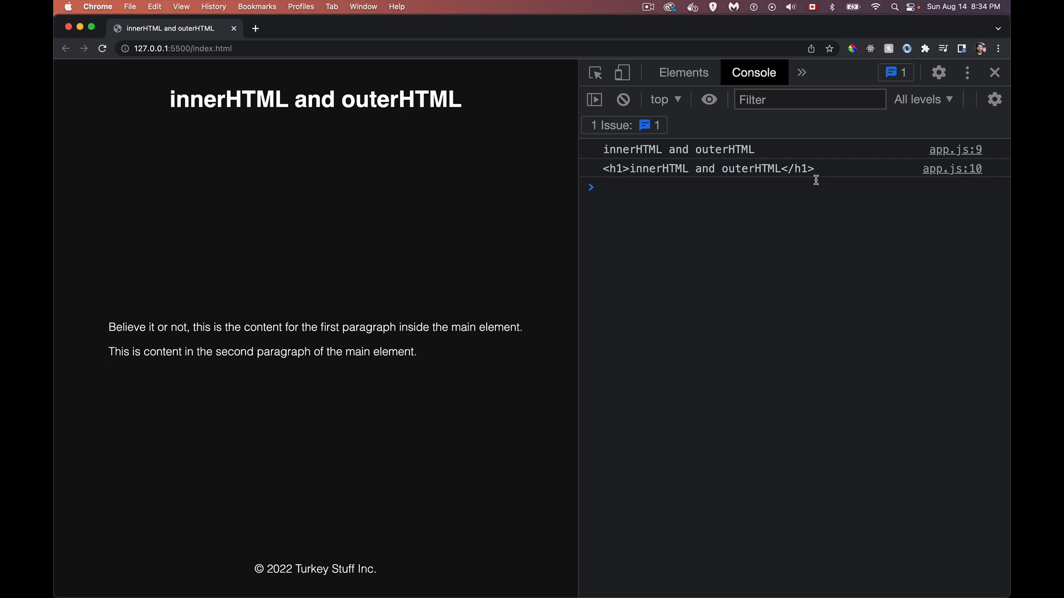
mouse_move(770, 179)
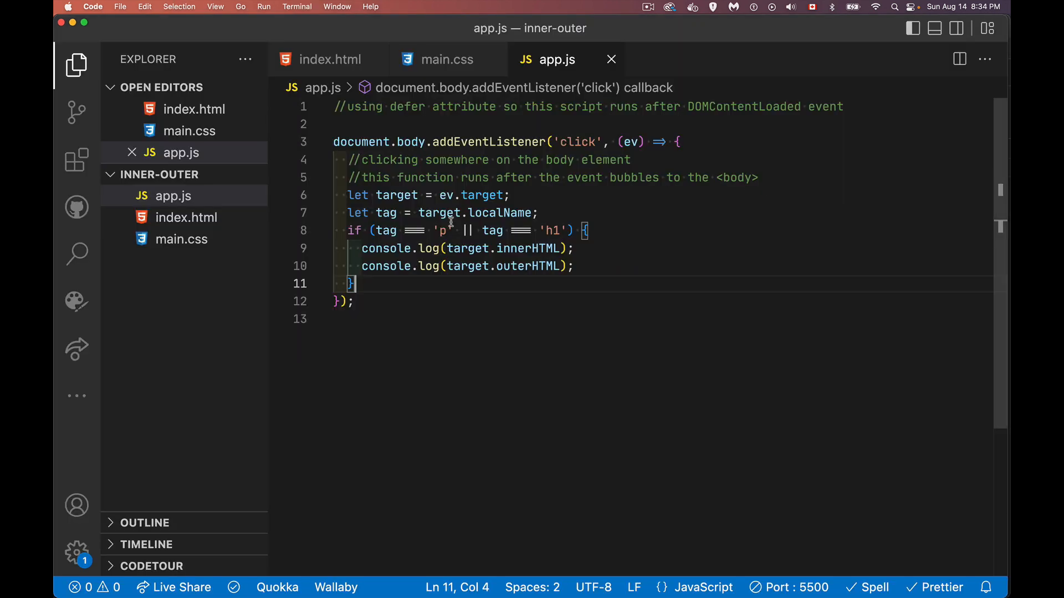
- Add a typeof check to the logs, test on the page heading, and compare with the h1 markup in index.html
text(ty)
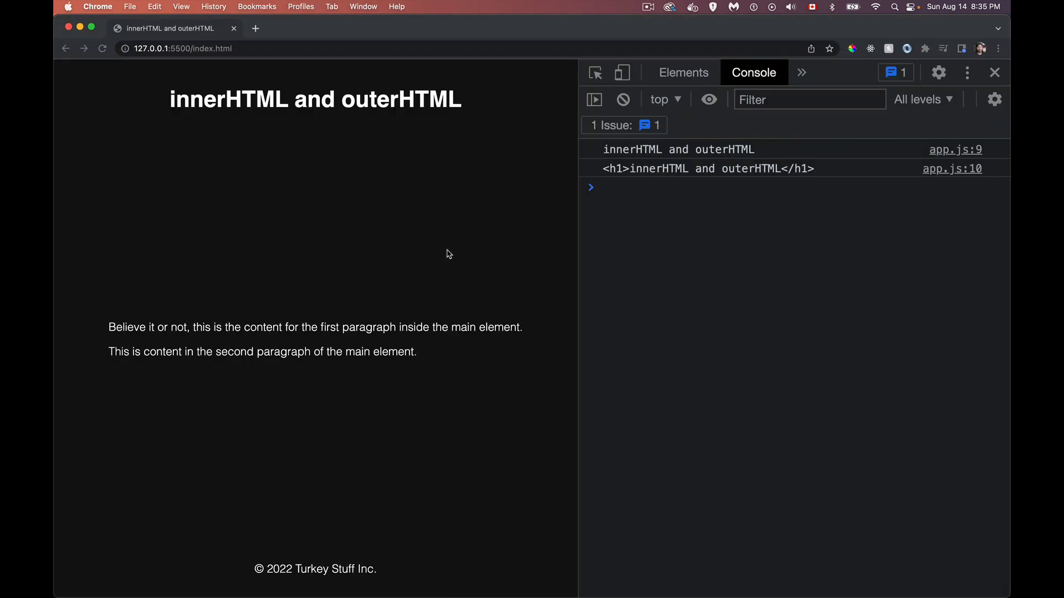
click(102, 47)
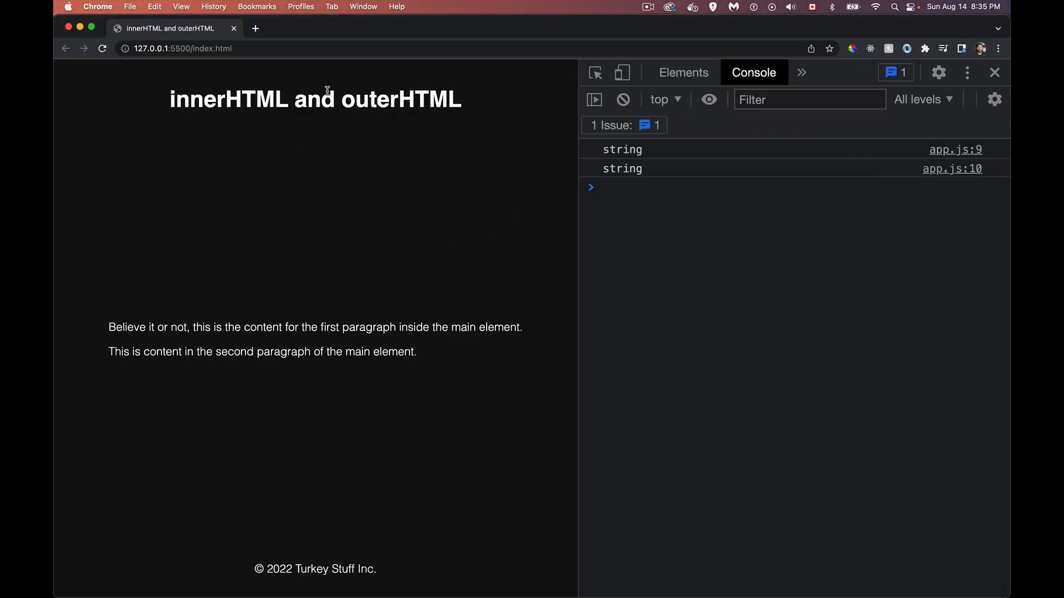
mouse_move(661, 184)
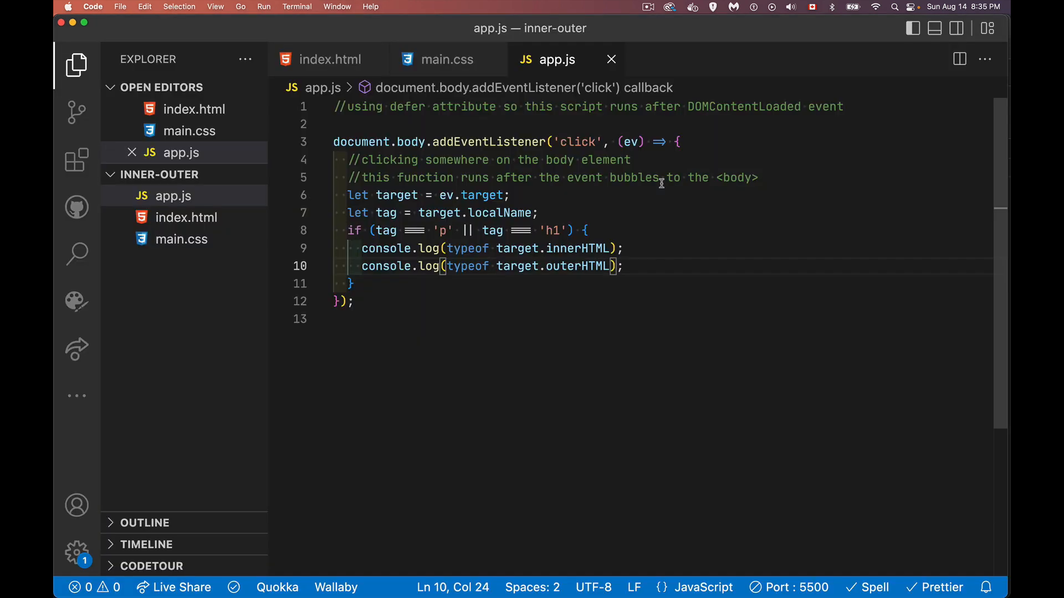
mouse_move(339, 59)
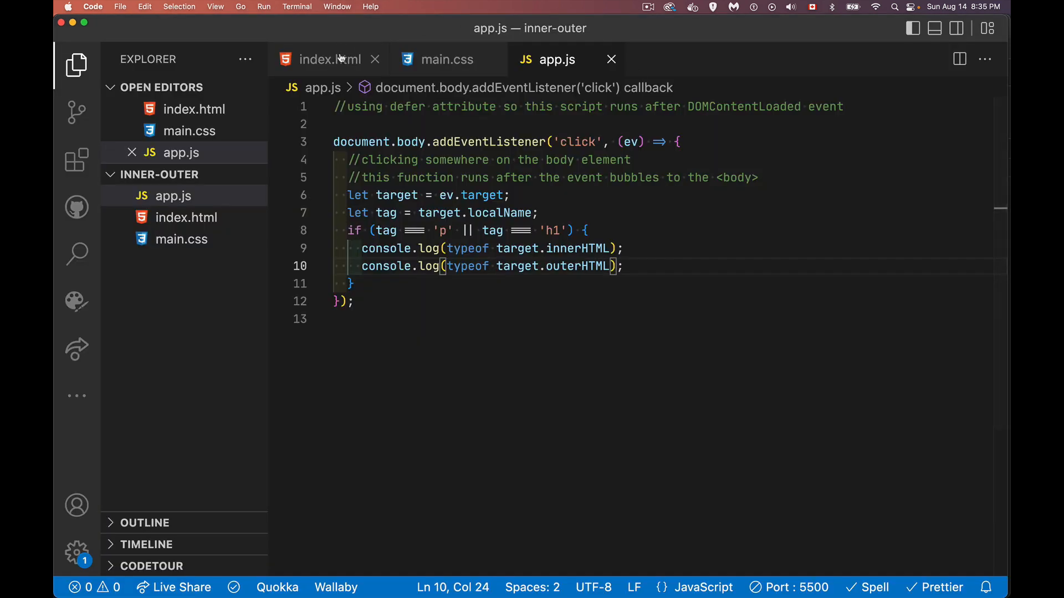
click(329, 60)
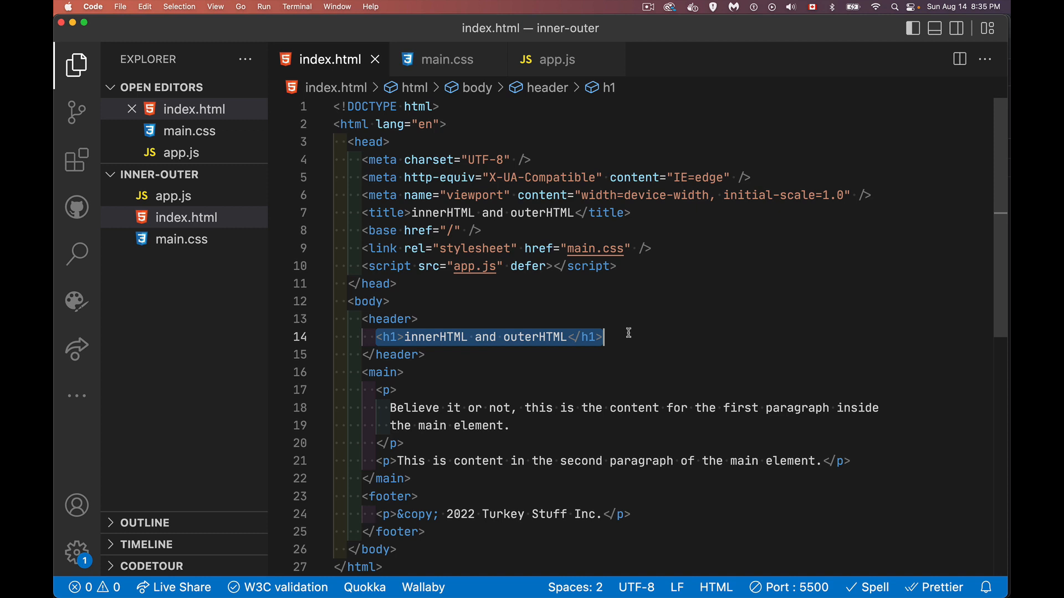
click(508, 337)
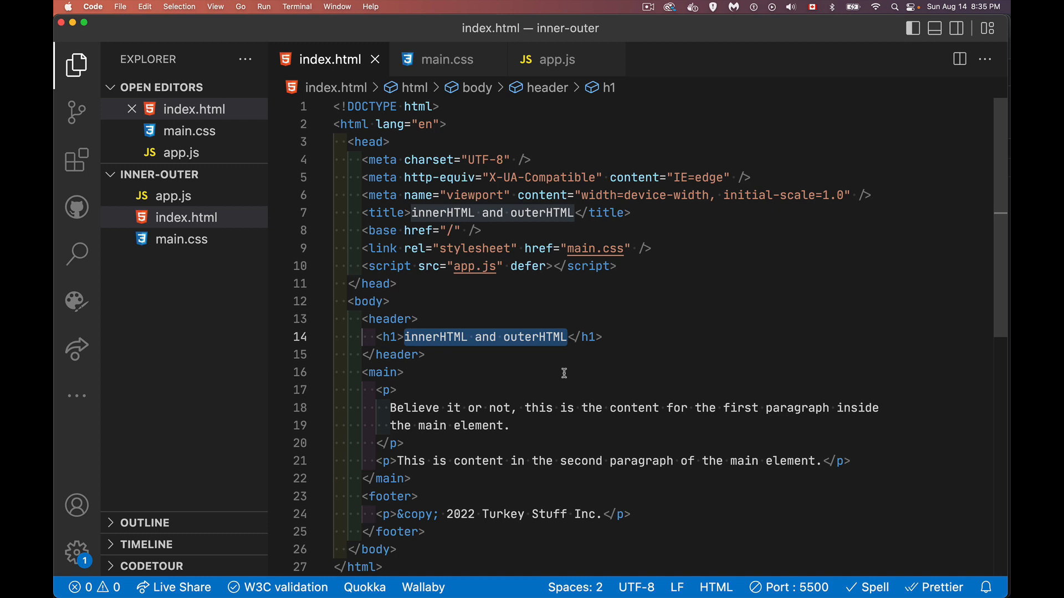
click(556, 59)
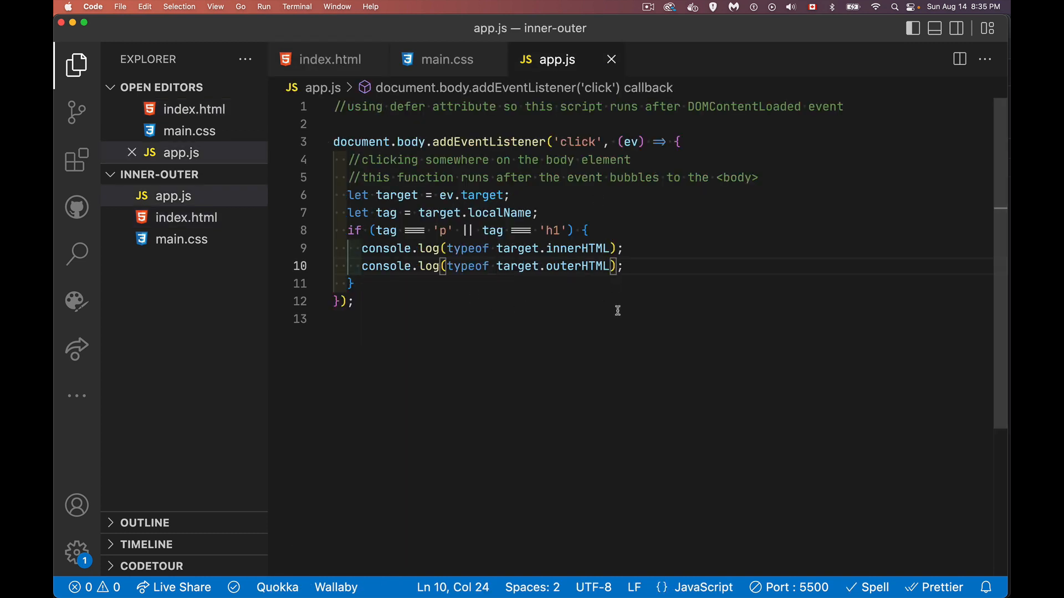
- Remove typeof again from both the innerHTML and outerHTML log lines
click(470, 248)
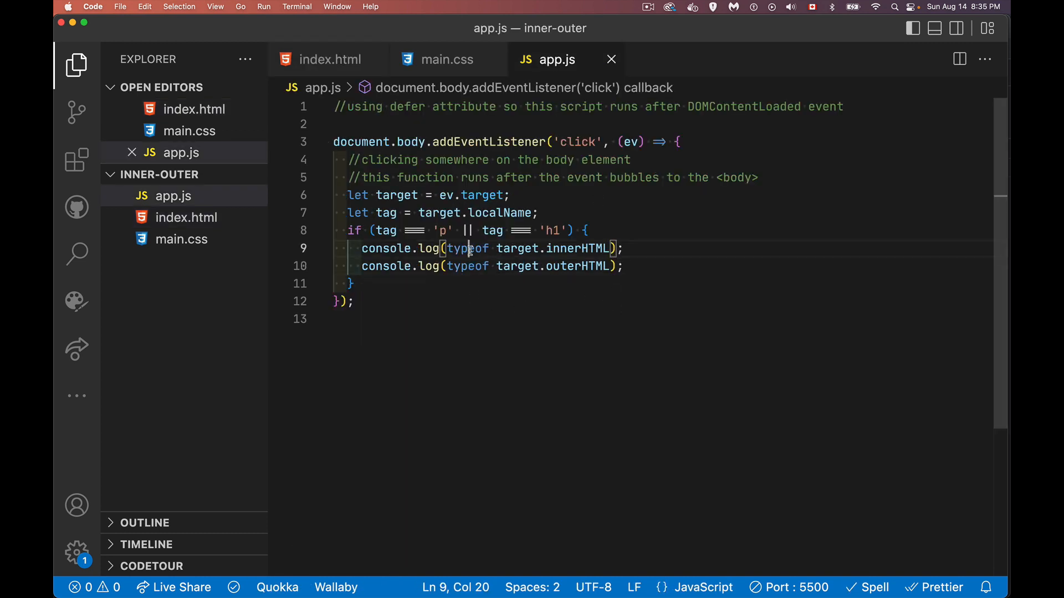
key(Backspace)
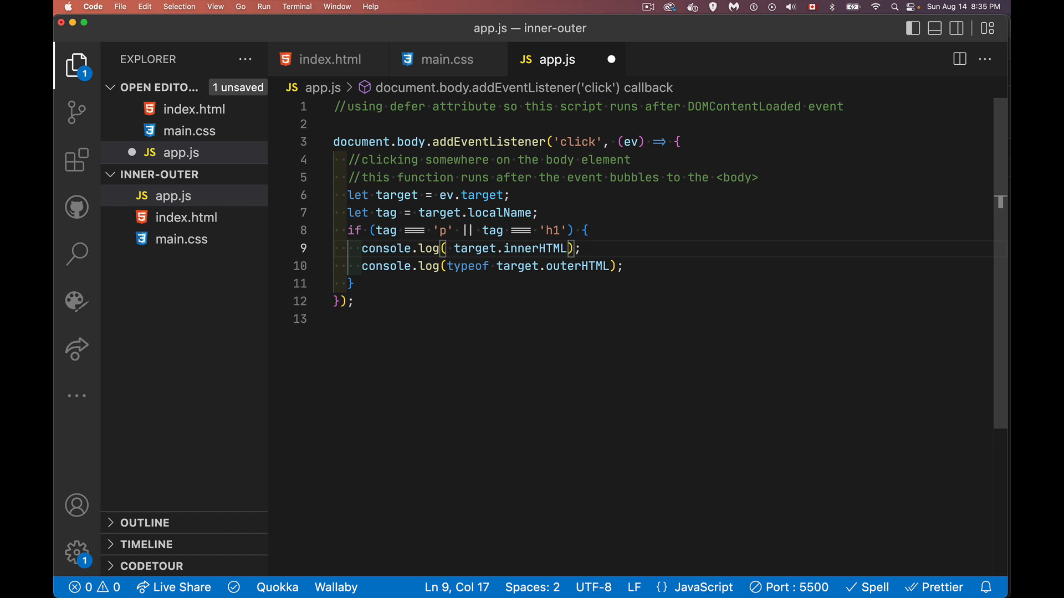
double_click(468, 265)
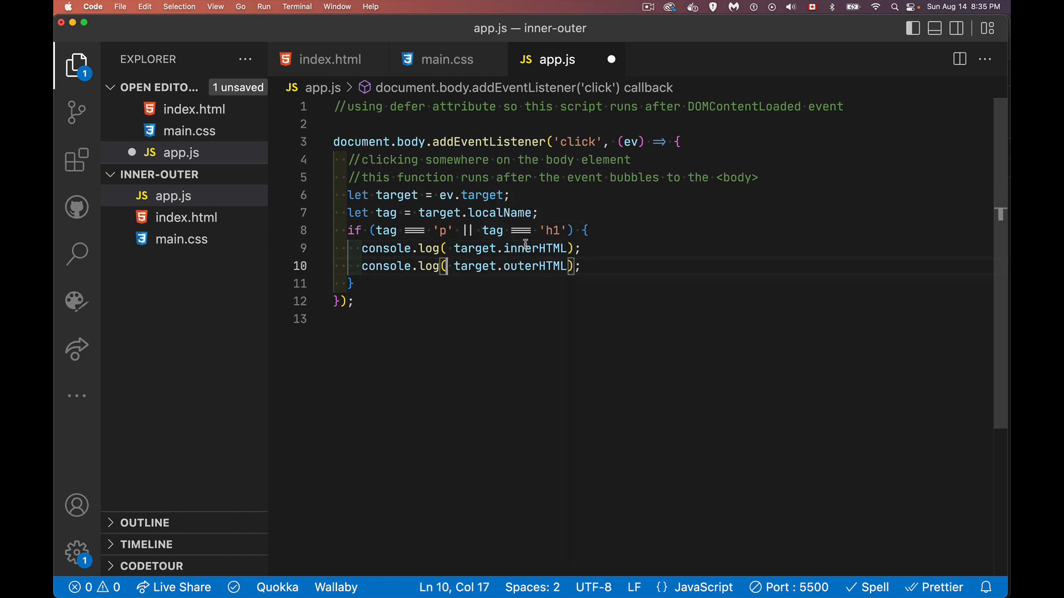
mouse_move(594, 247)
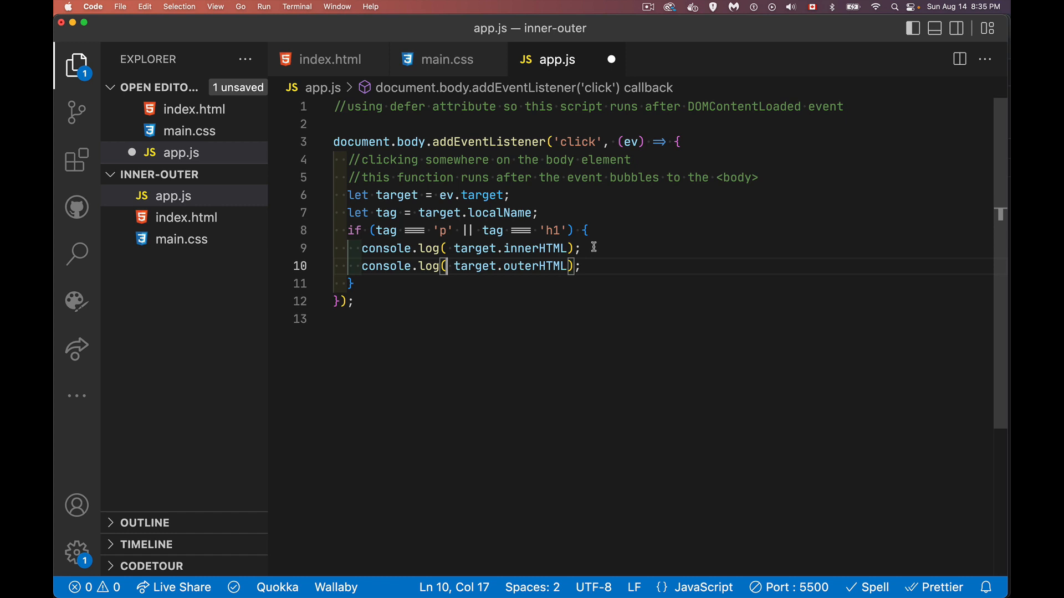
mouse_move(597, 281)
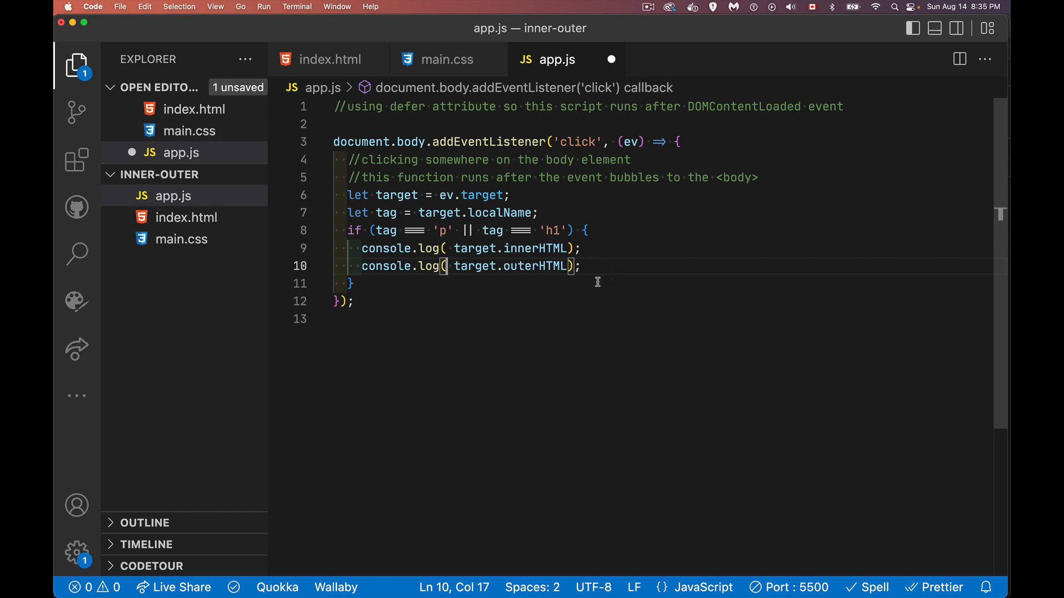
- Assign target.innerHTML = 'hello' in the handler
text(t)
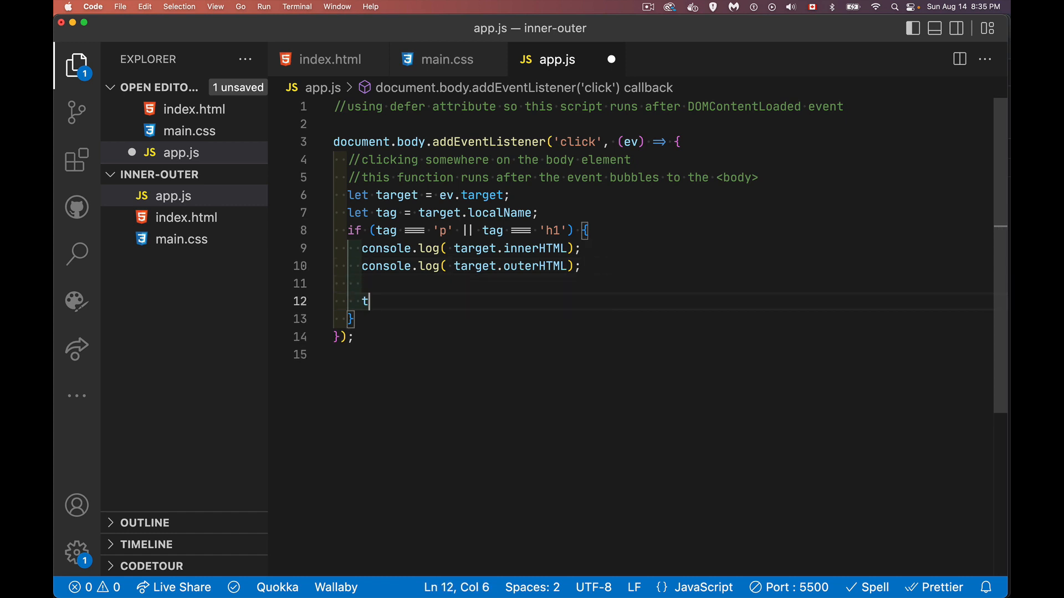
text(arget)
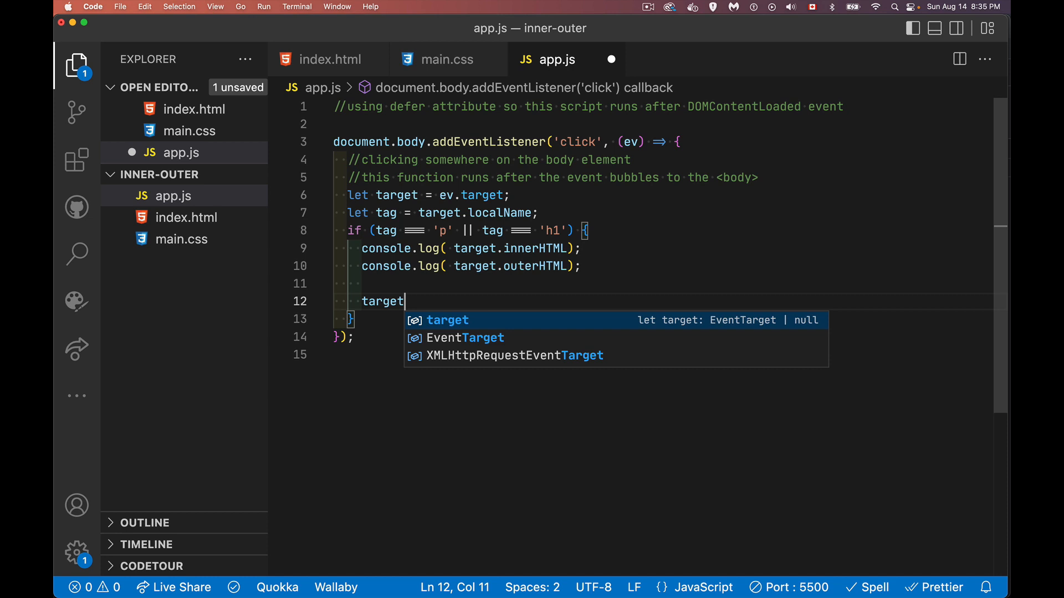
text(.iuy)
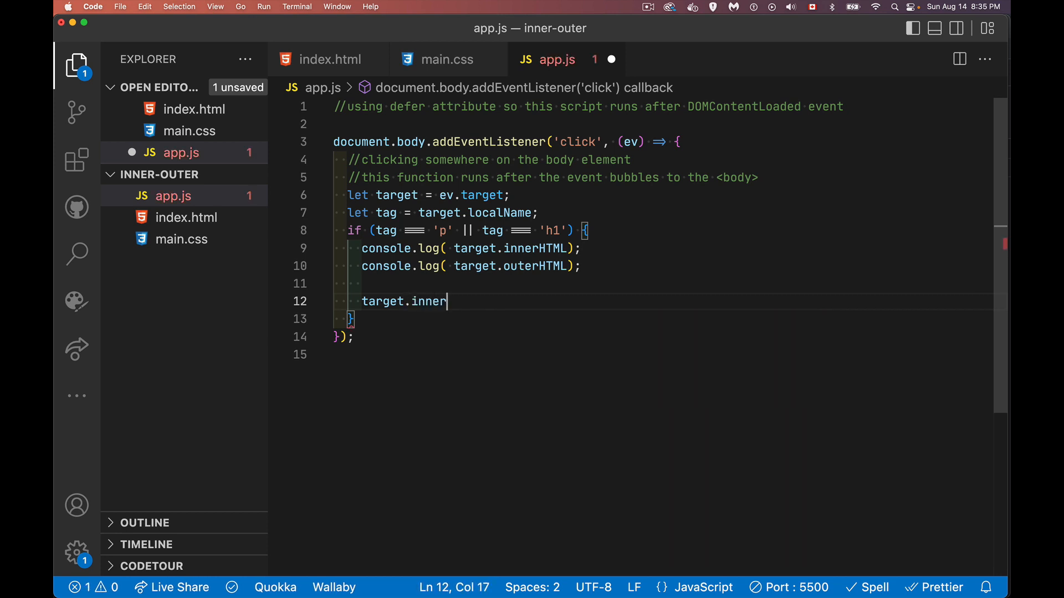
text(HTML = 'hello';)
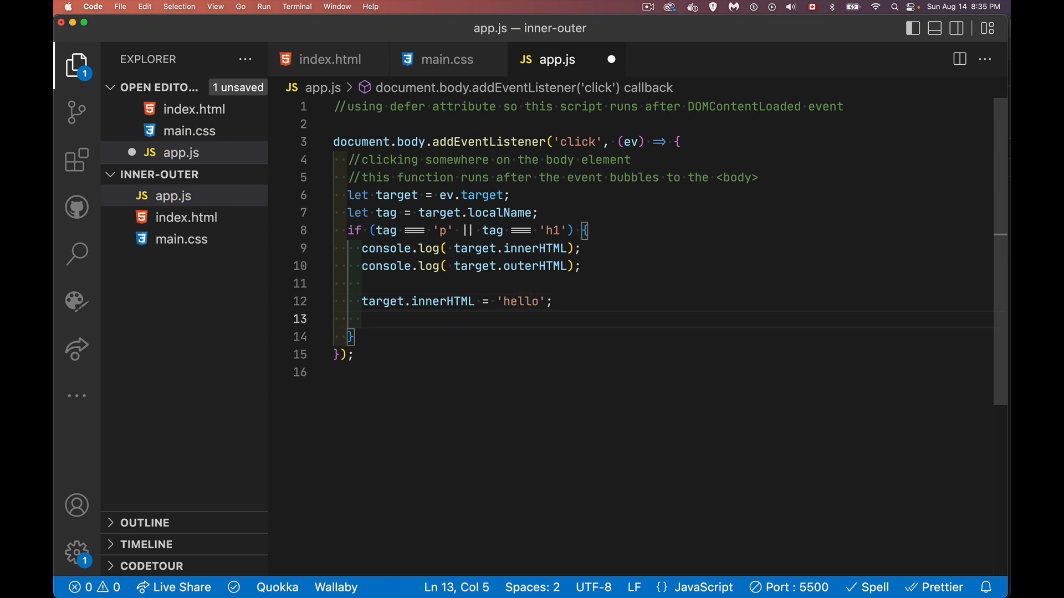
- Assign target.outerHTML = '<h3>goodbye</h3>' to replace the clicked element
text(target.outerHTML =)
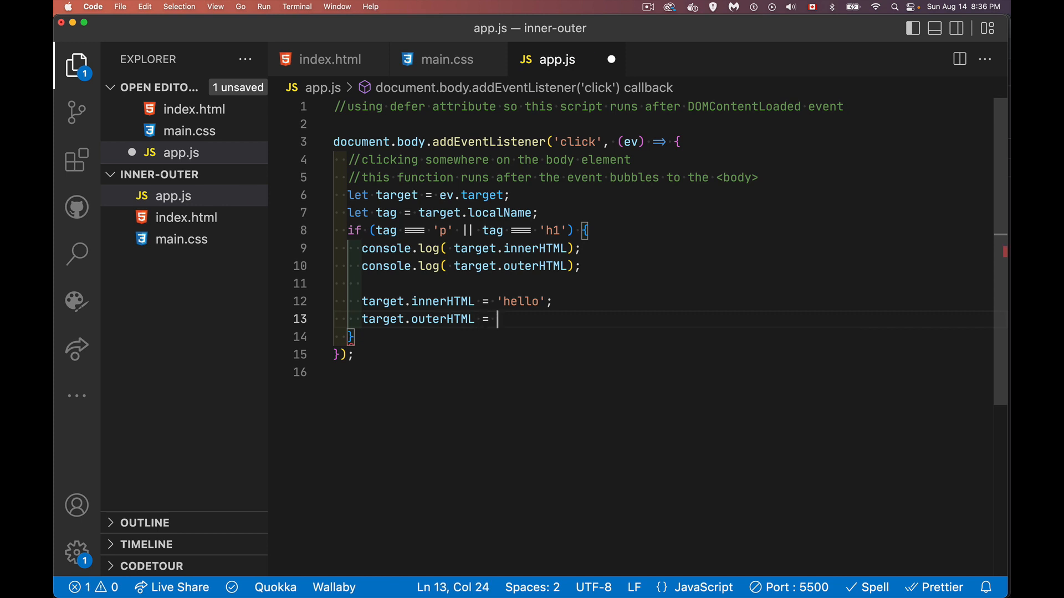
text('<h3')
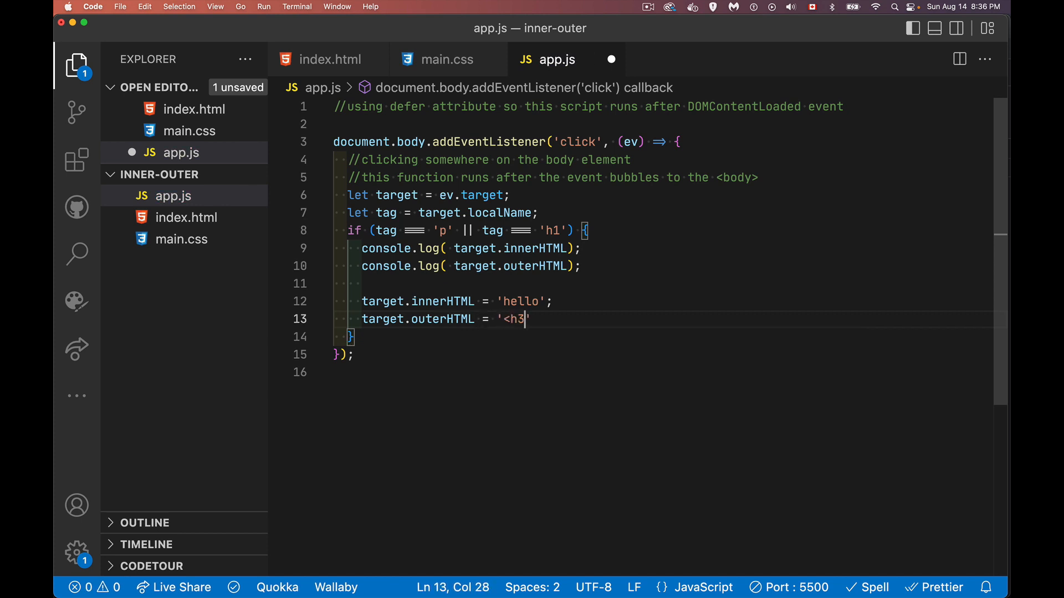
text(>he)
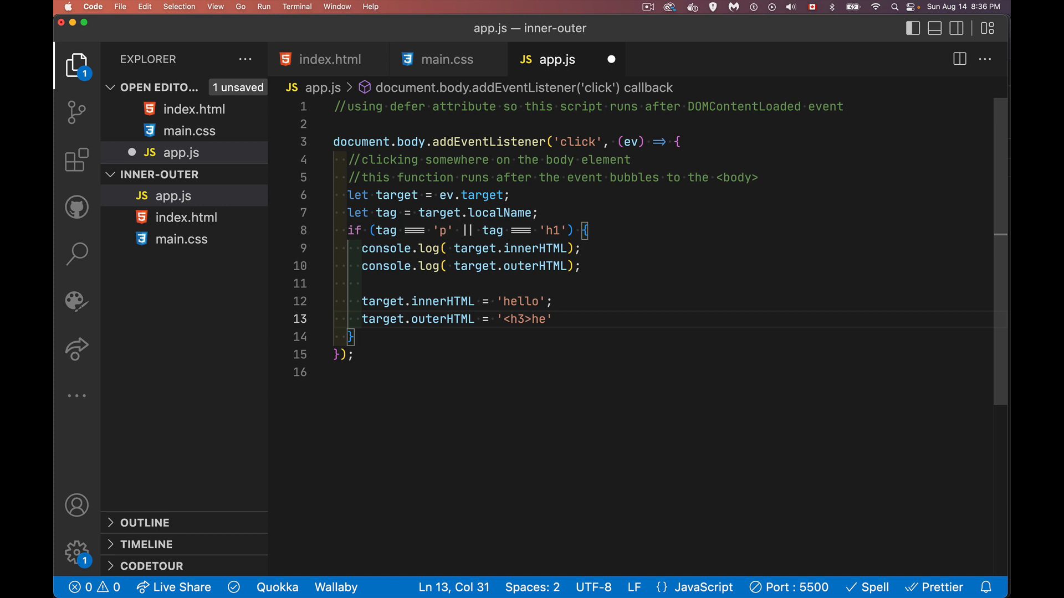
text(goodbye)
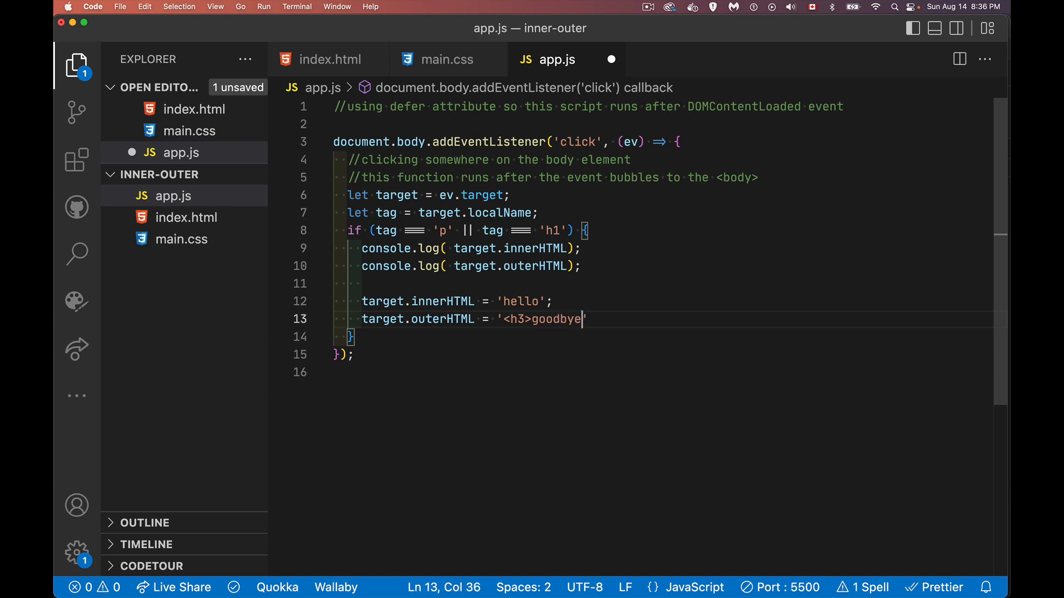
text(</h3>)
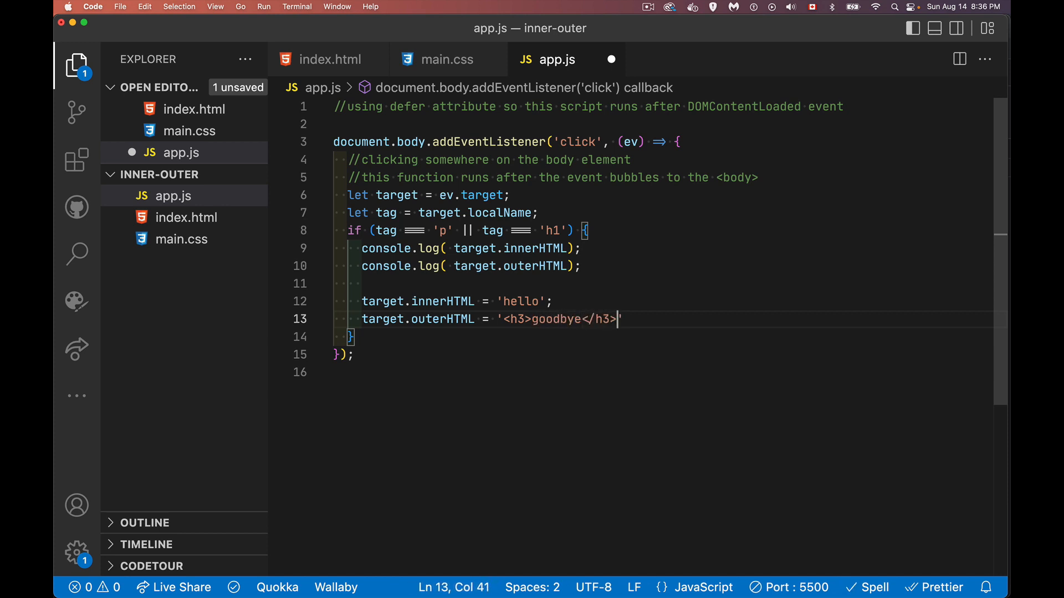
text(;)
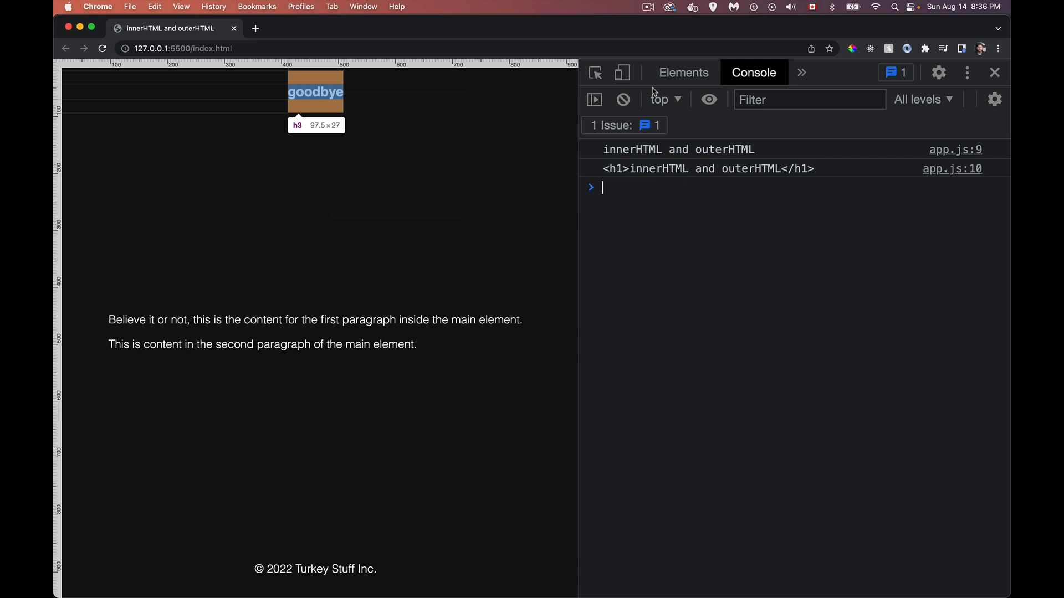
- Inspect the page's element tree in the browser for the new h3
click(683, 73)
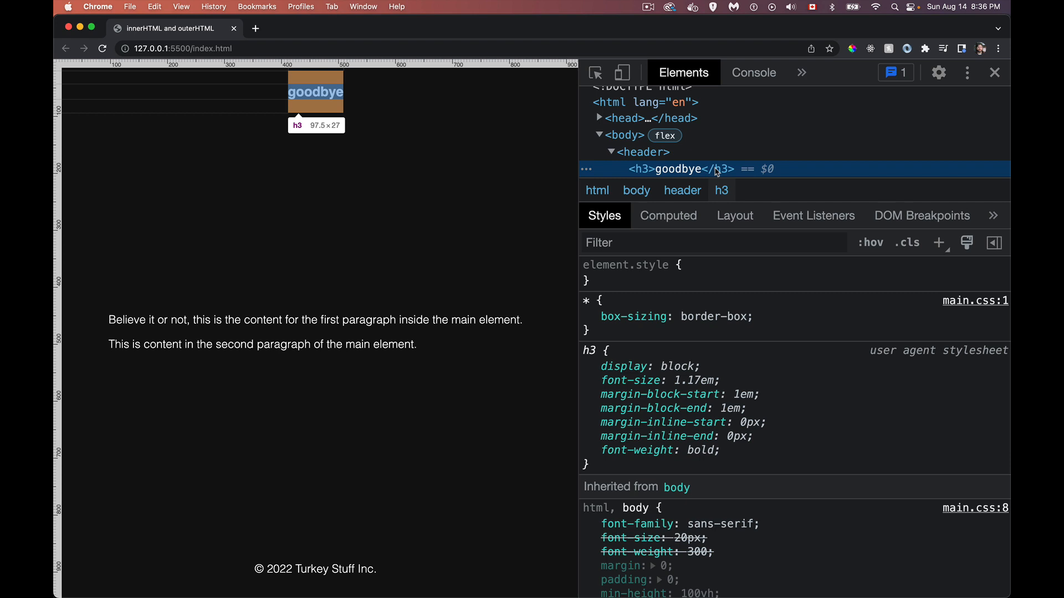
click(753, 73)
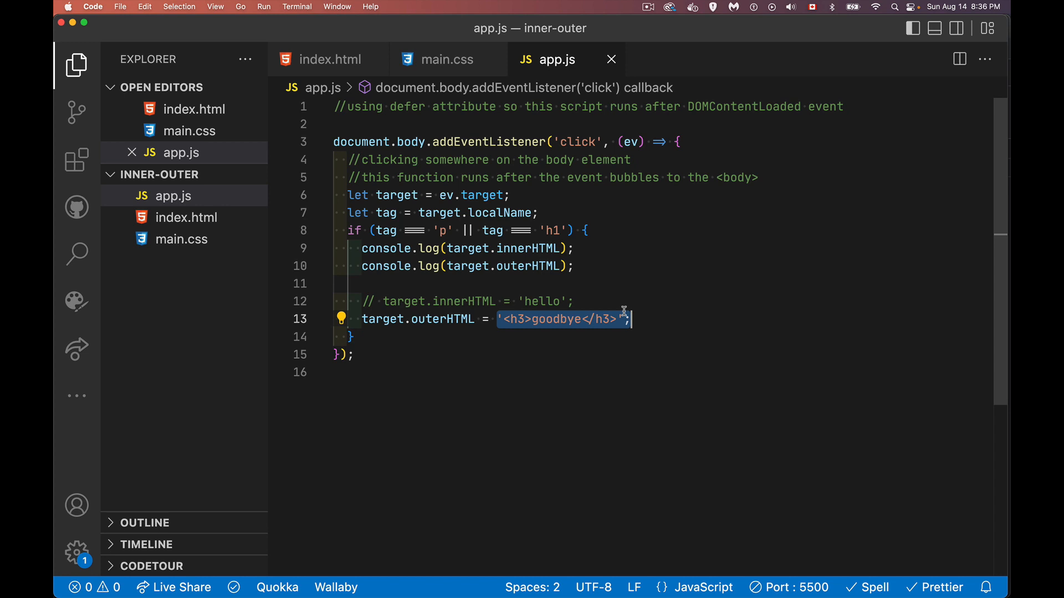
mouse_move(428, 333)
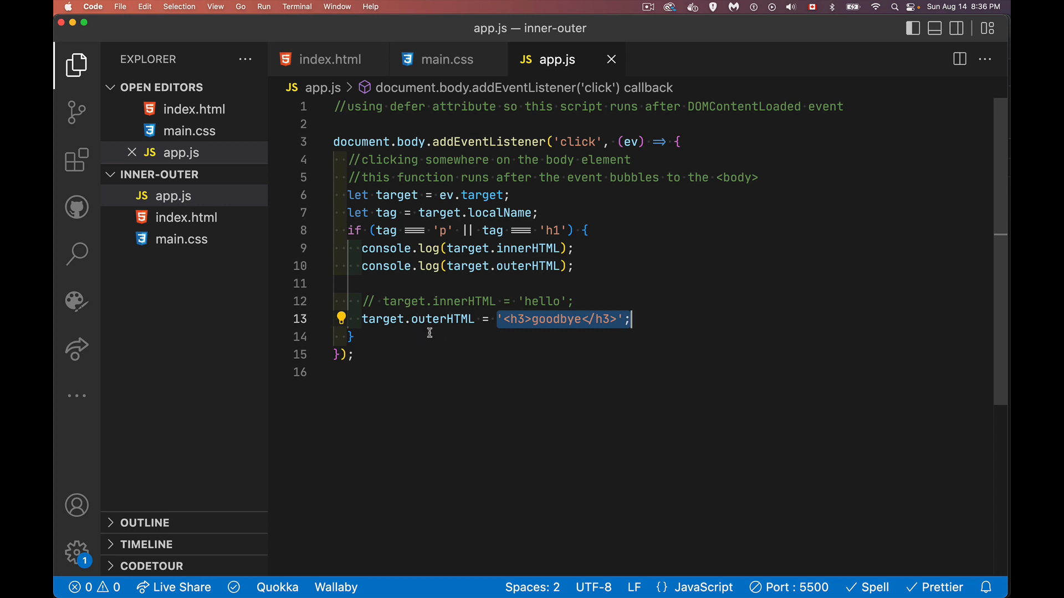
mouse_move(406, 309)
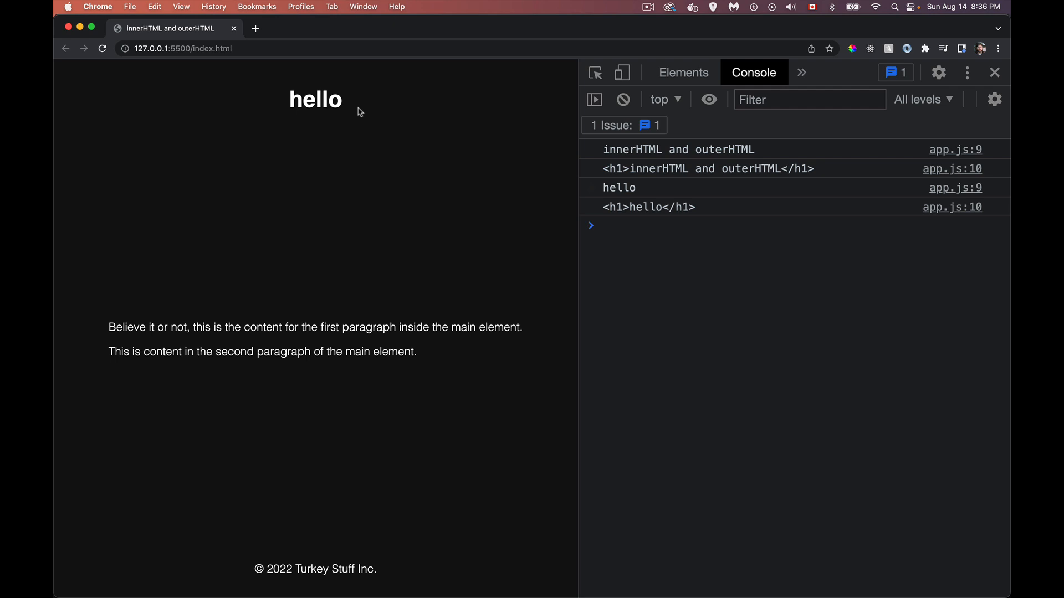
mouse_move(648, 210)
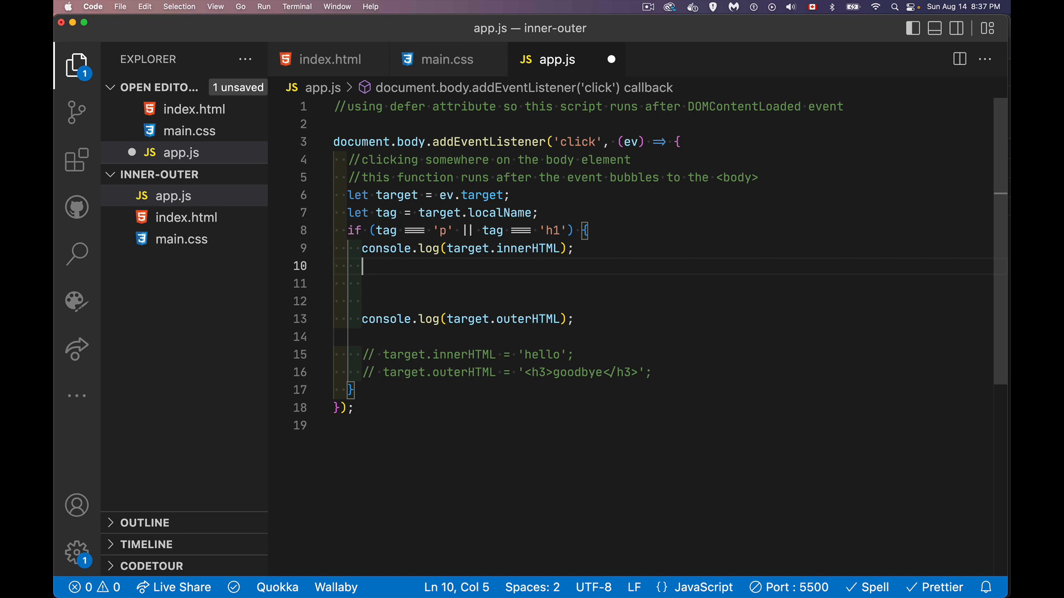
- Start let pre = document.createElement('pre') with a '//copy of the text inside' comment
text(let)
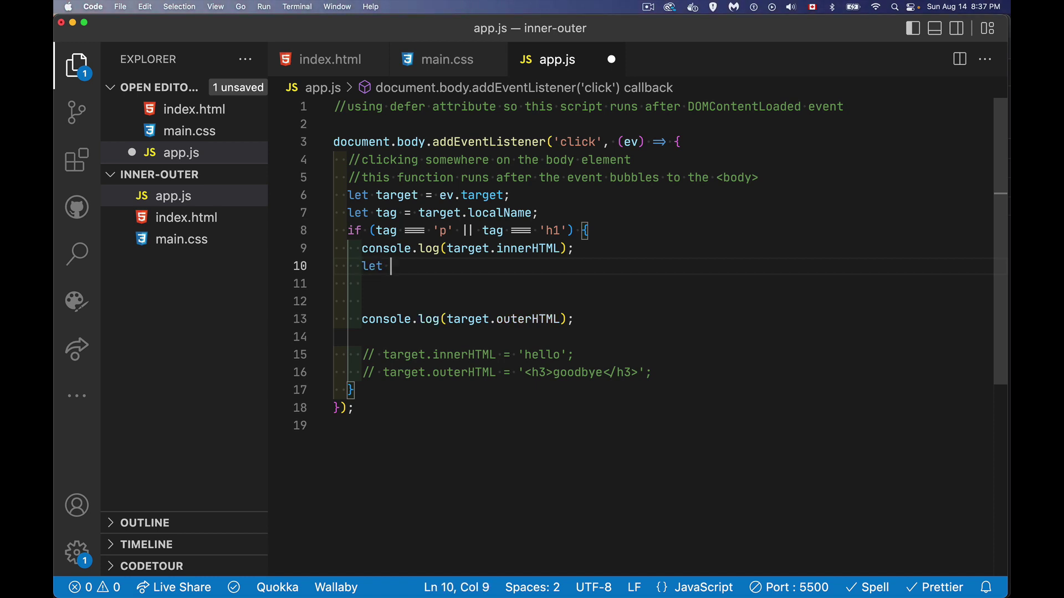
text(pre =)
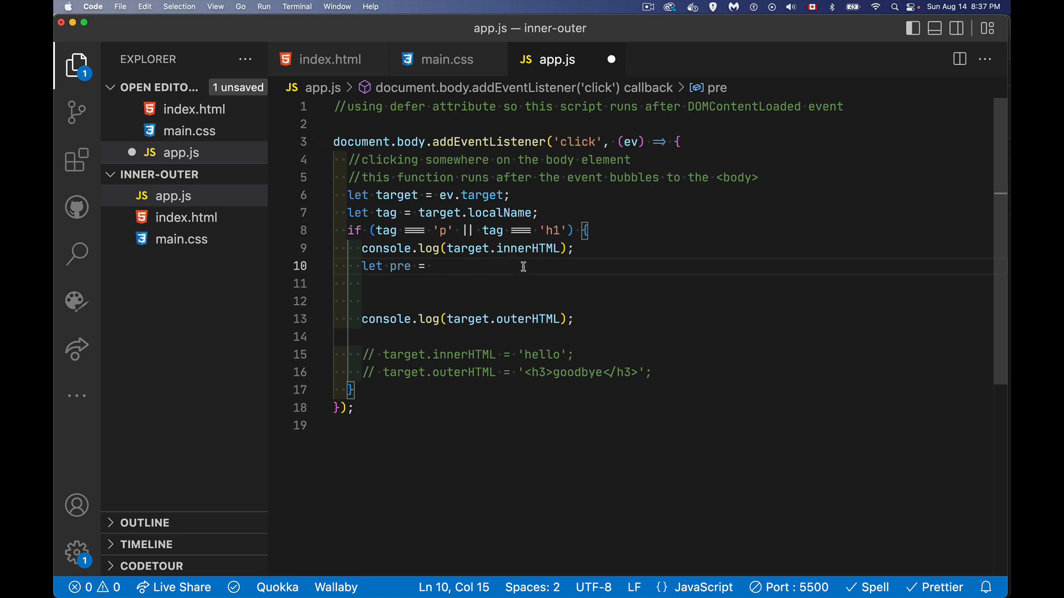
mouse_move(463, 284)
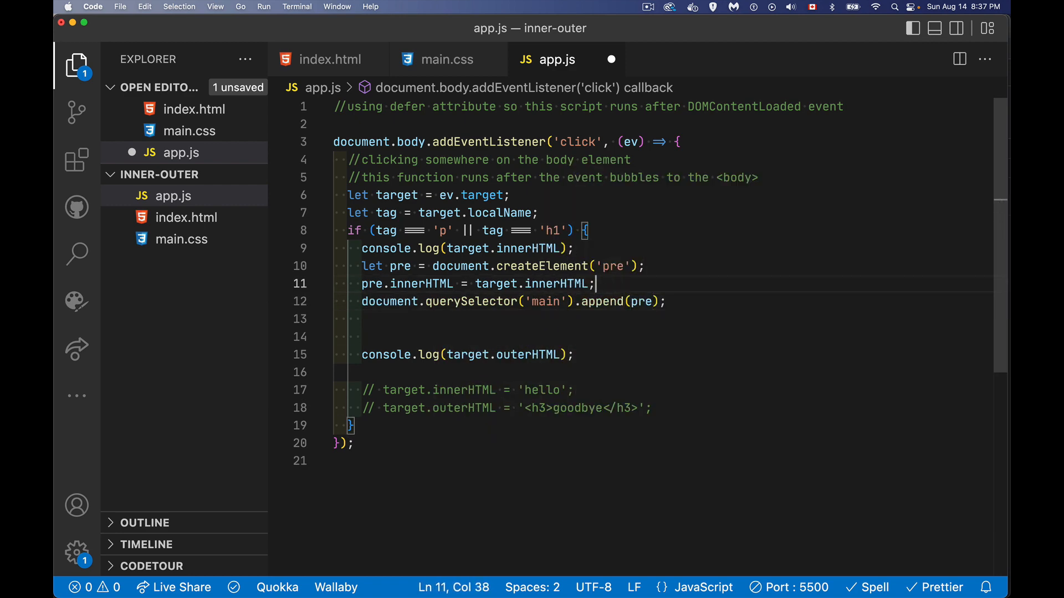
text(//copy of the text inside)
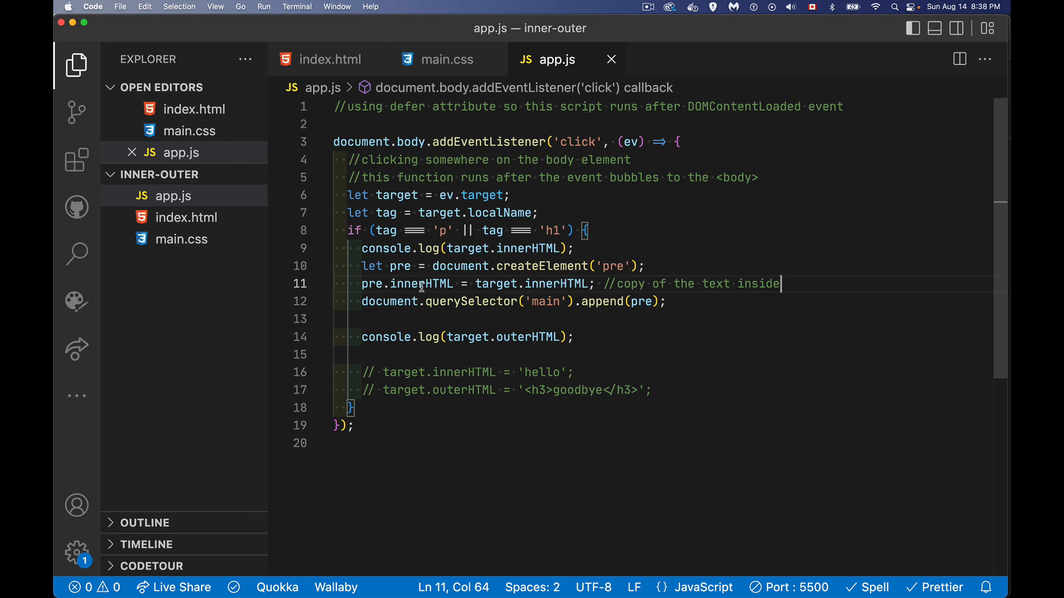
mouse_move(420, 284)
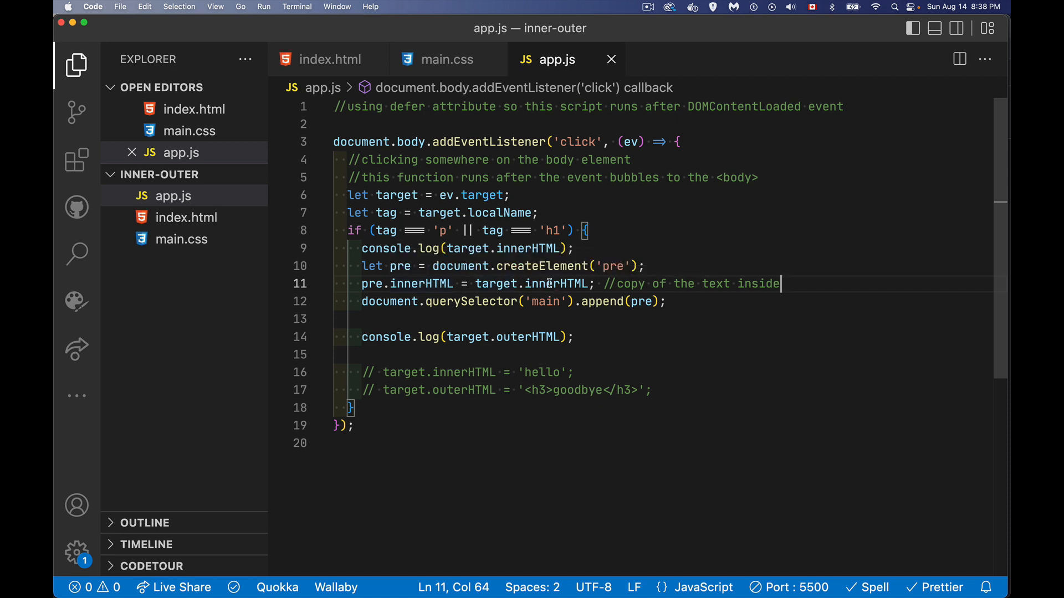
mouse_move(563, 284)
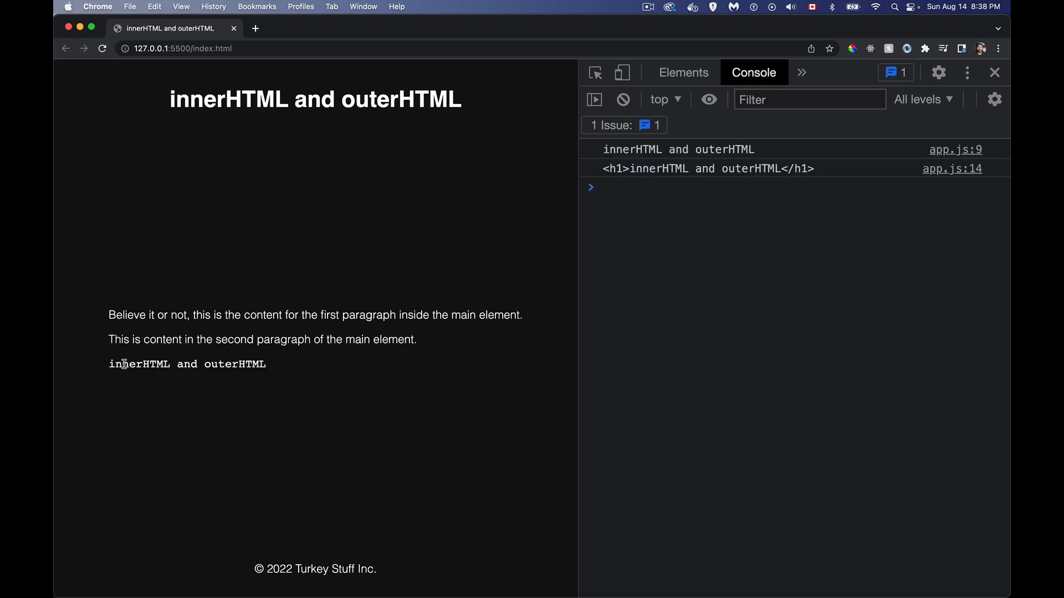
mouse_move(263, 376)
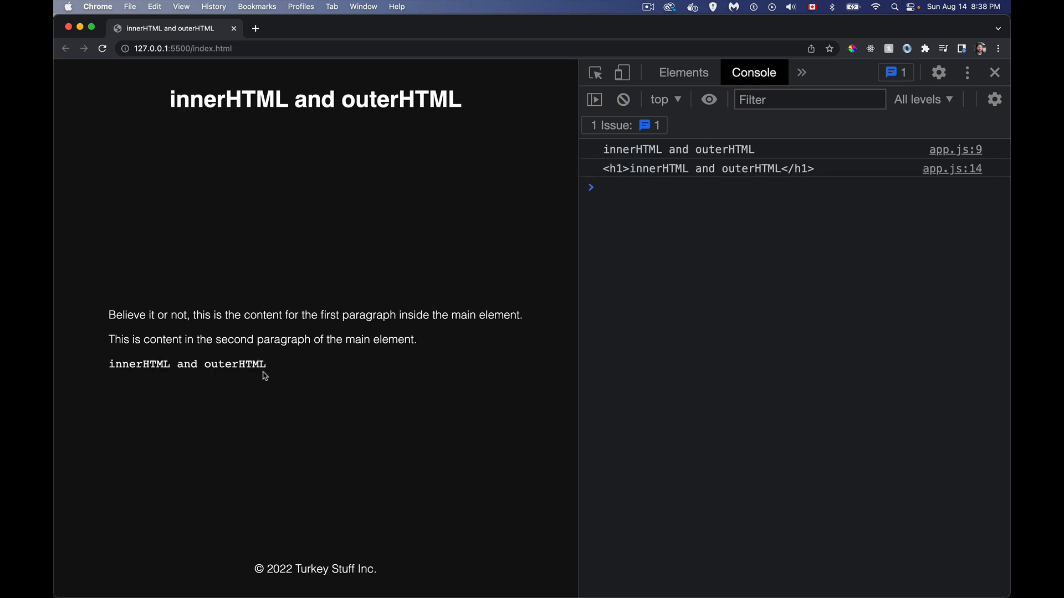
mouse_move(258, 275)
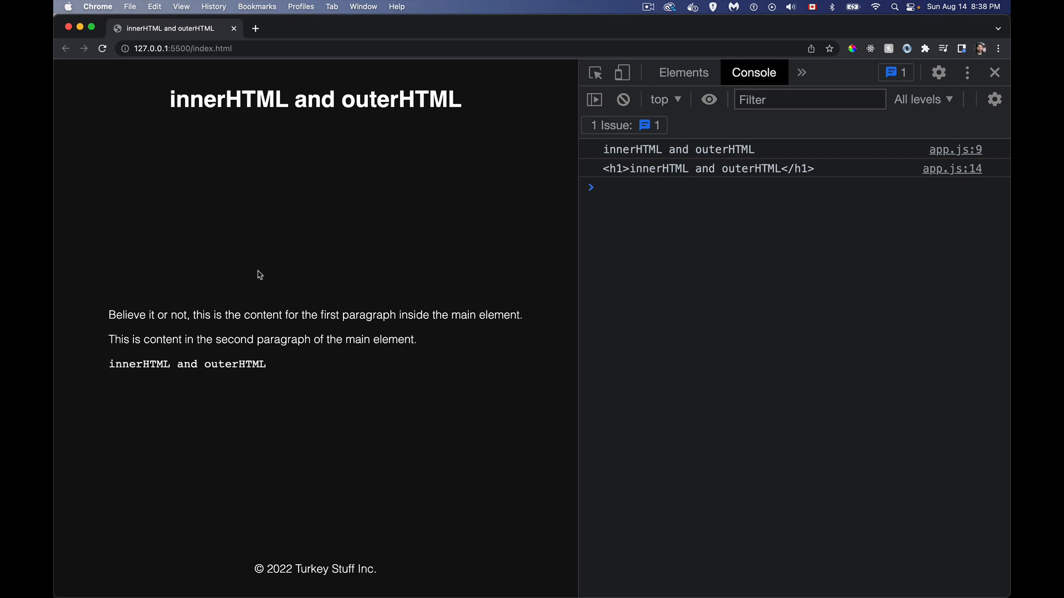
mouse_move(260, 360)
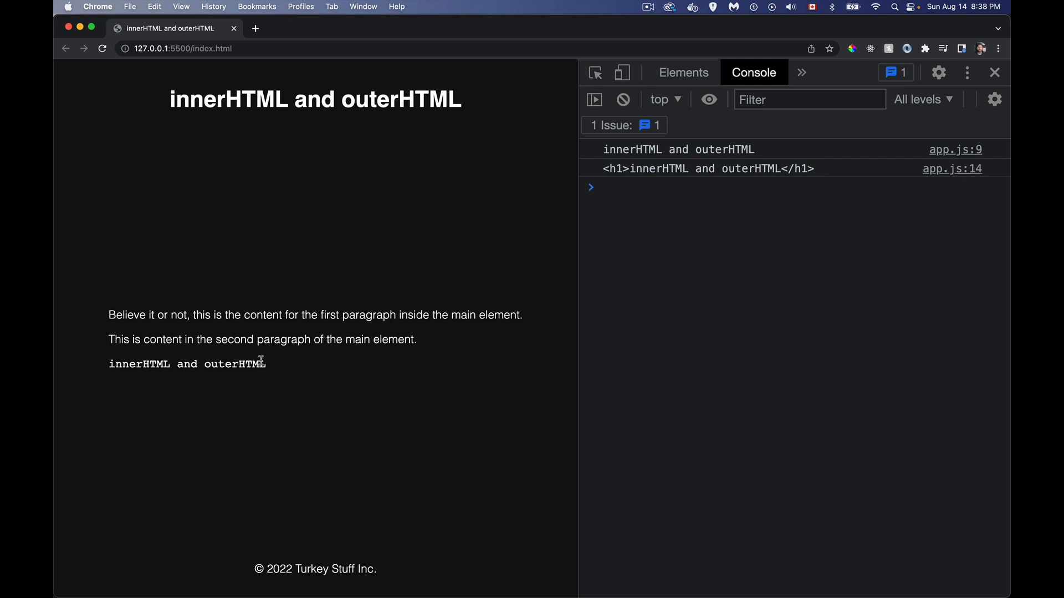
mouse_move(214, 379)
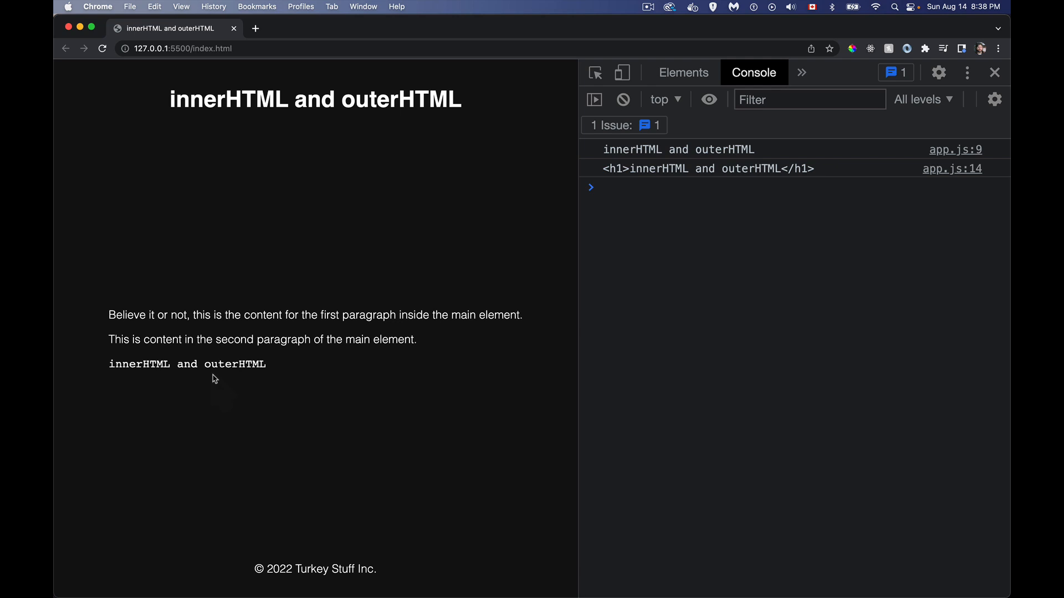
mouse_move(191, 377)
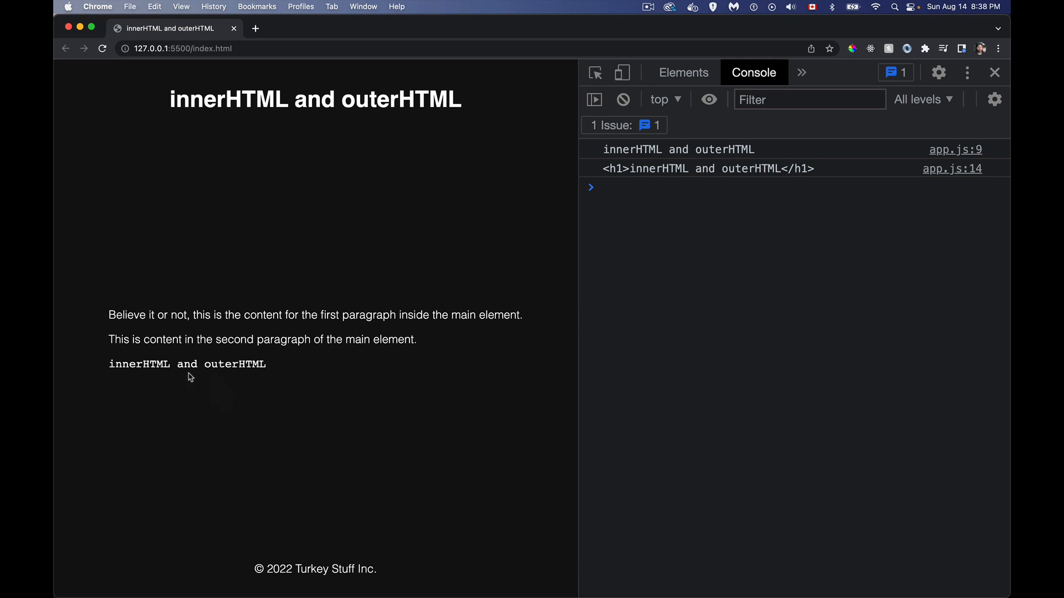
mouse_move(301, 389)
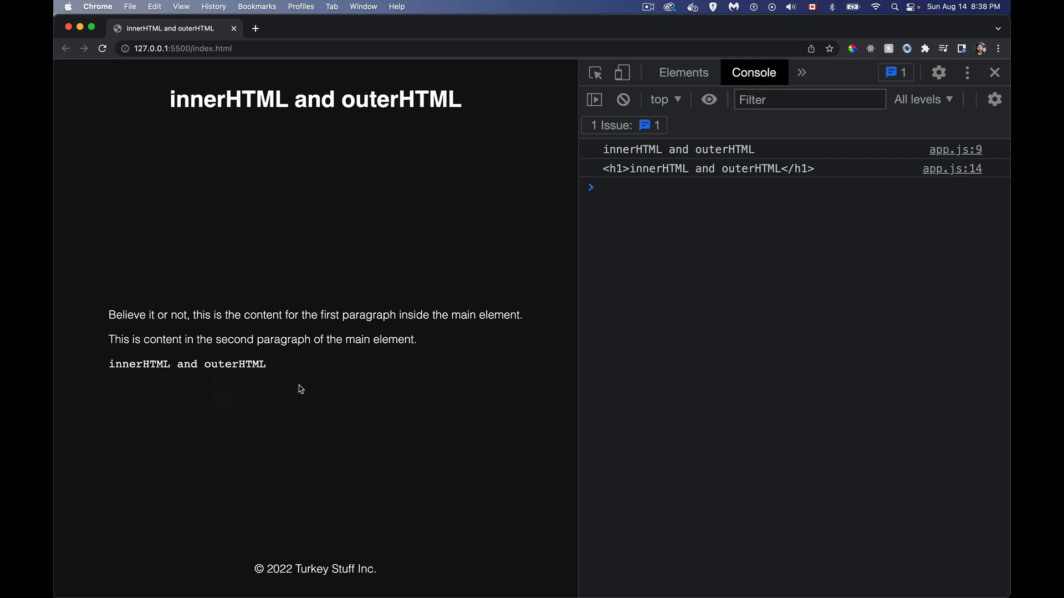
mouse_move(351, 99)
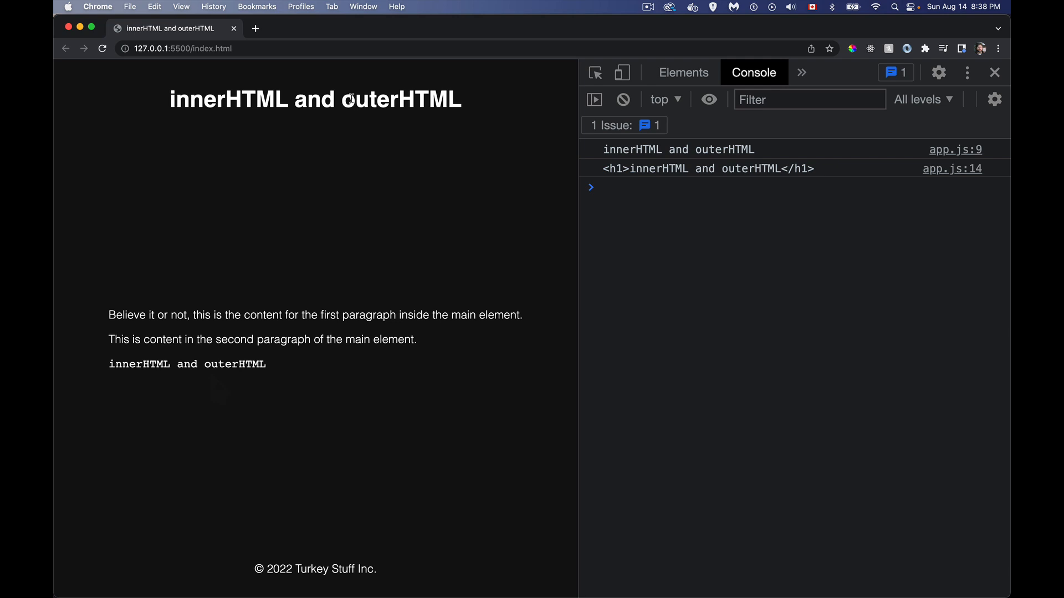
mouse_move(246, 106)
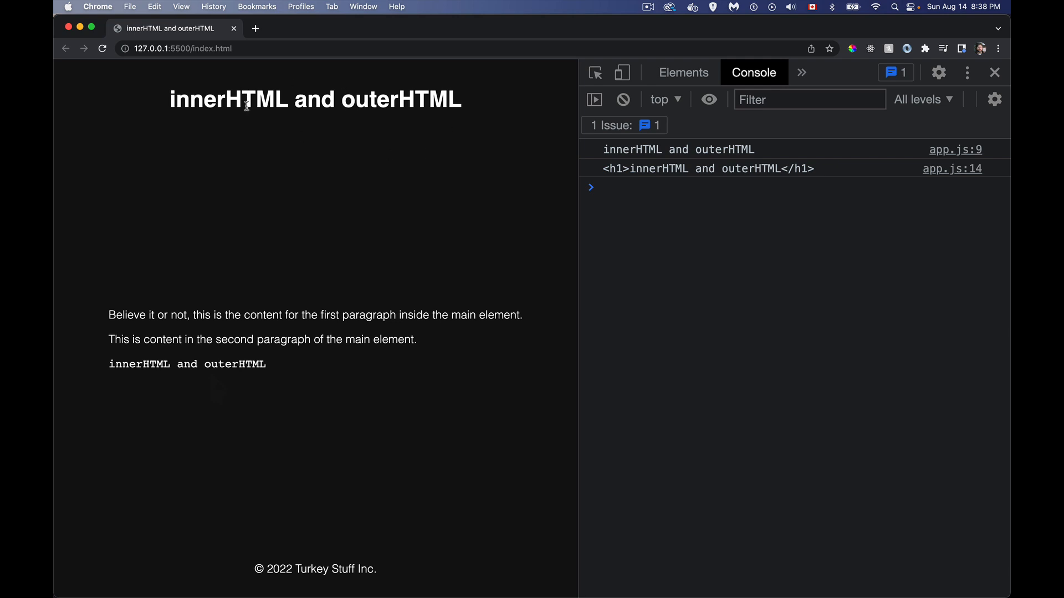
mouse_move(280, 377)
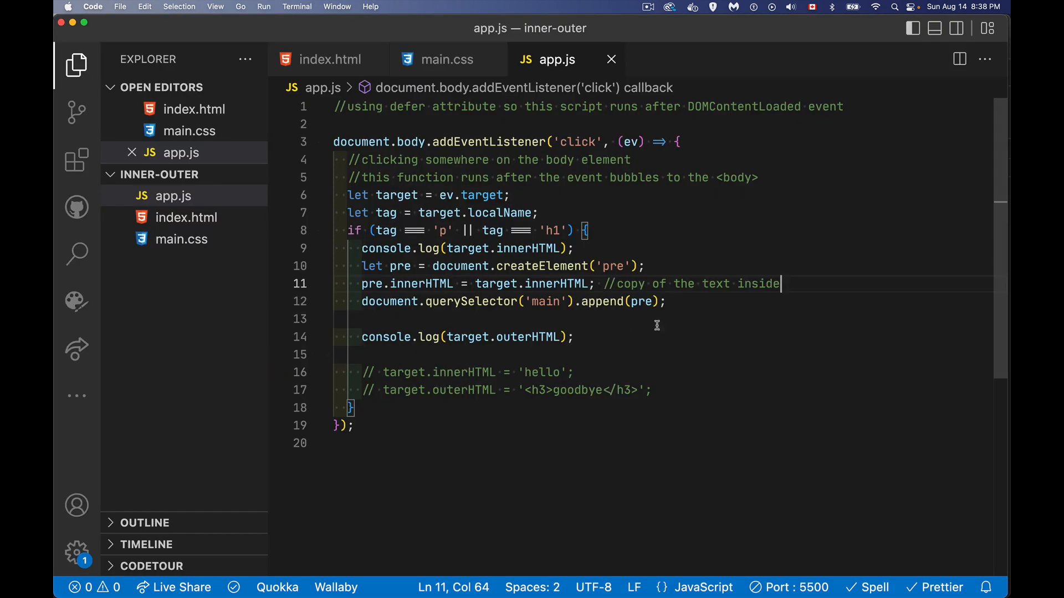
mouse_move(629, 328)
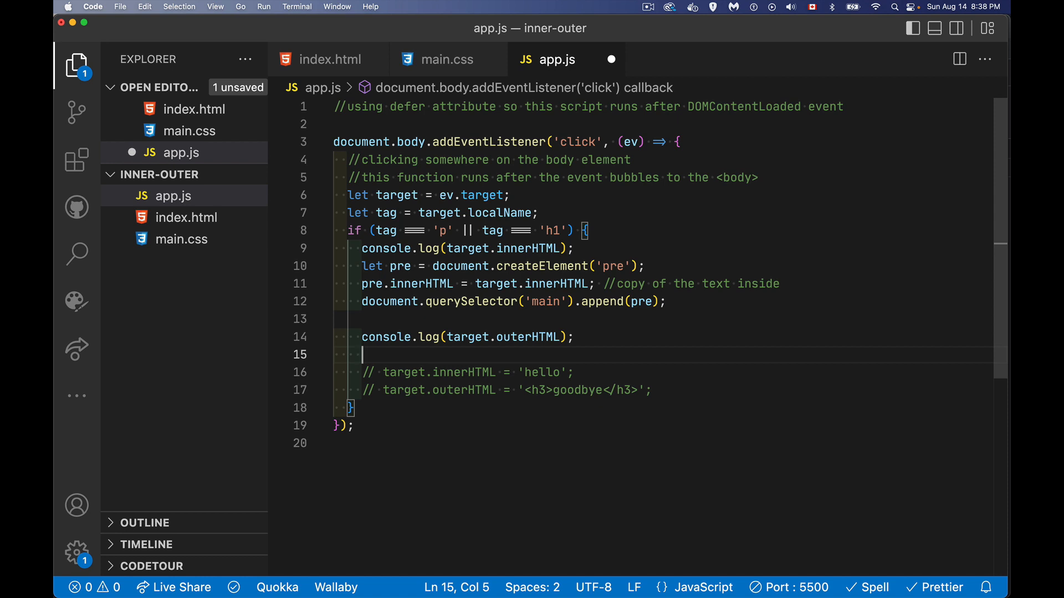
- Declare let elemString = target.outerHTML below the outerHTML log
text(let)
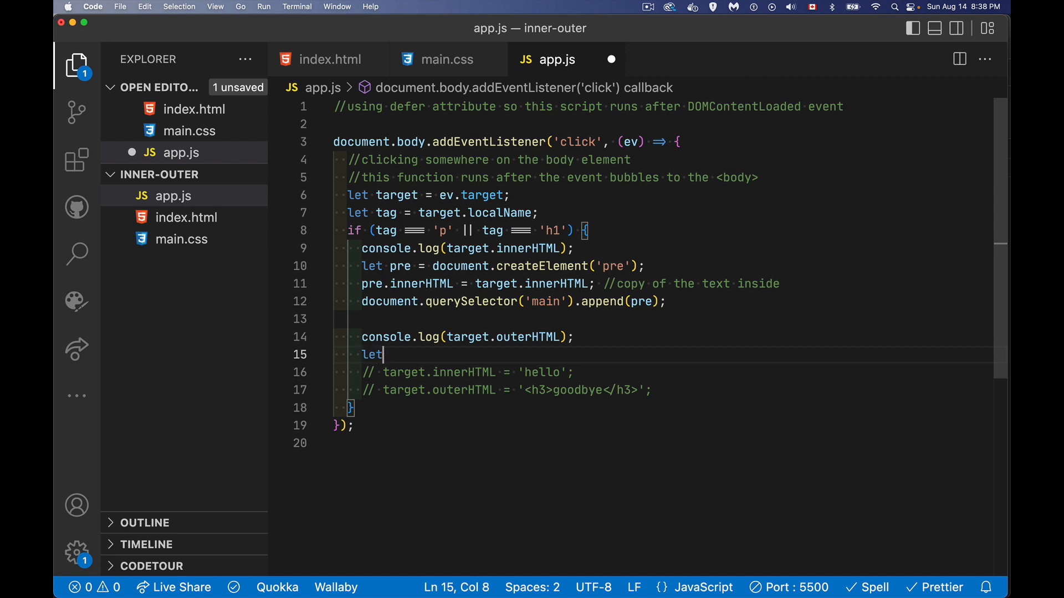
text(elemen)
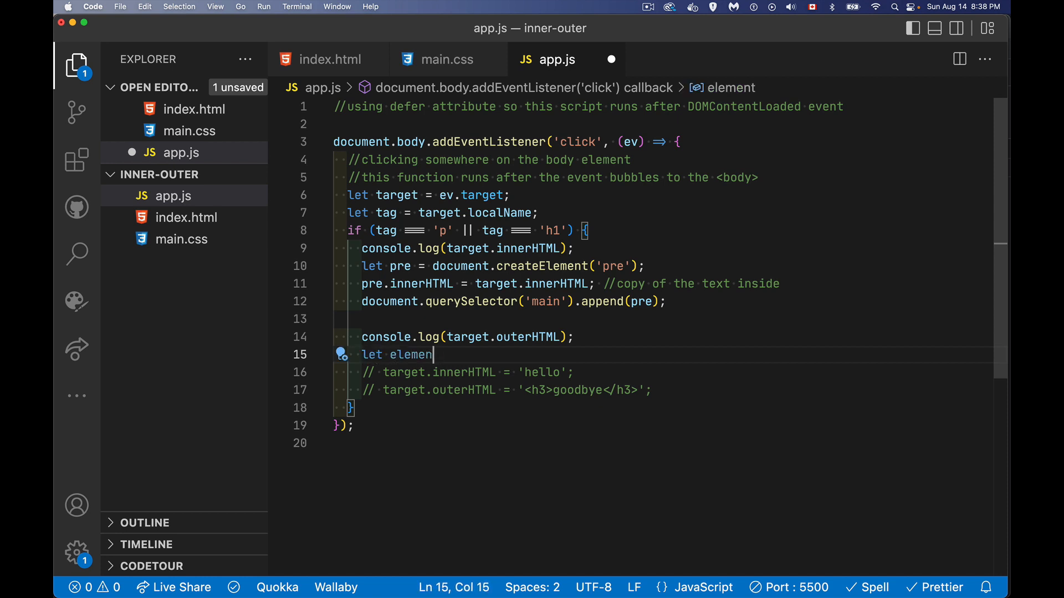
text(String)
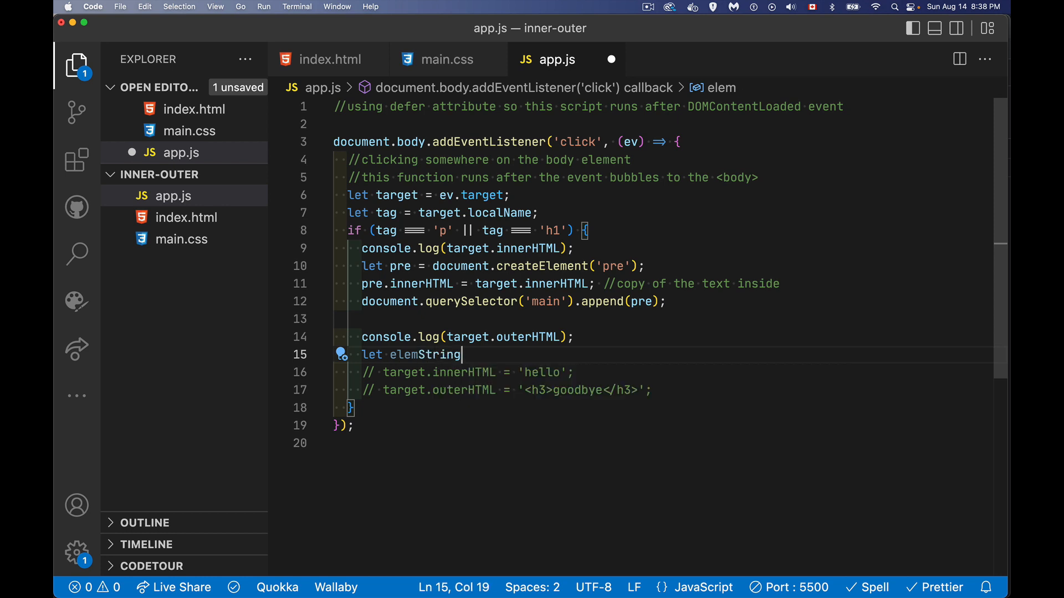
text(= target.outerHTML;)
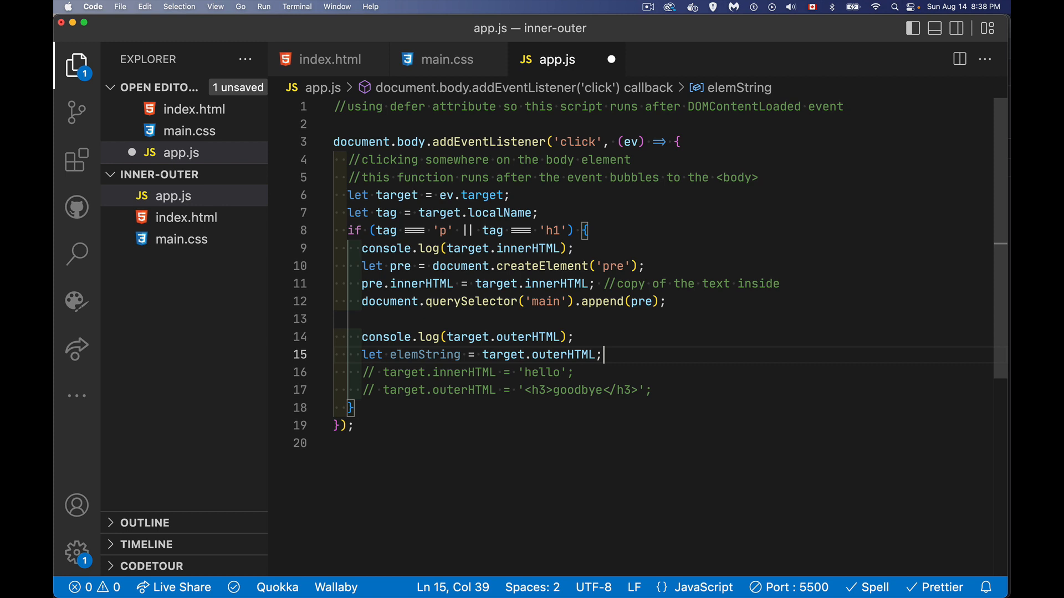
key(enter)
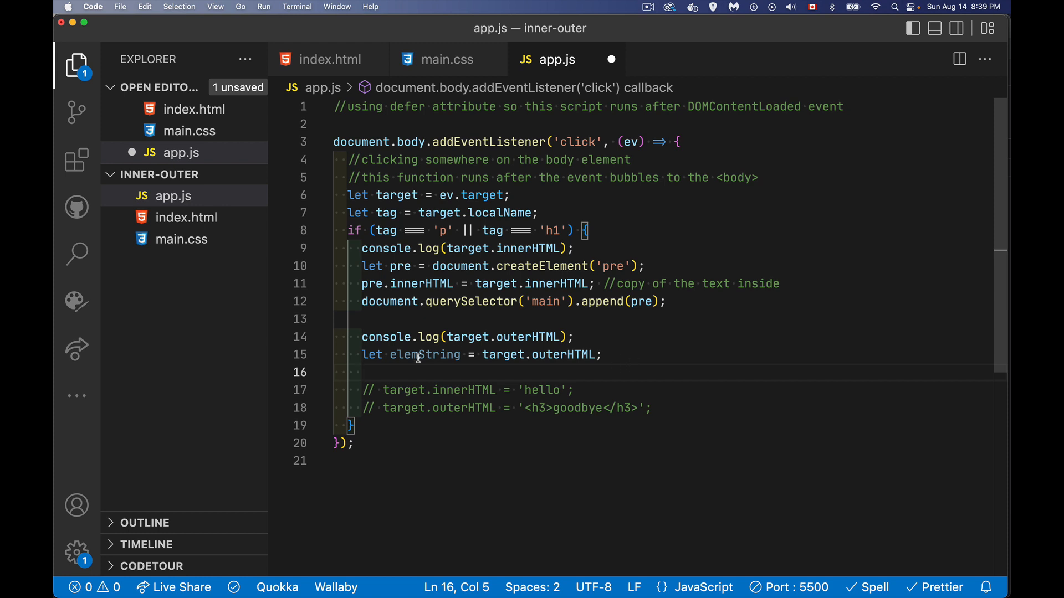
mouse_move(425, 355)
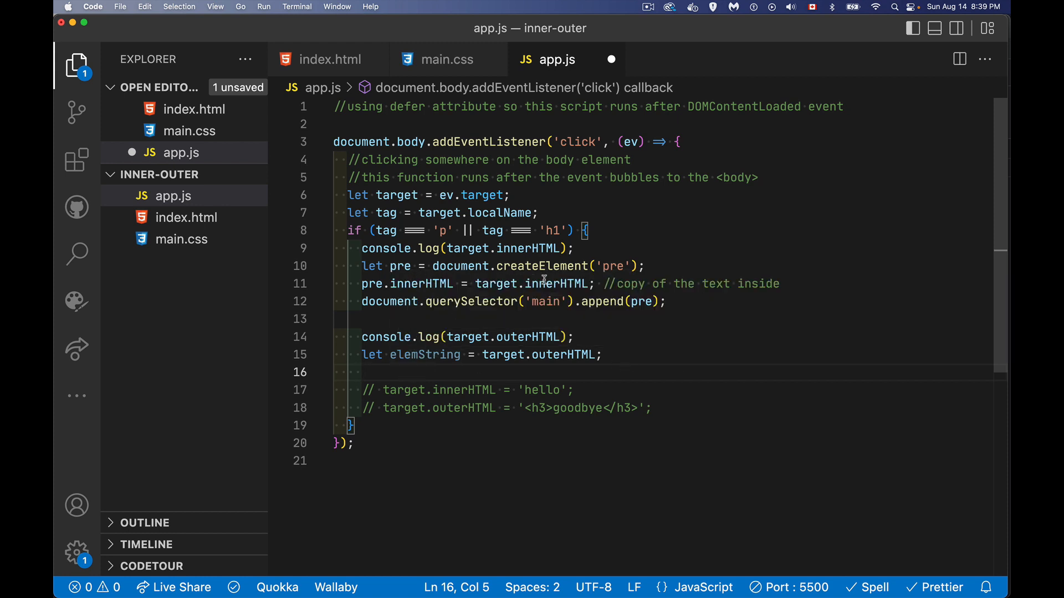
mouse_move(577, 348)
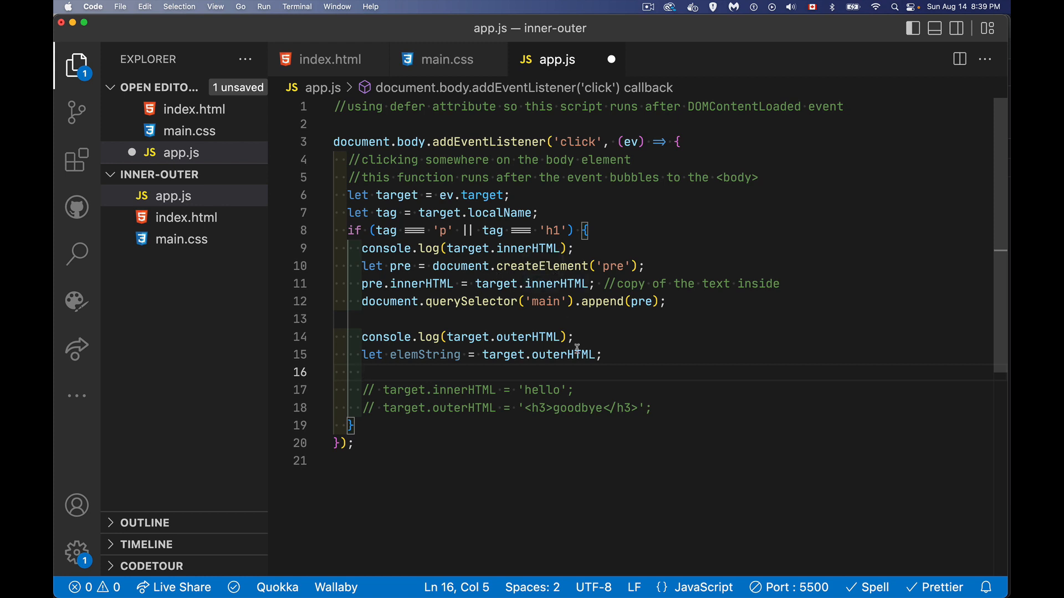
mouse_move(375, 379)
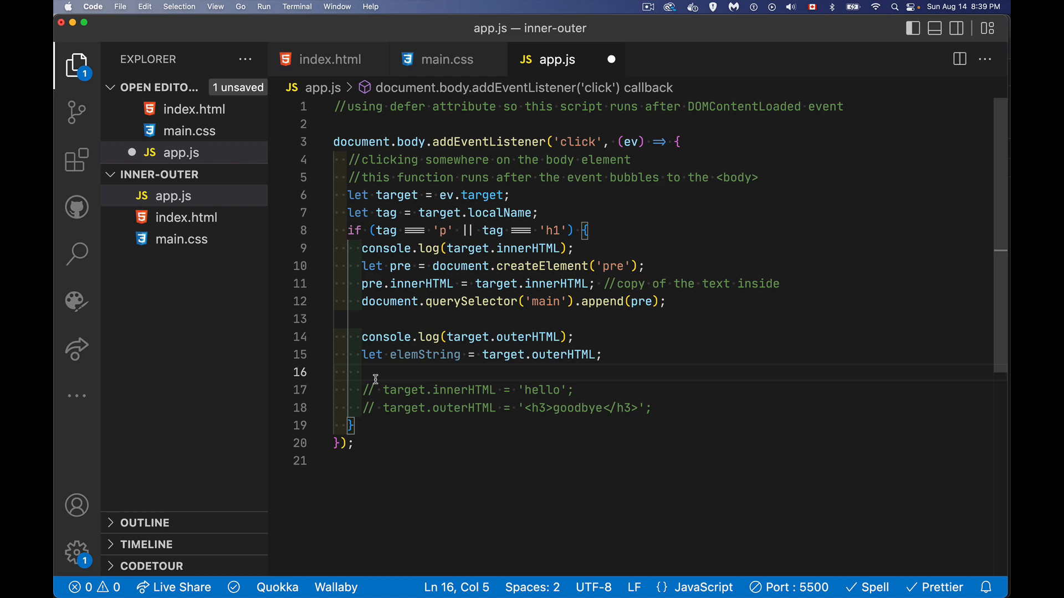
- Begin document.querySelector('main').innerHTML = and check the main markup in index.html
text(dcou)
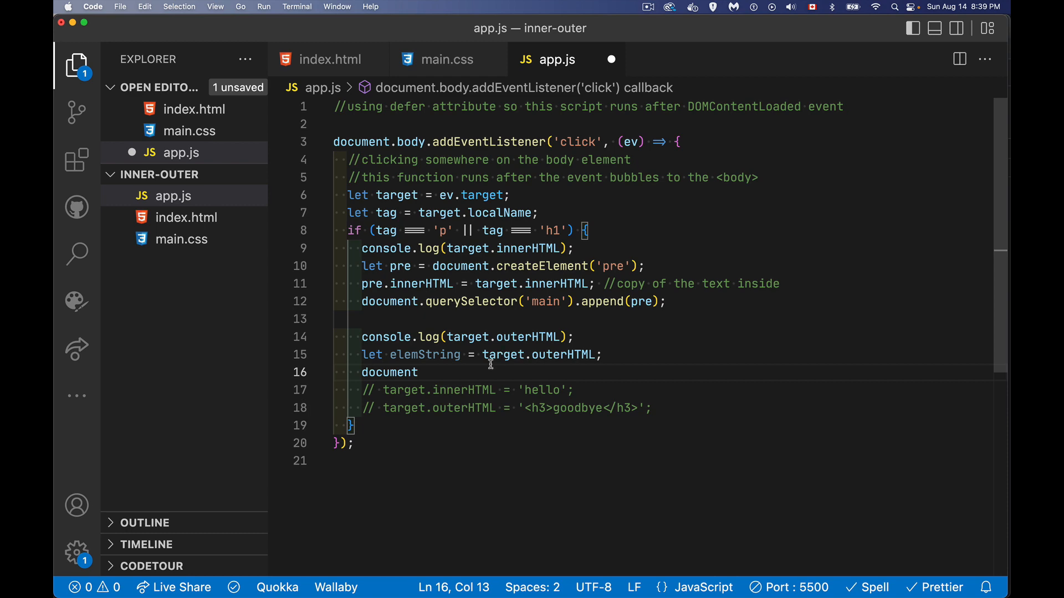
mouse_move(472, 372)
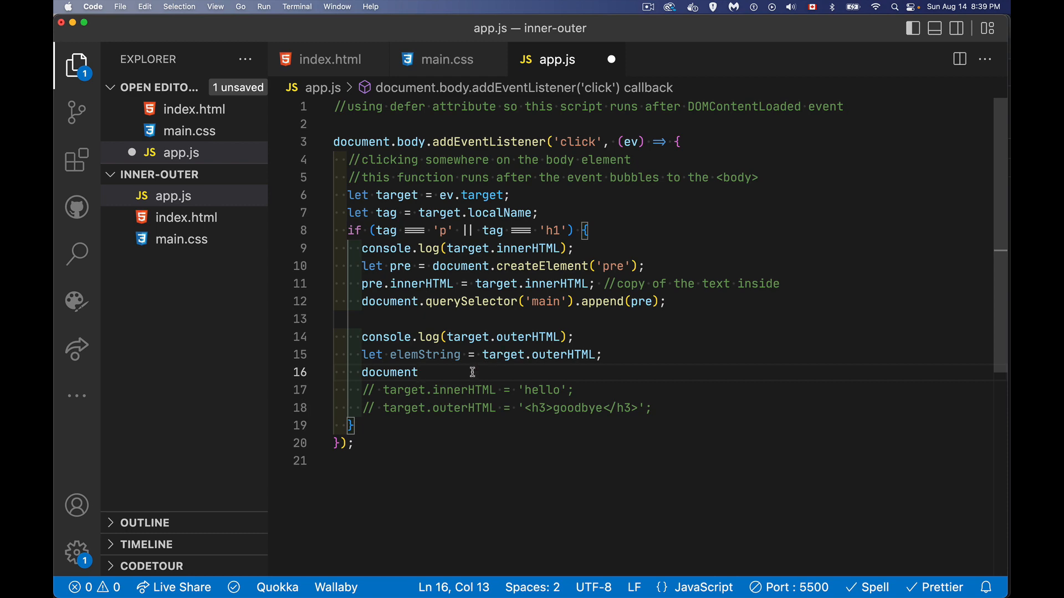
text(.querySel)
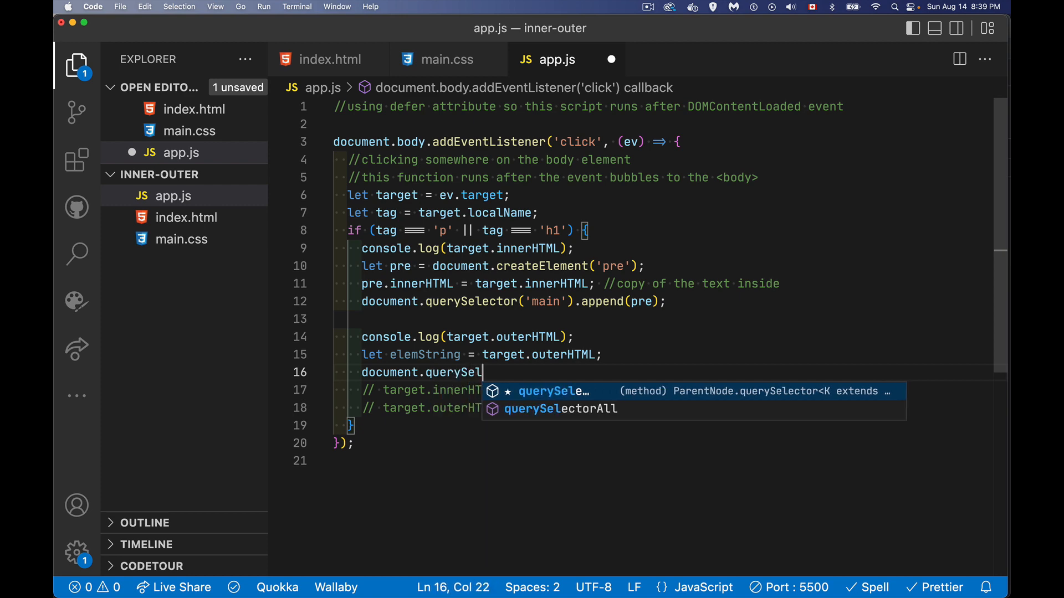
text(ector('main').innerHTML)
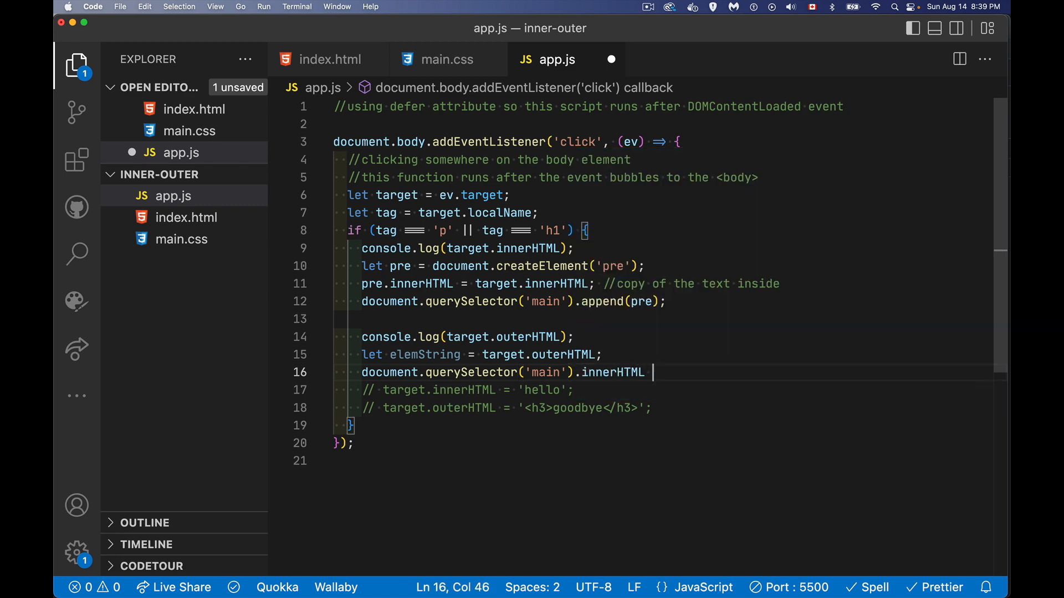
text(=)
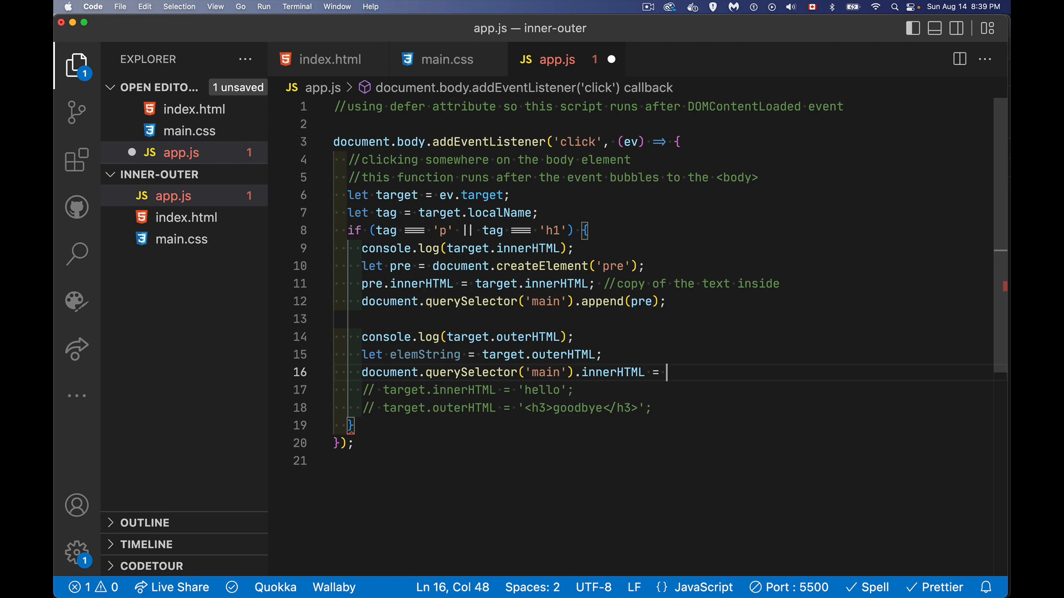
mouse_move(330, 59)
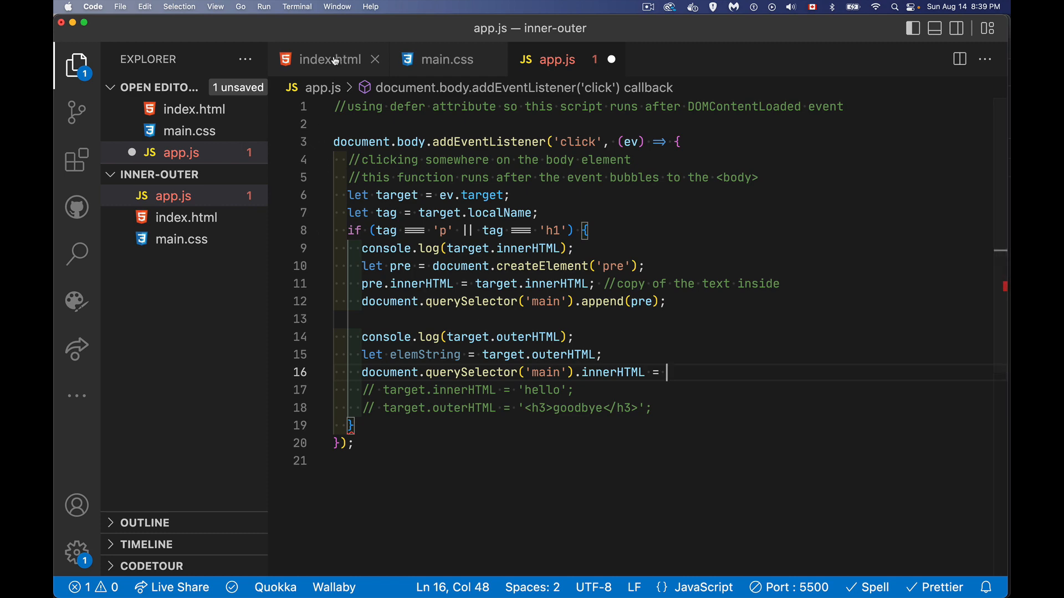
click(330, 59)
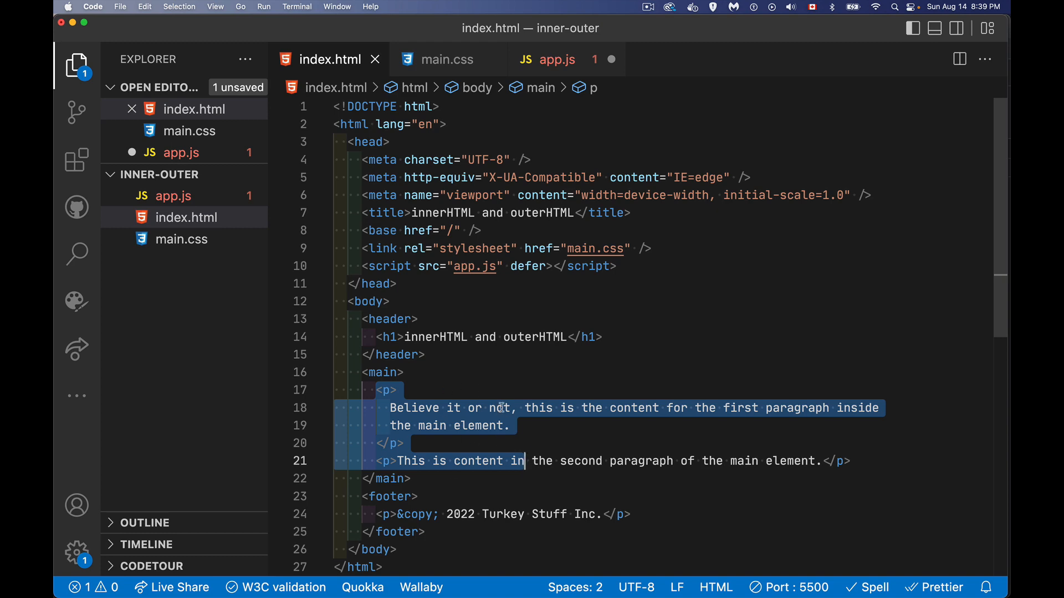
click(557, 59)
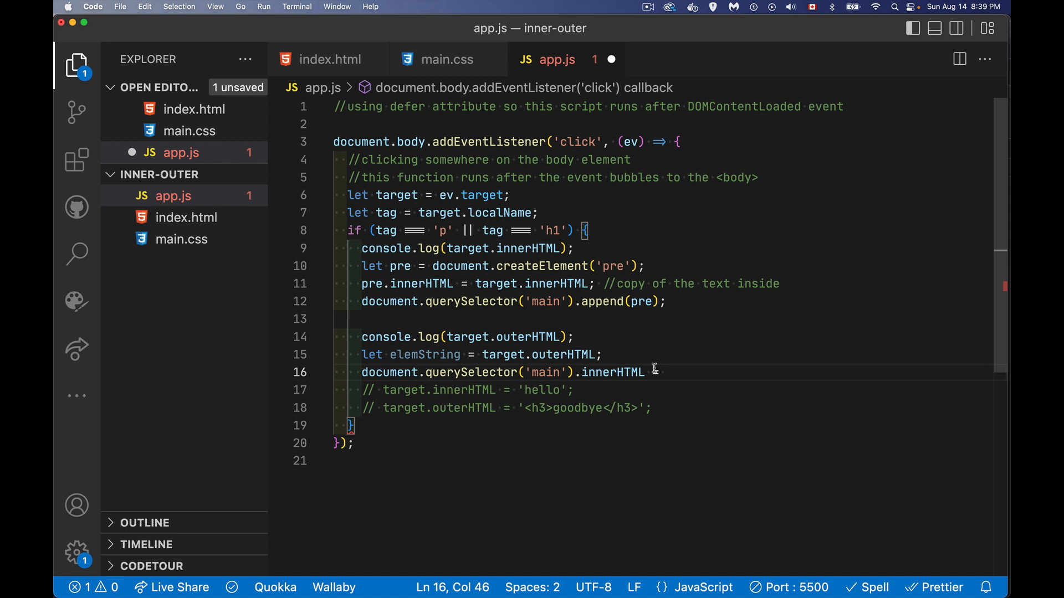
- Finish the line as innerHTML += elemString and switch to the browser to test
text(+=)
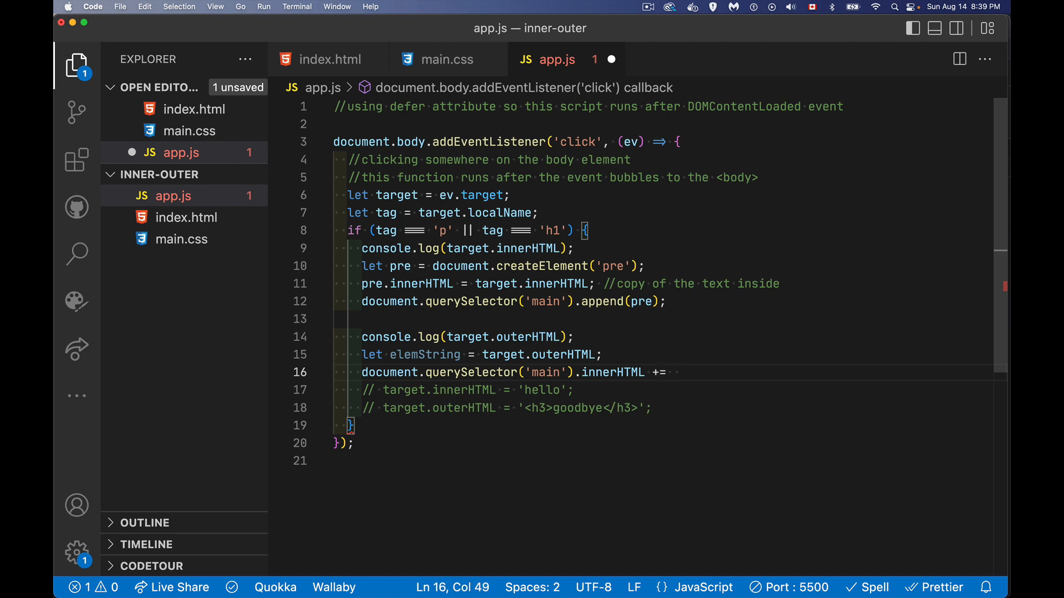
mouse_move(622, 385)
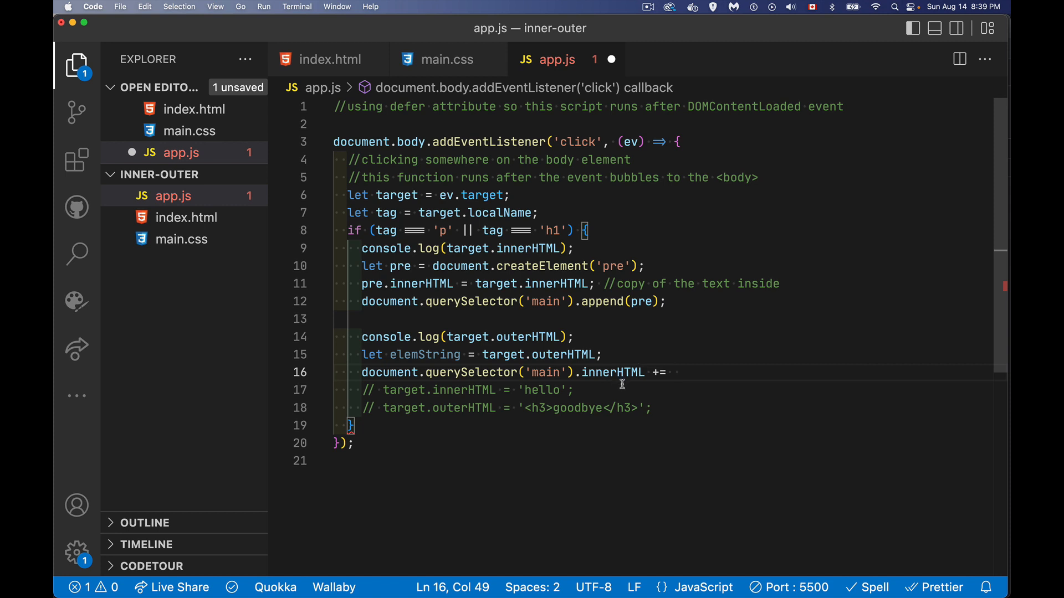
mouse_move(715, 401)
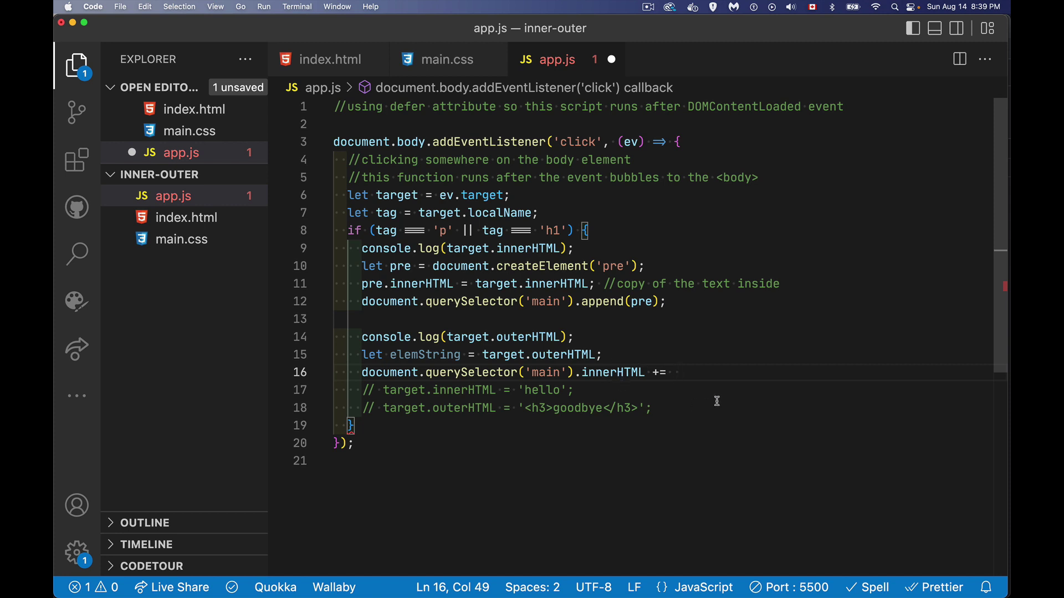
text(elemStrin)
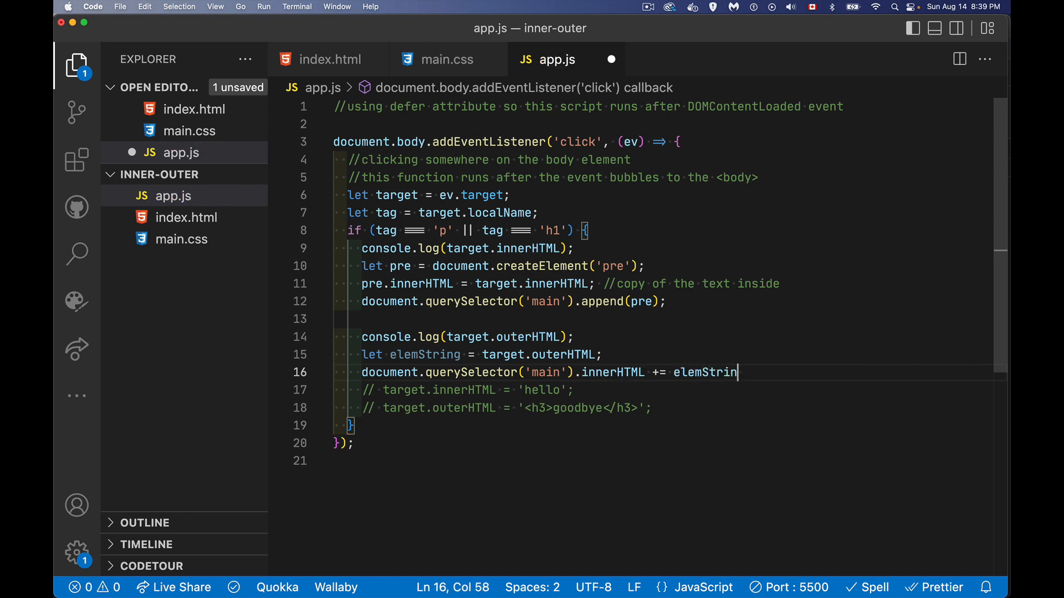
key(enter)
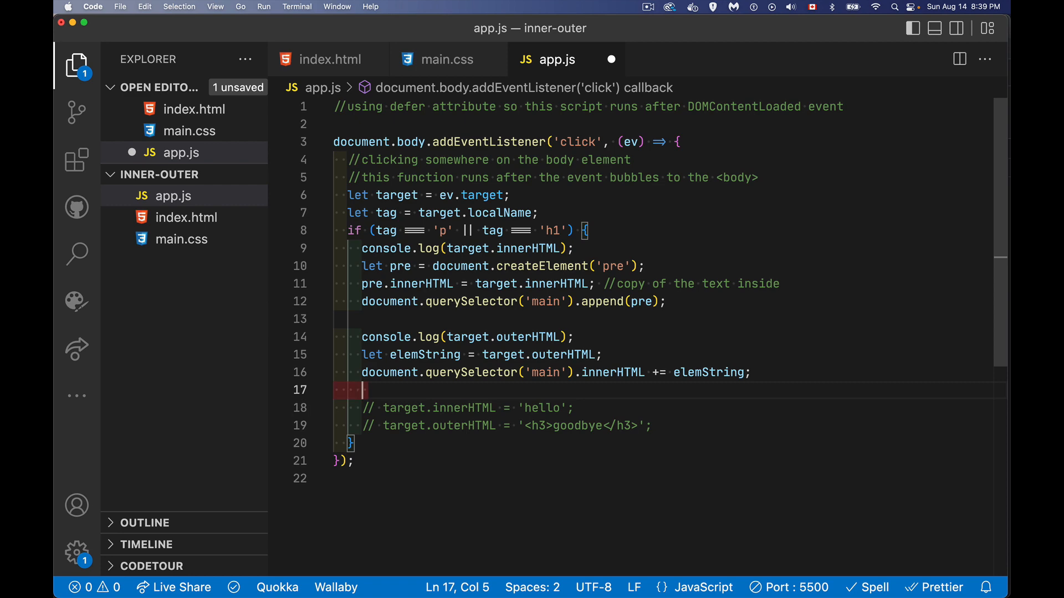
click(98, 7)
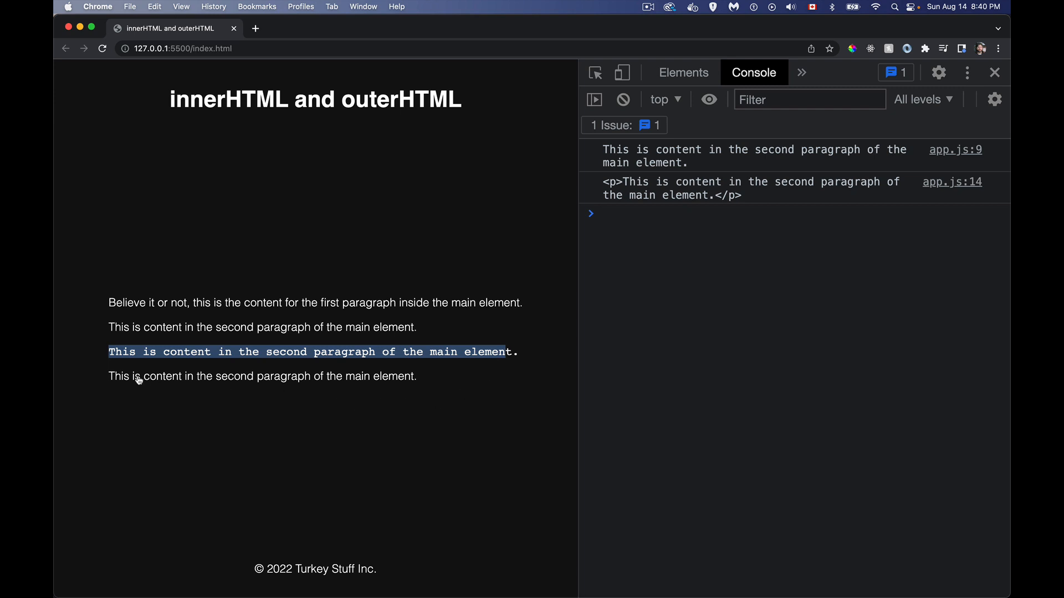
mouse_move(413, 386)
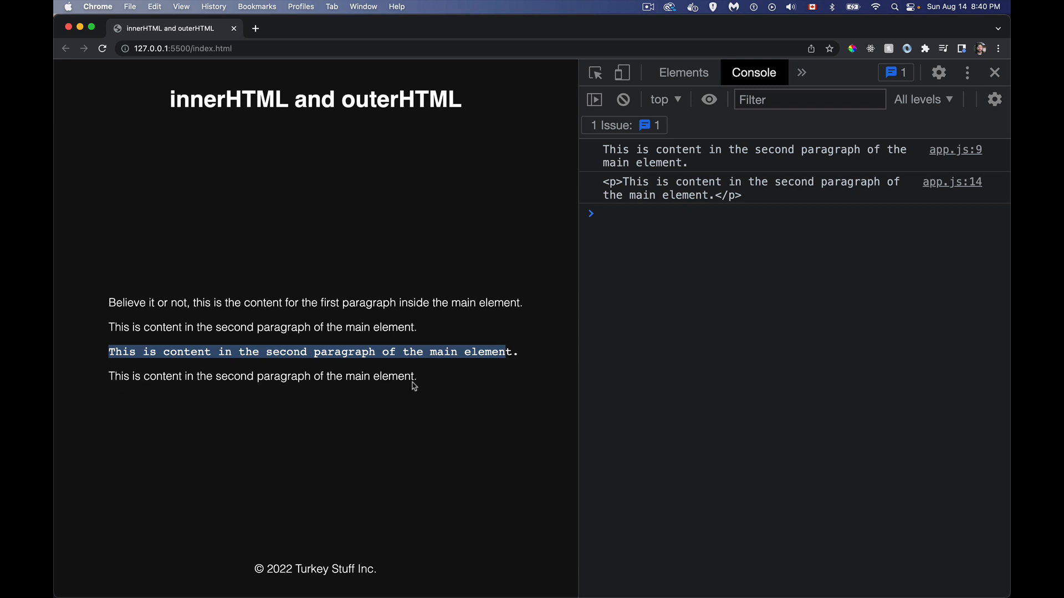
- Expand main in DevTools Elements to see the pre copy plus the appended p
click(683, 73)
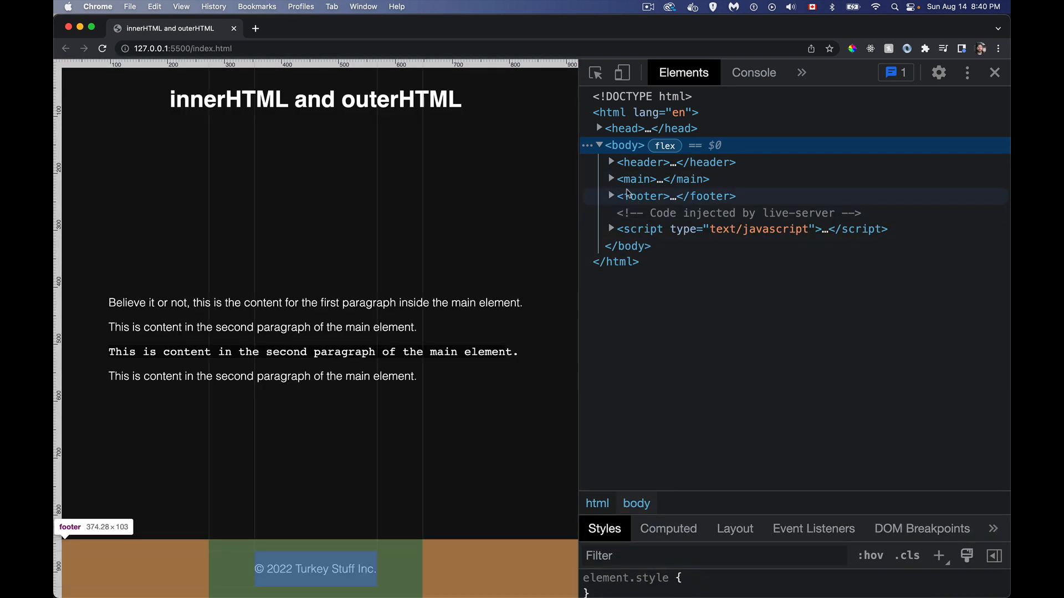
click(610, 179)
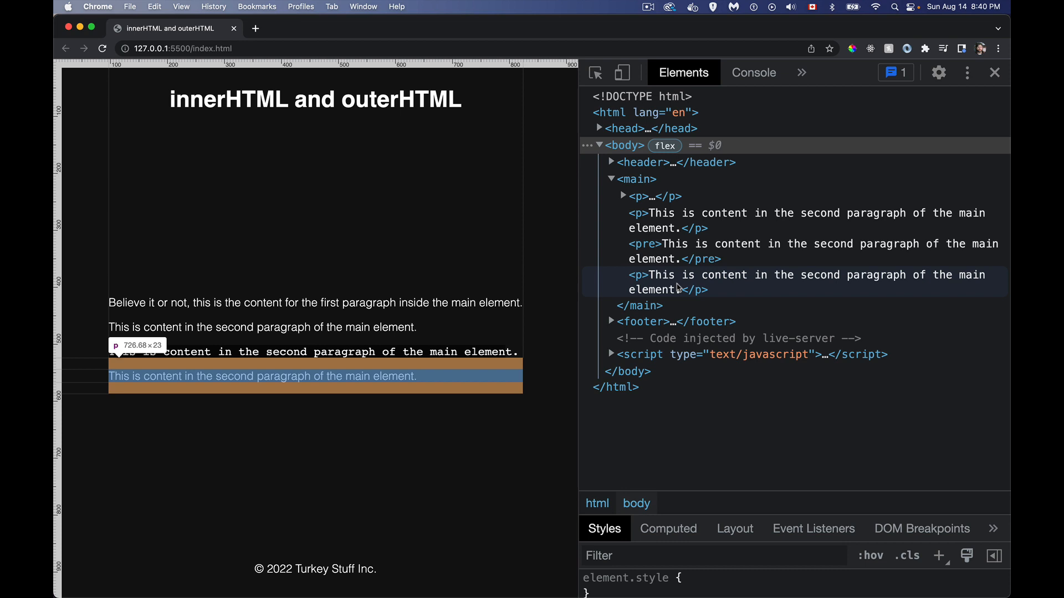
mouse_move(708, 294)
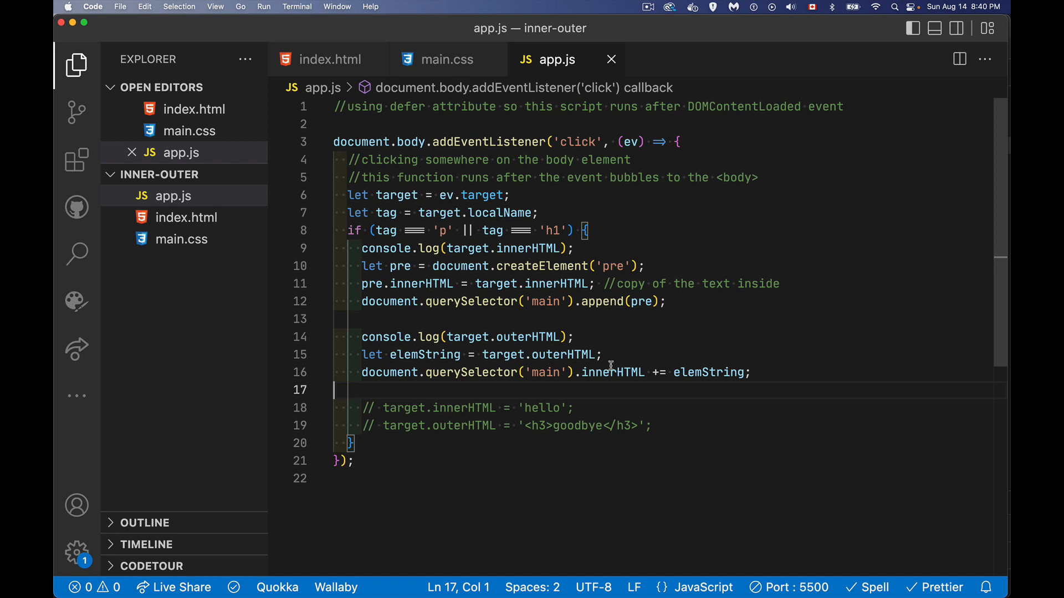
mouse_move(611, 372)
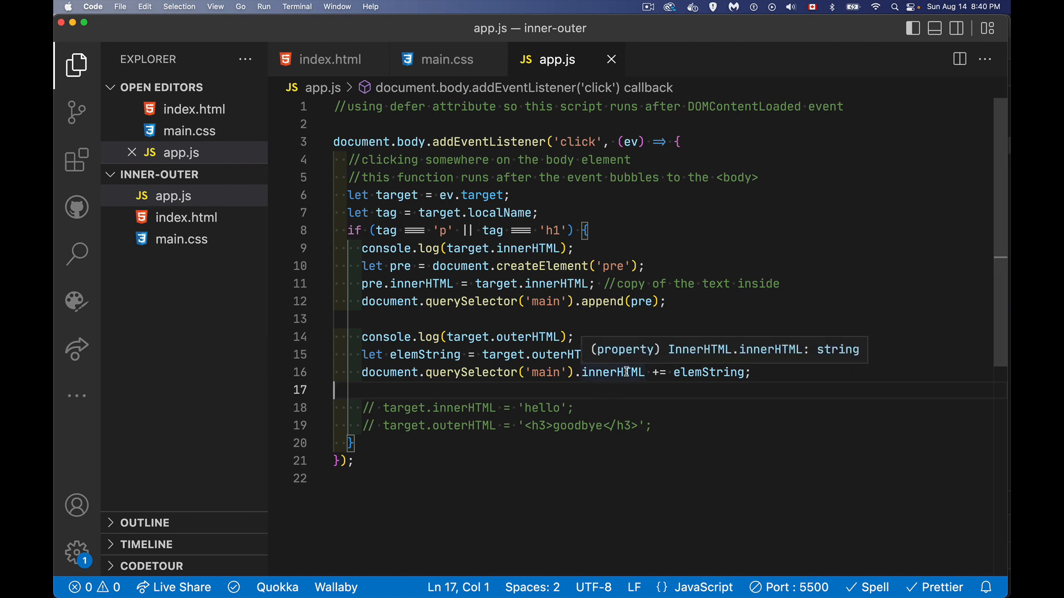
mouse_move(706, 373)
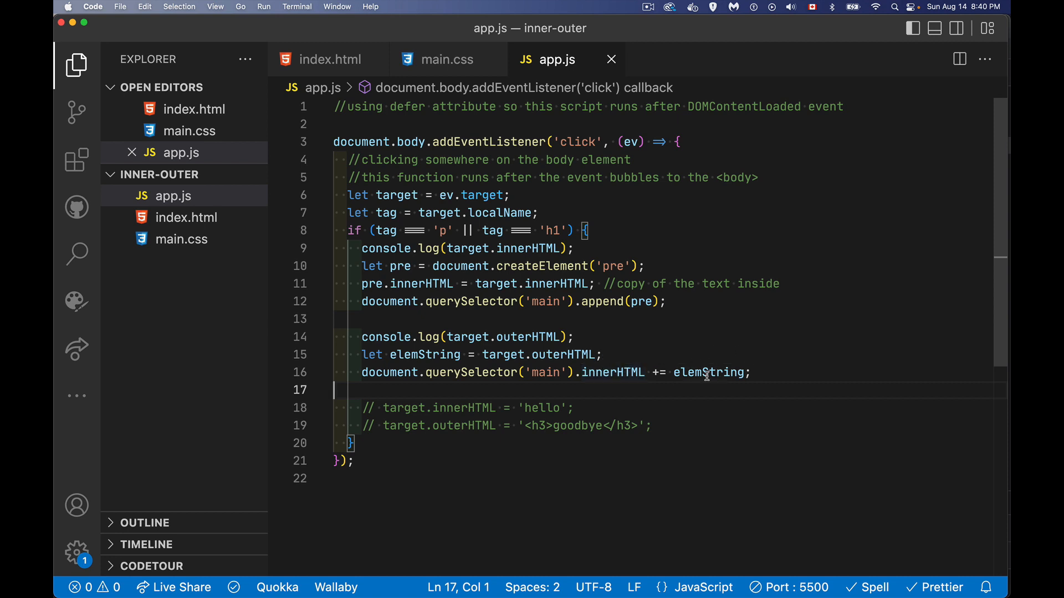
mouse_move(609, 389)
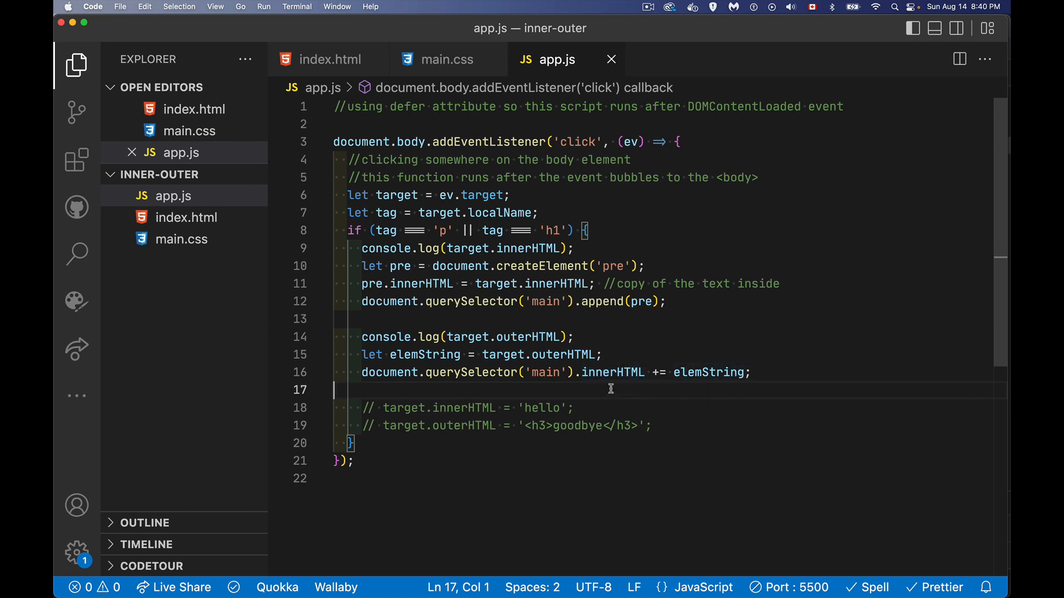
mouse_move(658, 385)
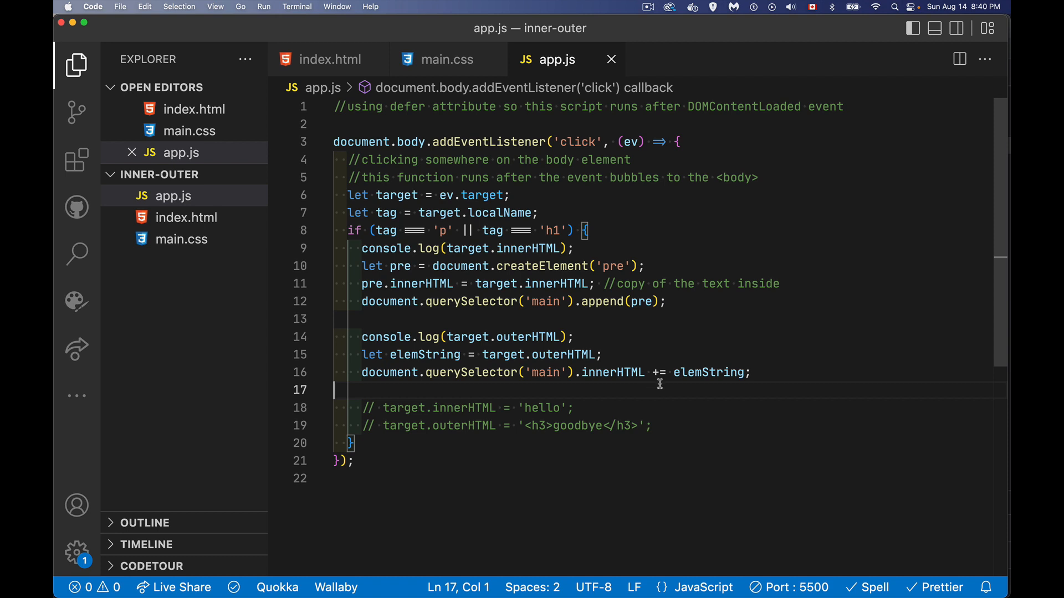
mouse_move(708, 397)
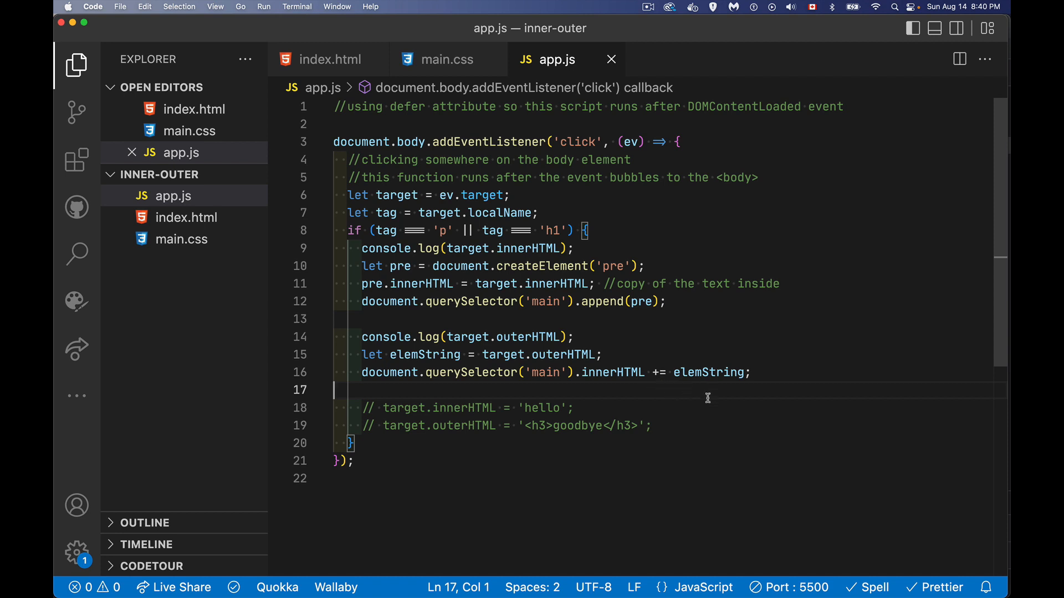
- Declare let htmlString = target.outerHTML on a new line, fixing a typo in the name
key(enter)
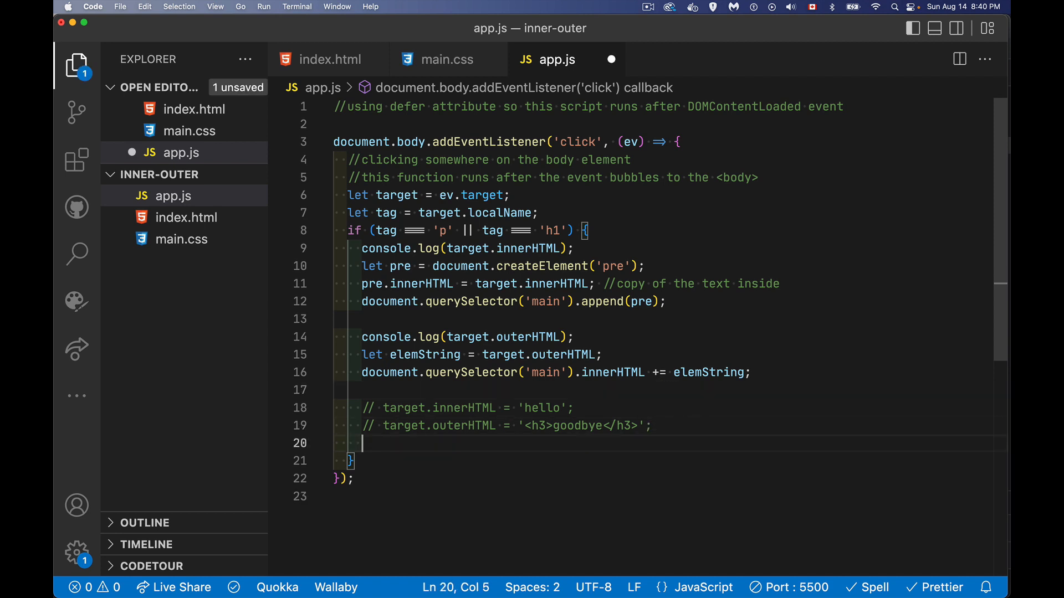
text(let)
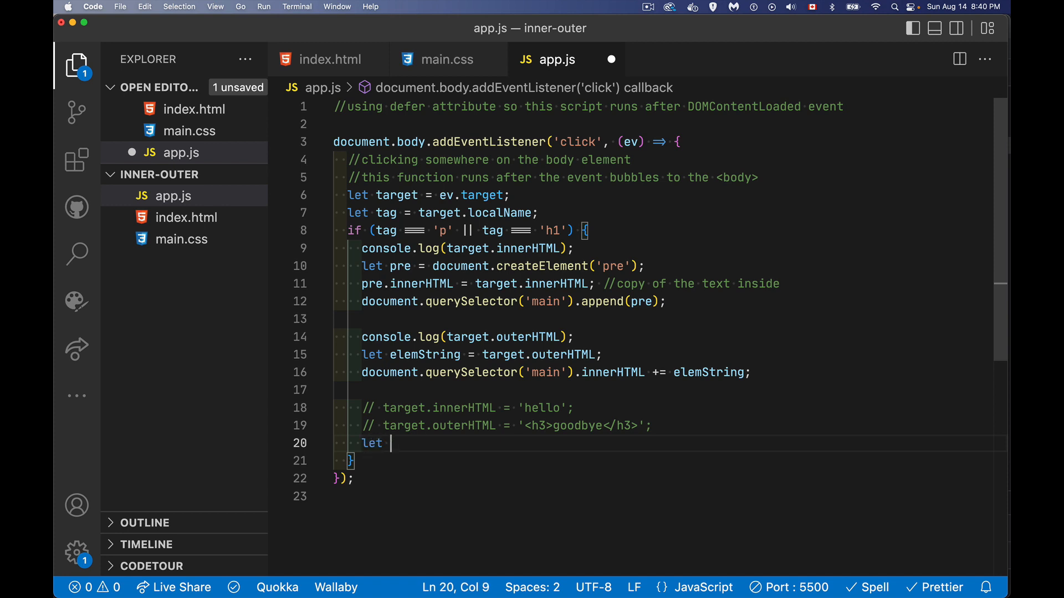
text(htmlSTr)
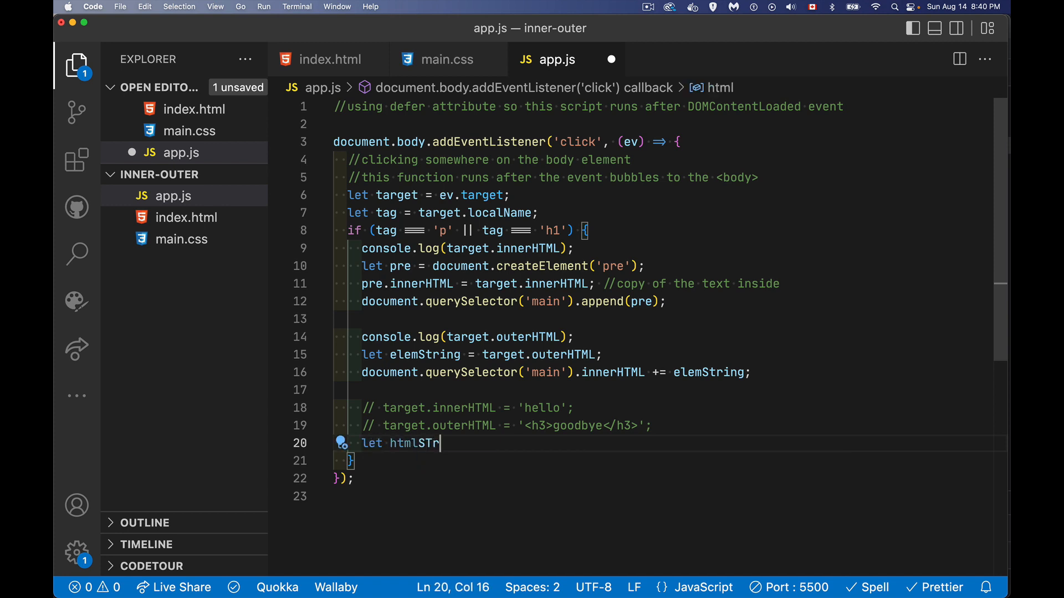
key(Backspace)
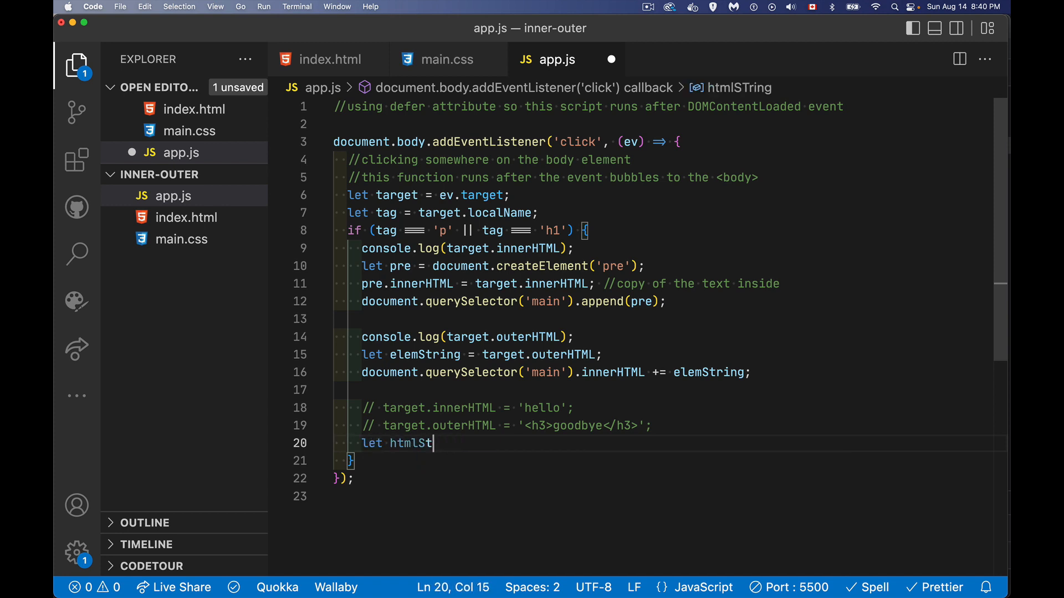
text(ring =)
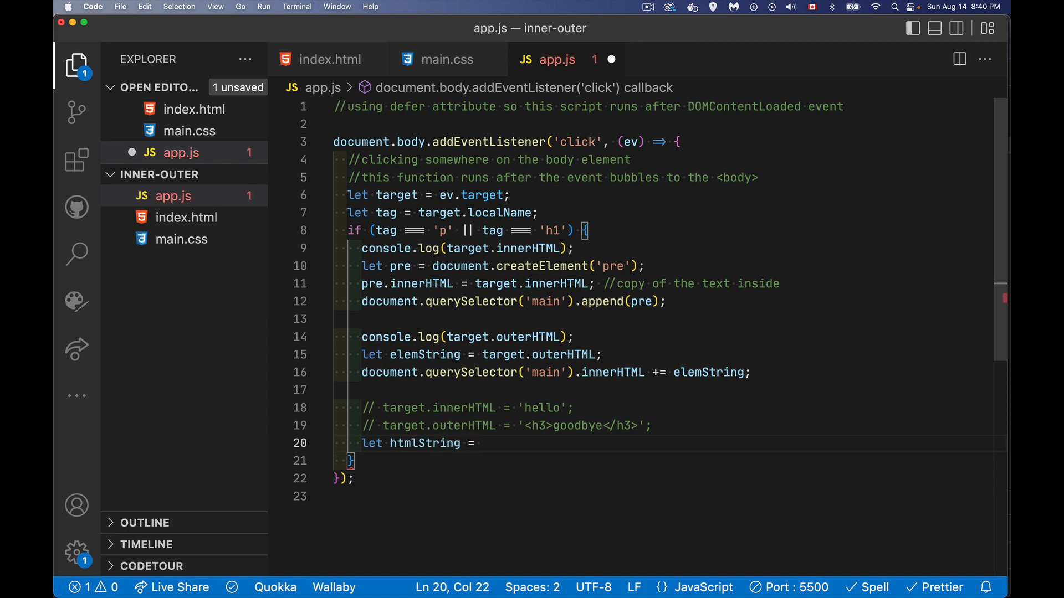
text(target.outerHTML;)
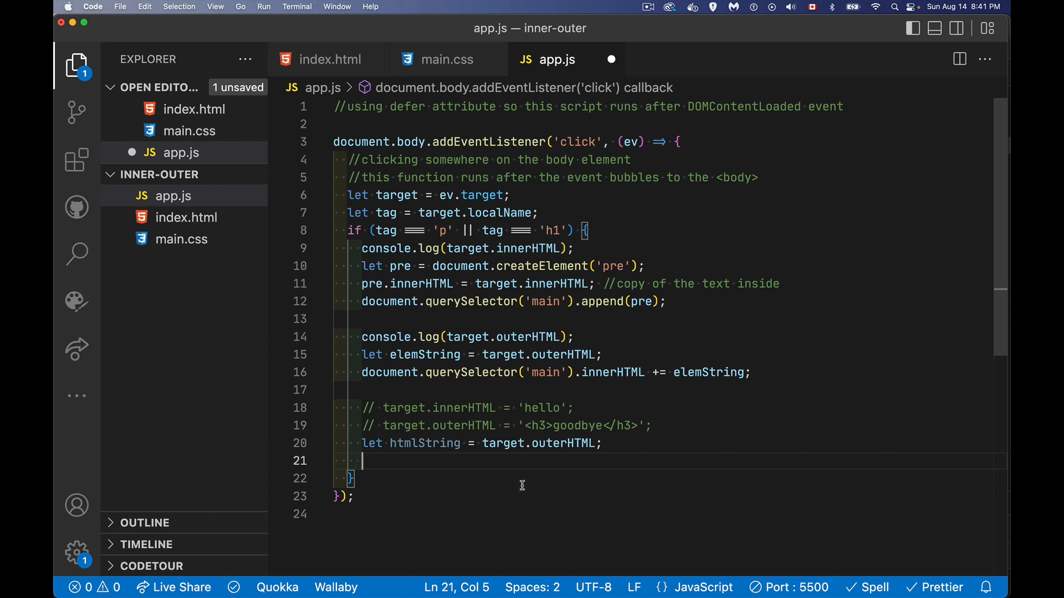
mouse_move(484, 467)
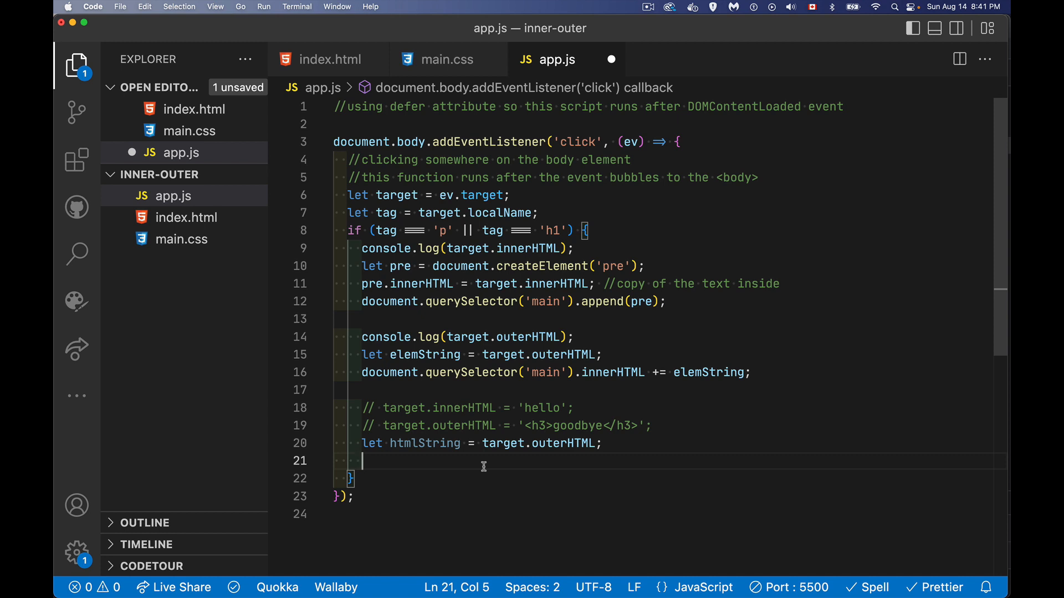
- Create const parser = new DOMParser() and begin const doc =
text(const pars)
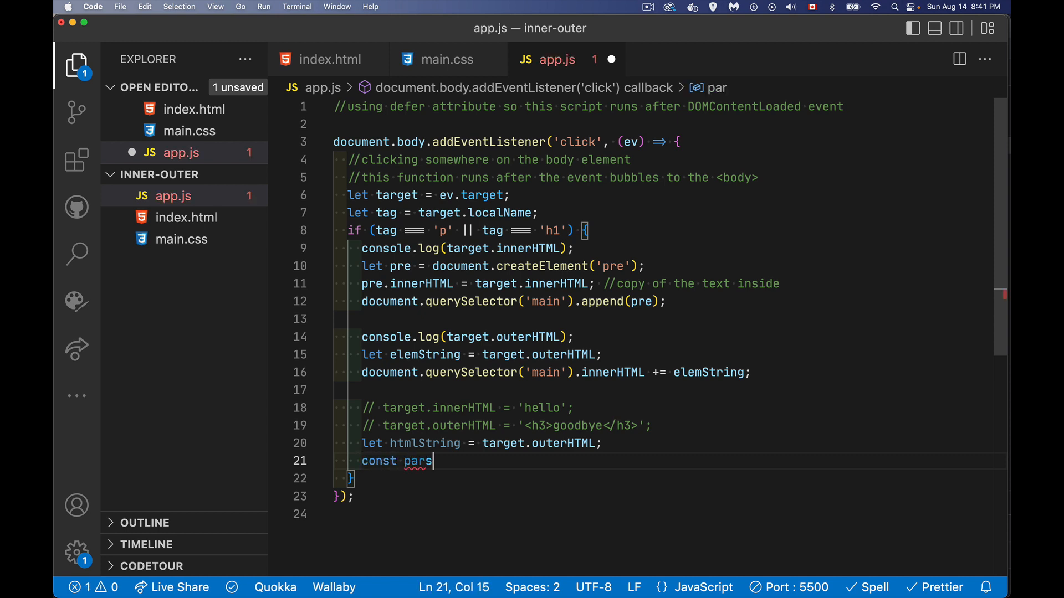
text(er = new D)
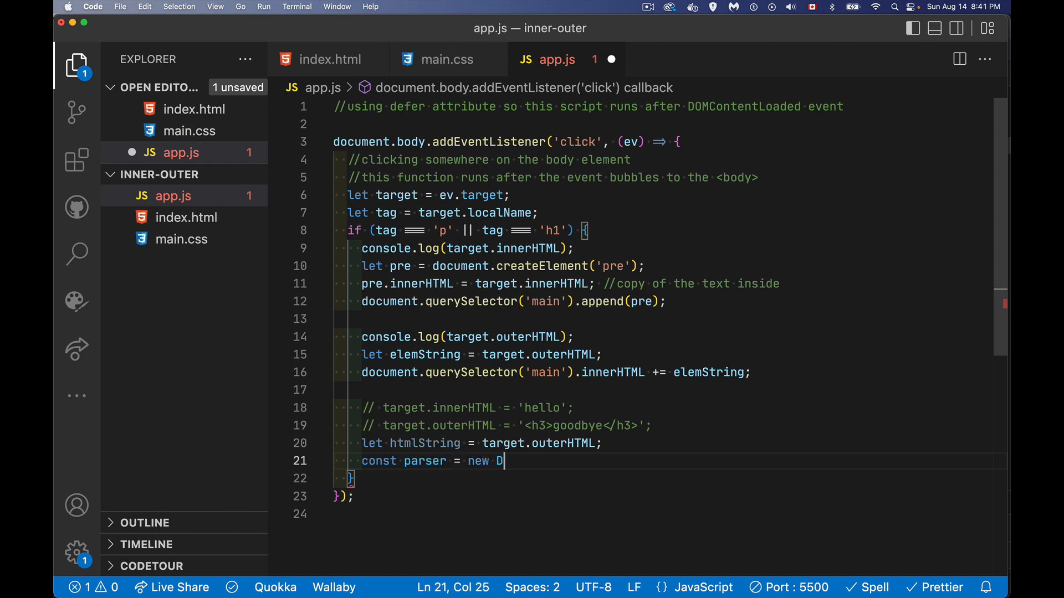
text(OMParser();)
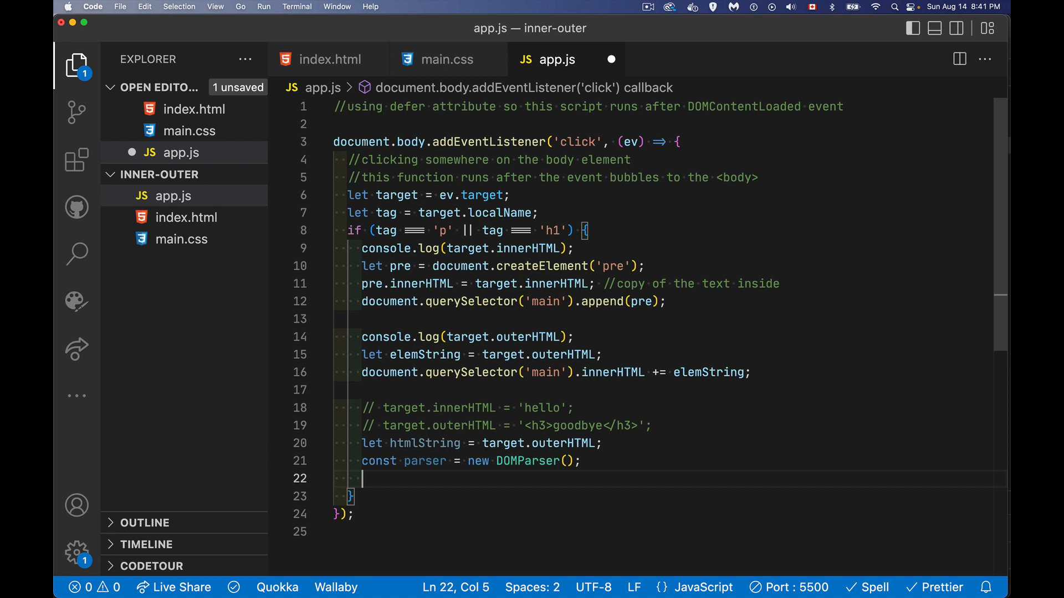
text(const)
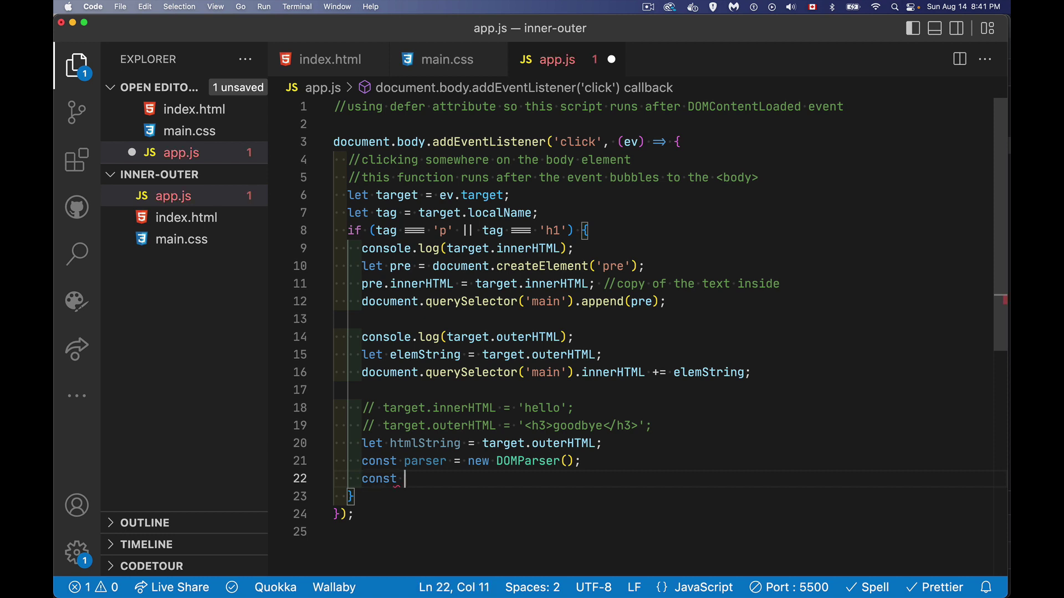
text(doc =)
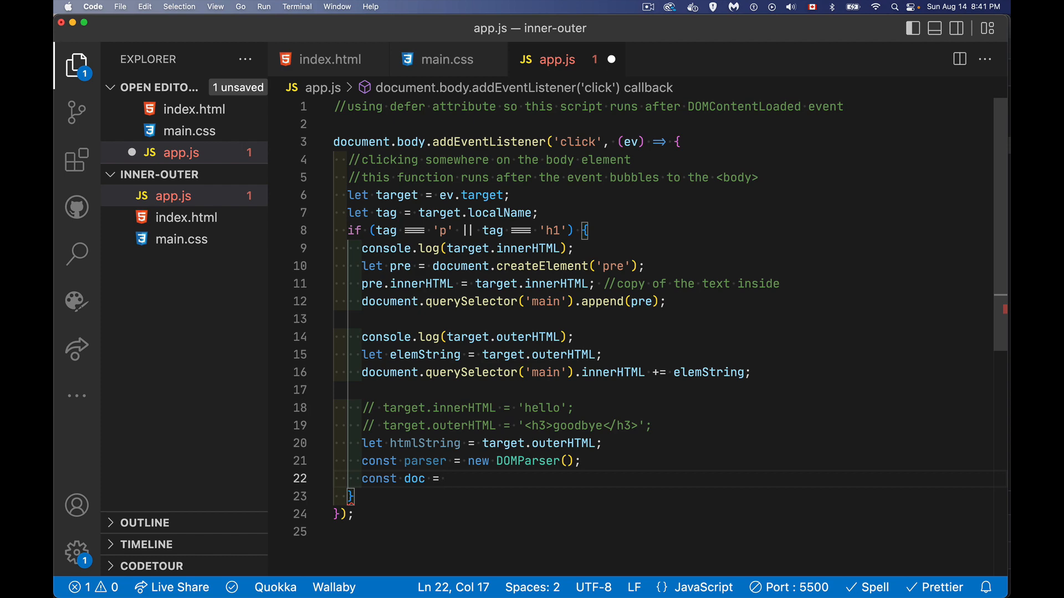
mouse_move(339, 67)
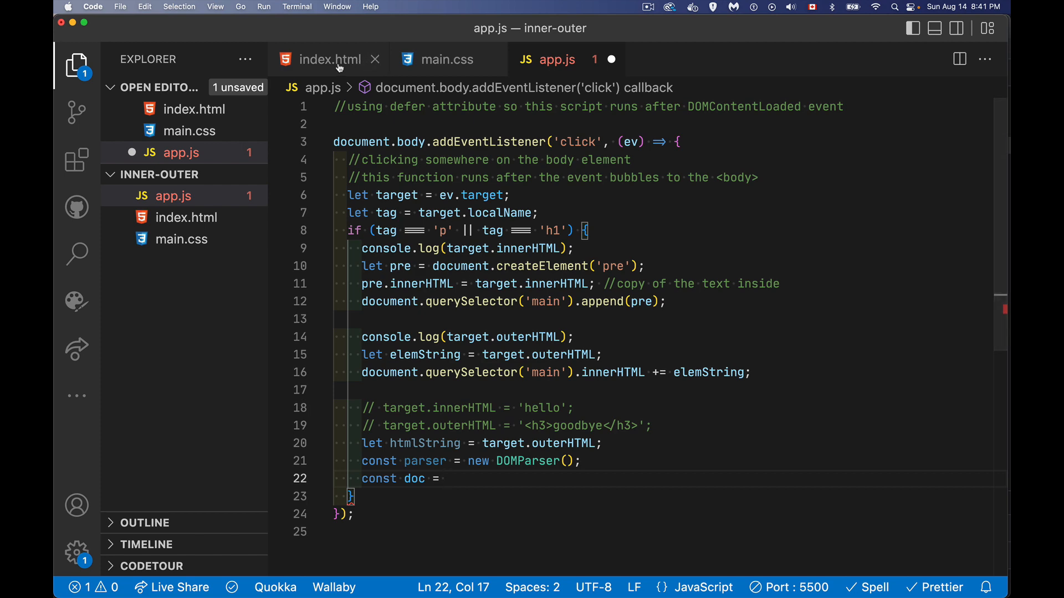
- Collapse the html element in index.html's source, then return to app.js
click(330, 59)
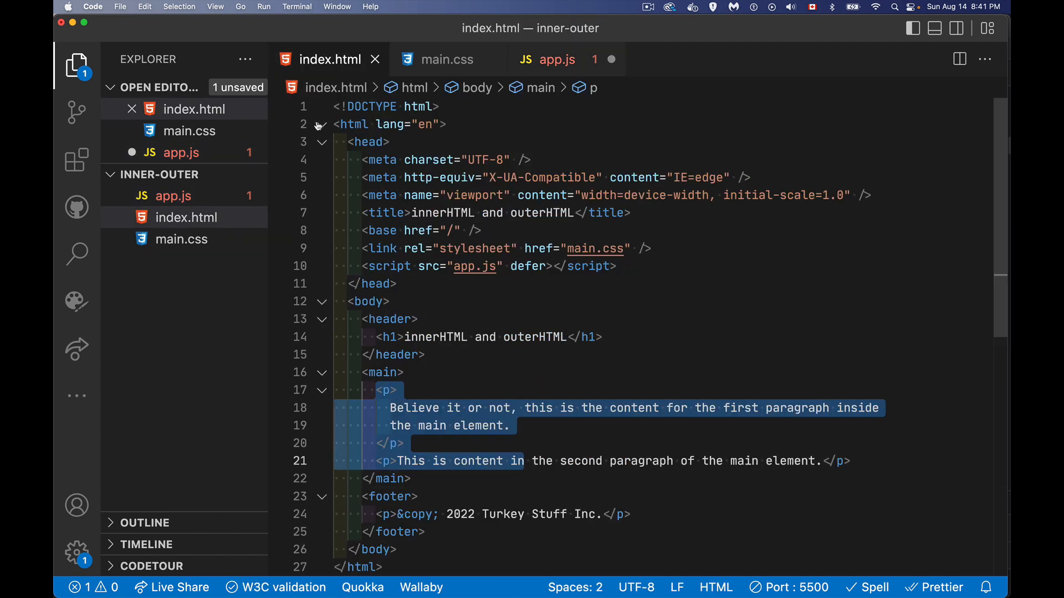
click(321, 124)
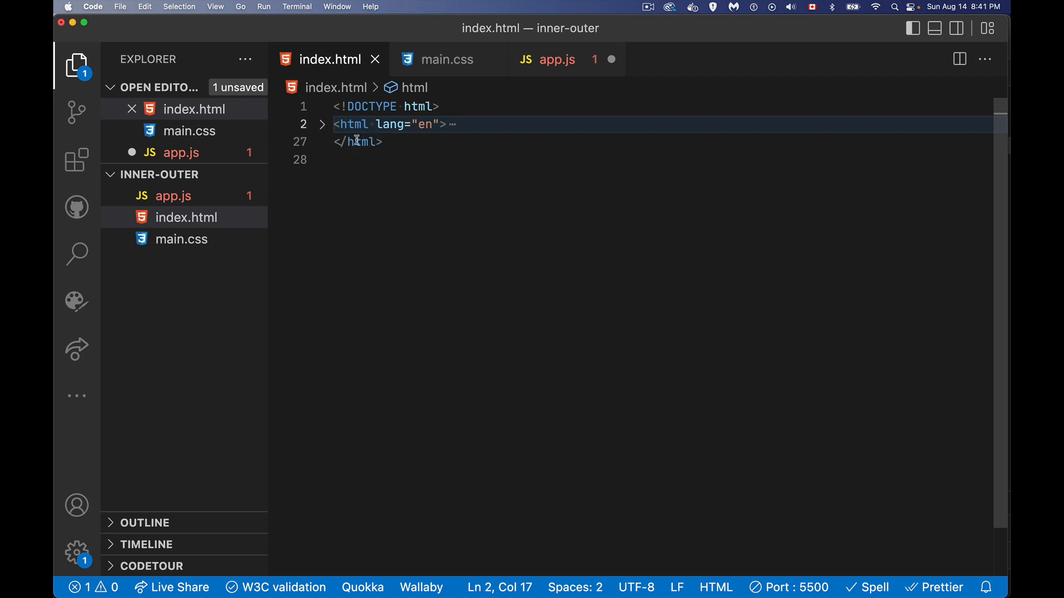
mouse_move(556, 59)
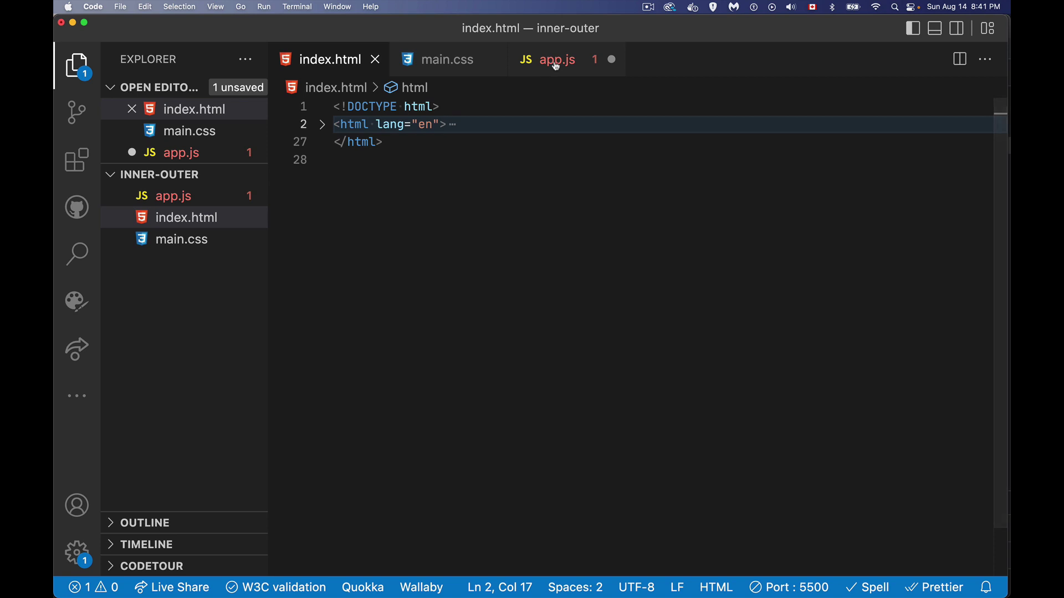
click(555, 60)
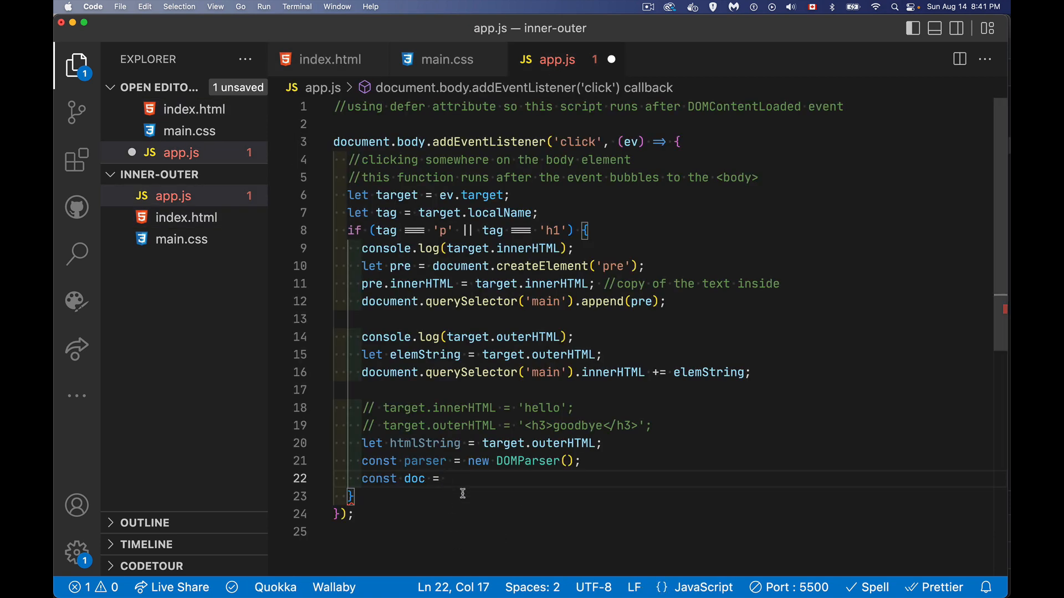
- Complete doc = parser.parseFromString(htmlString, 'text/html') and select the doc name
text(parser)
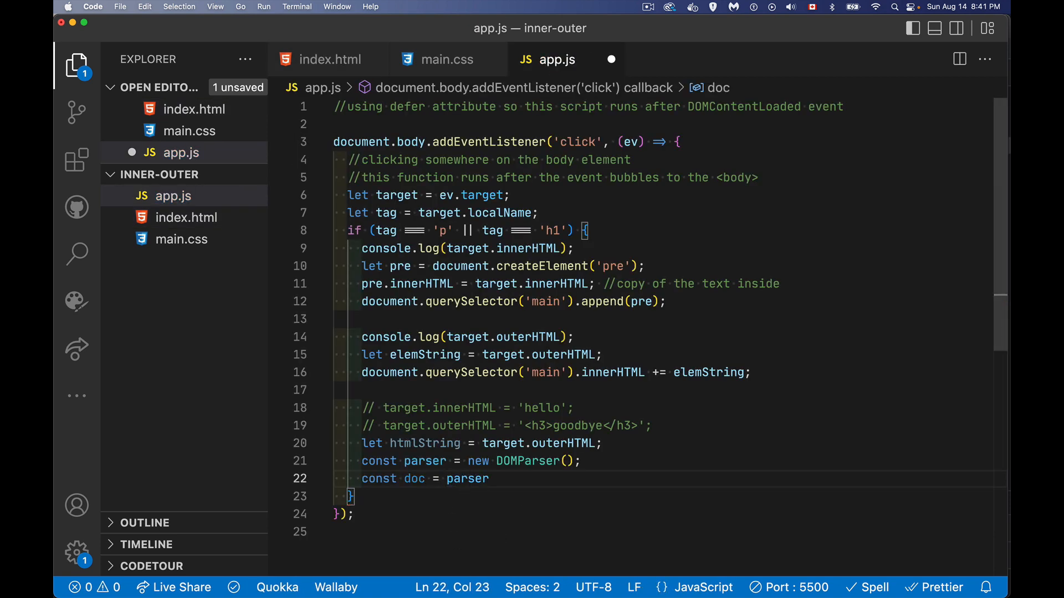
text(.parseFromString)
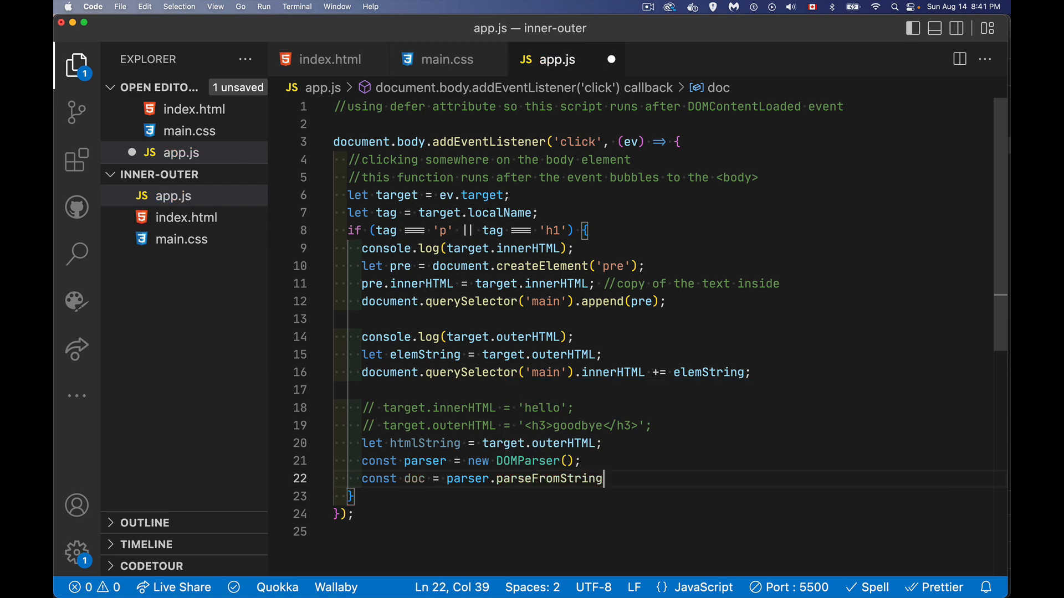
text(()
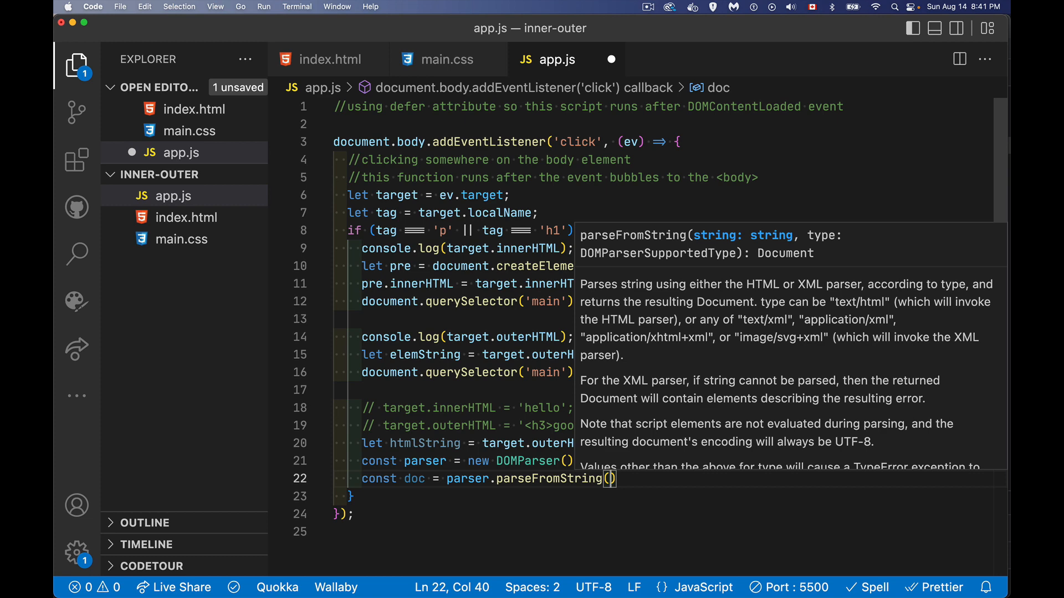
text(htmlS)
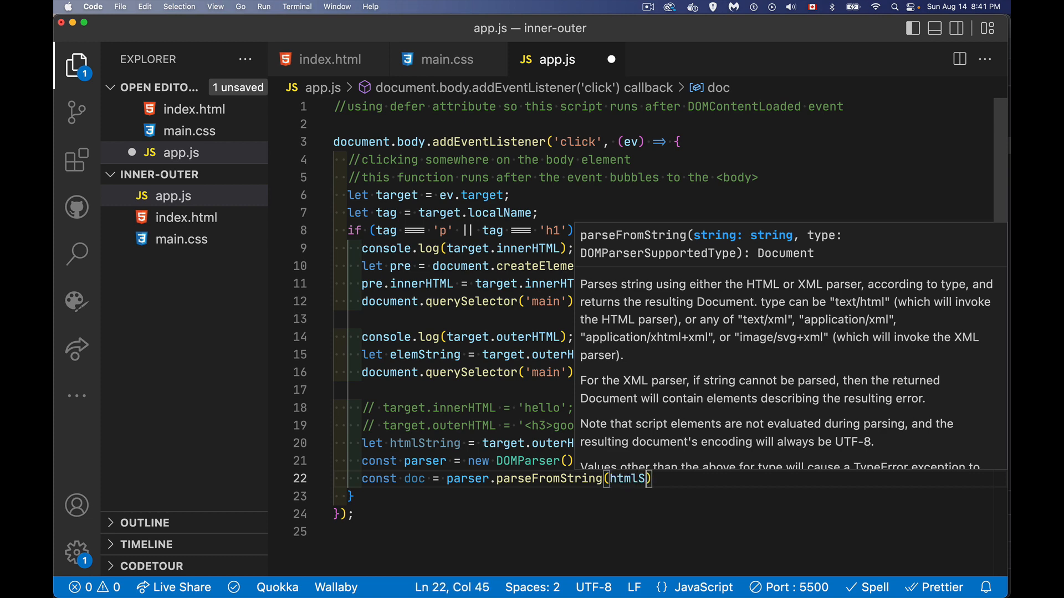
text(tring)
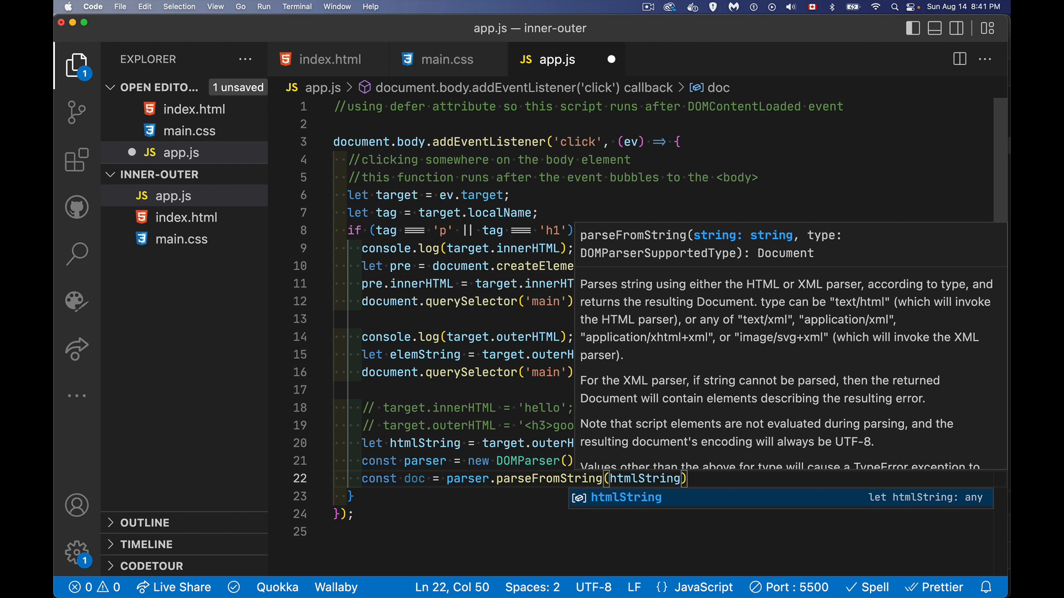
text(,)
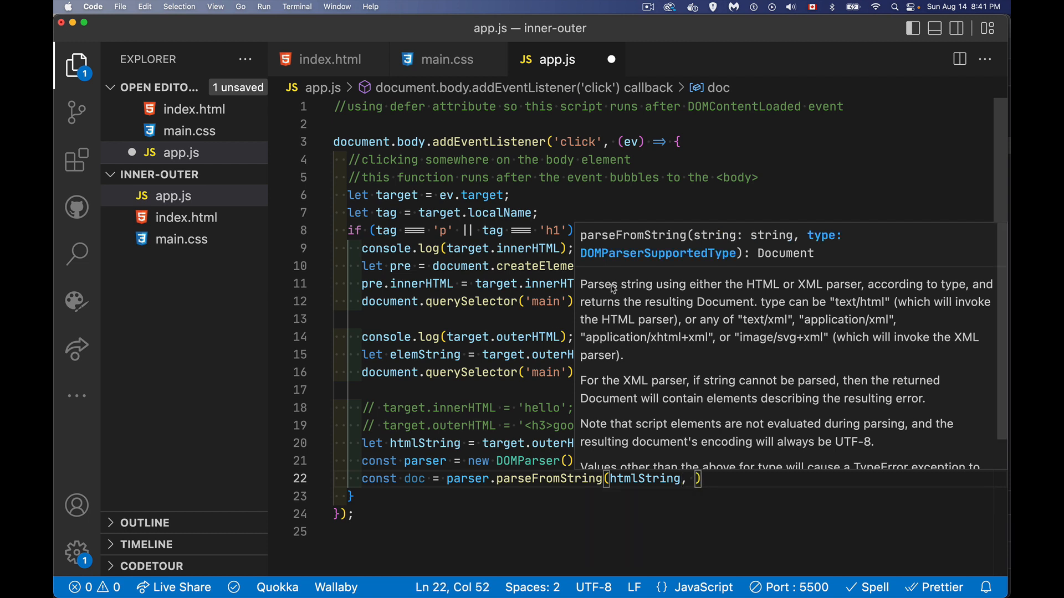
mouse_move(716, 267)
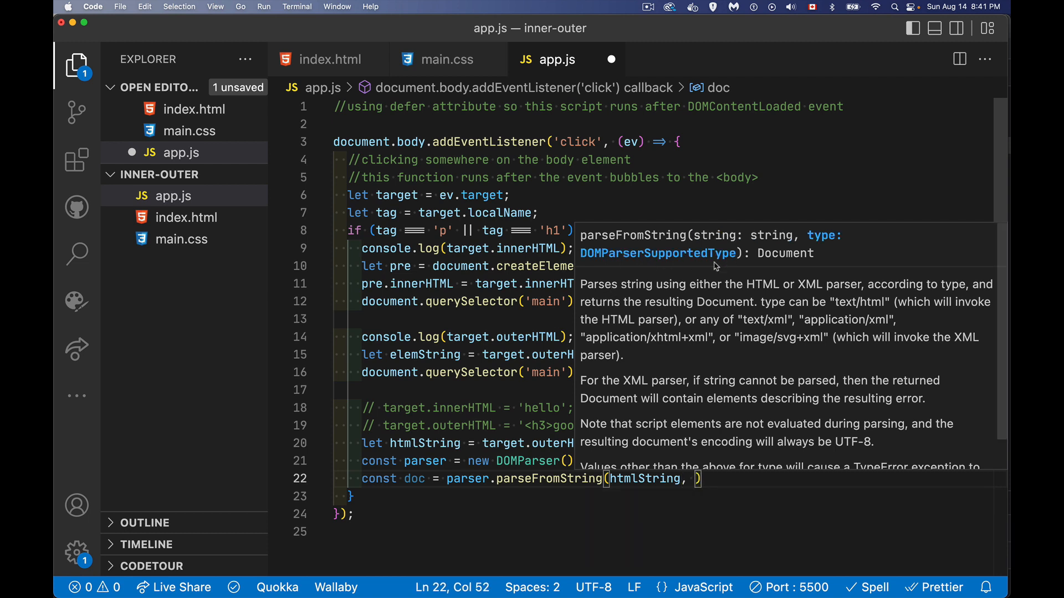
mouse_move(793, 328)
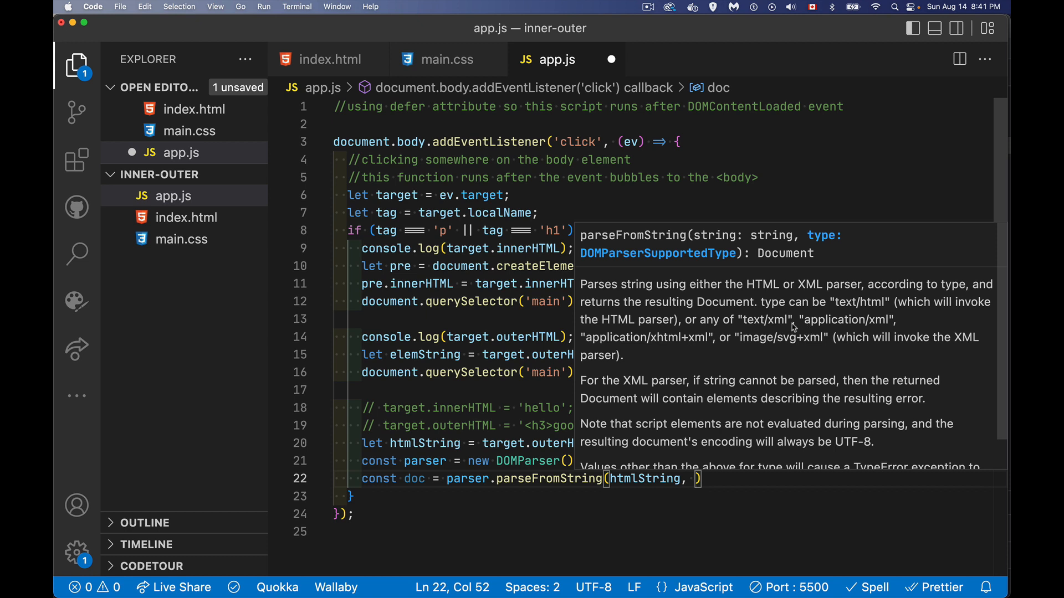
mouse_move(850, 323)
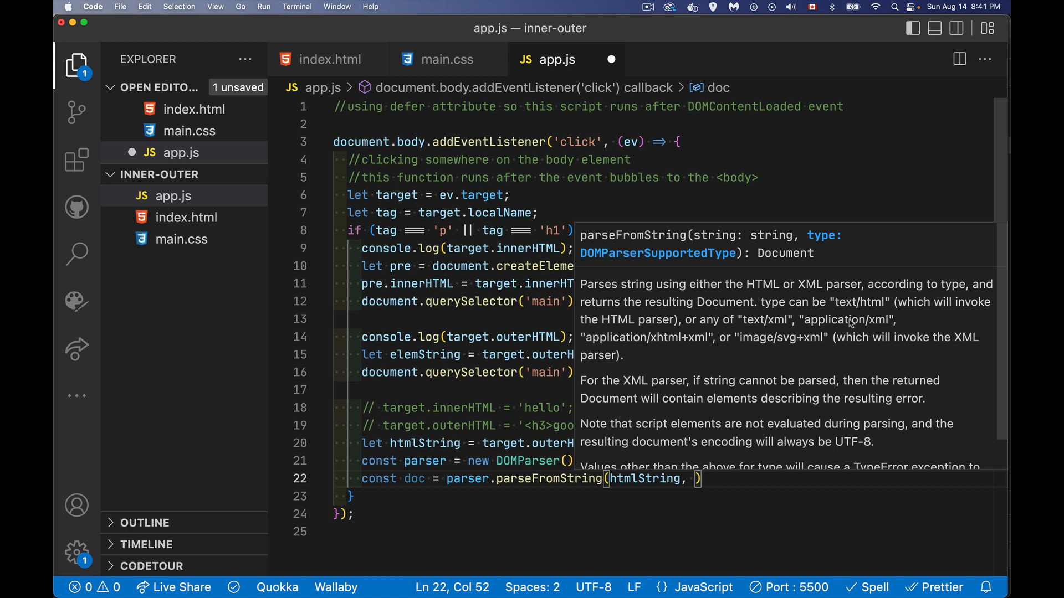
mouse_move(811, 356)
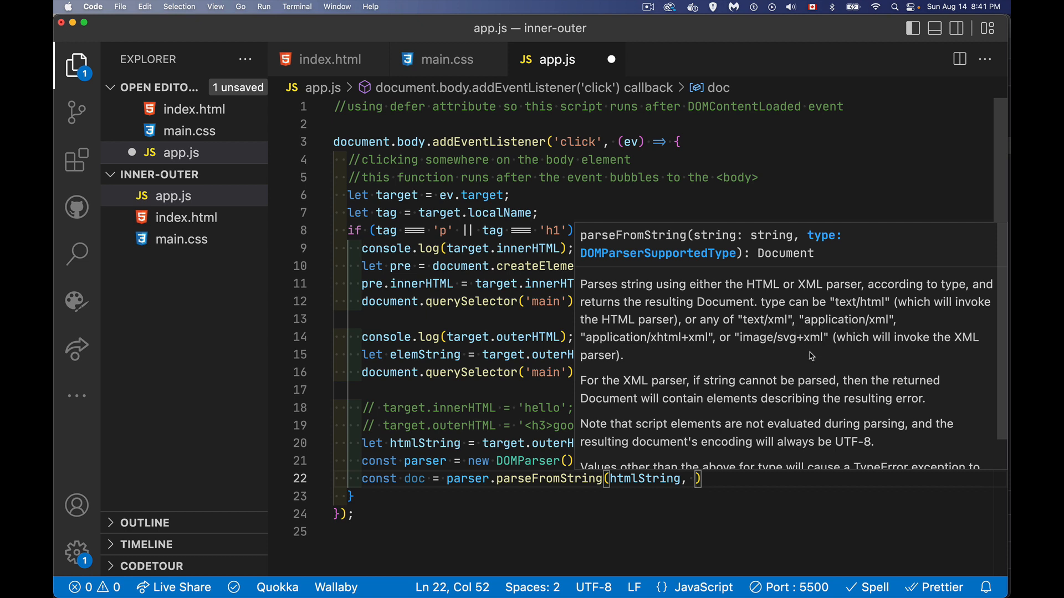
mouse_move(687, 492)
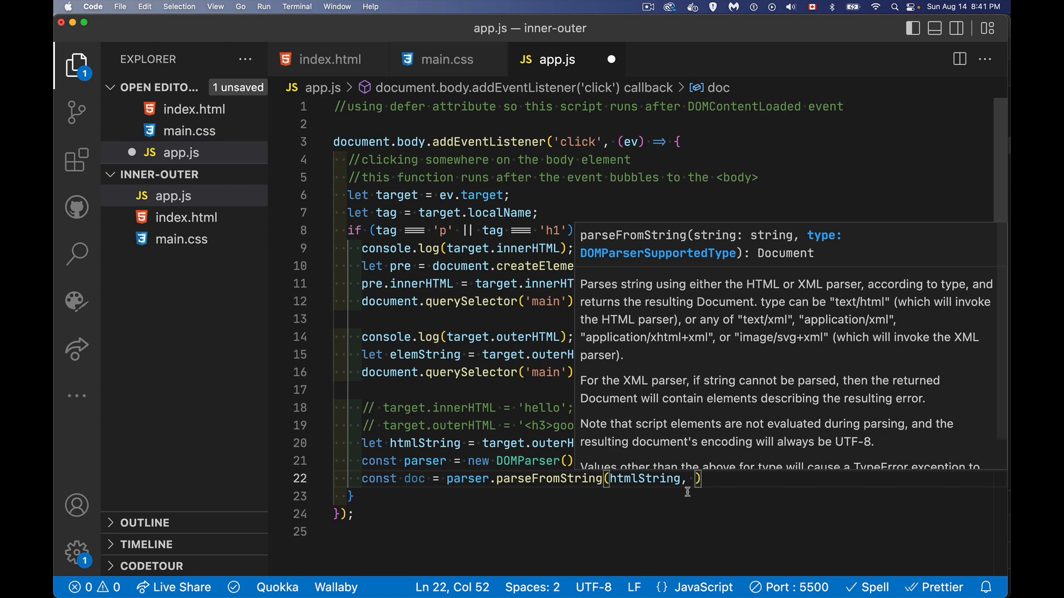
text('text/)
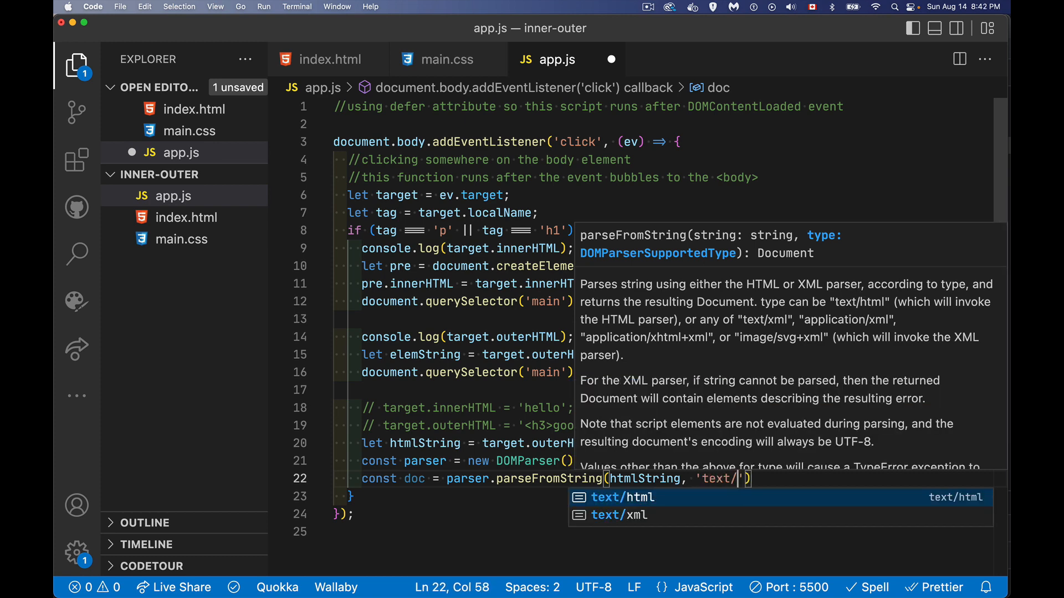
click(622, 498)
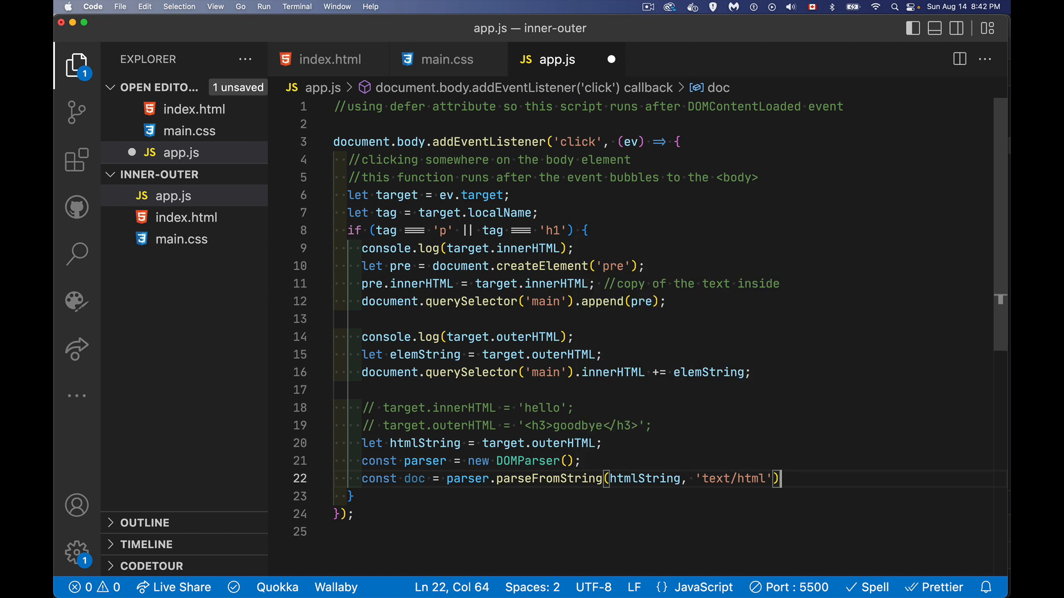
key(enter)
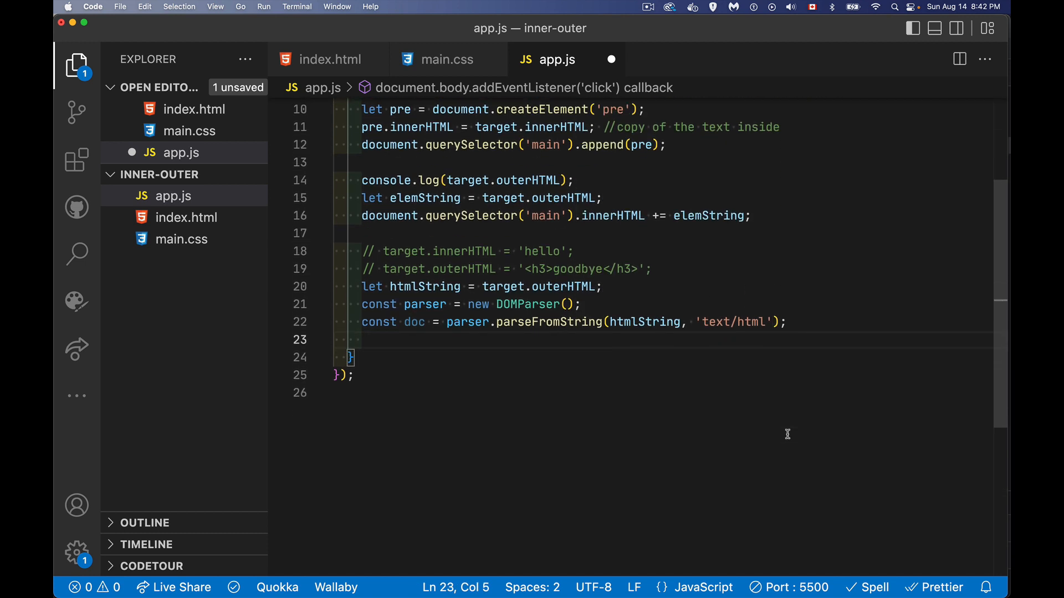
double_click(413, 321)
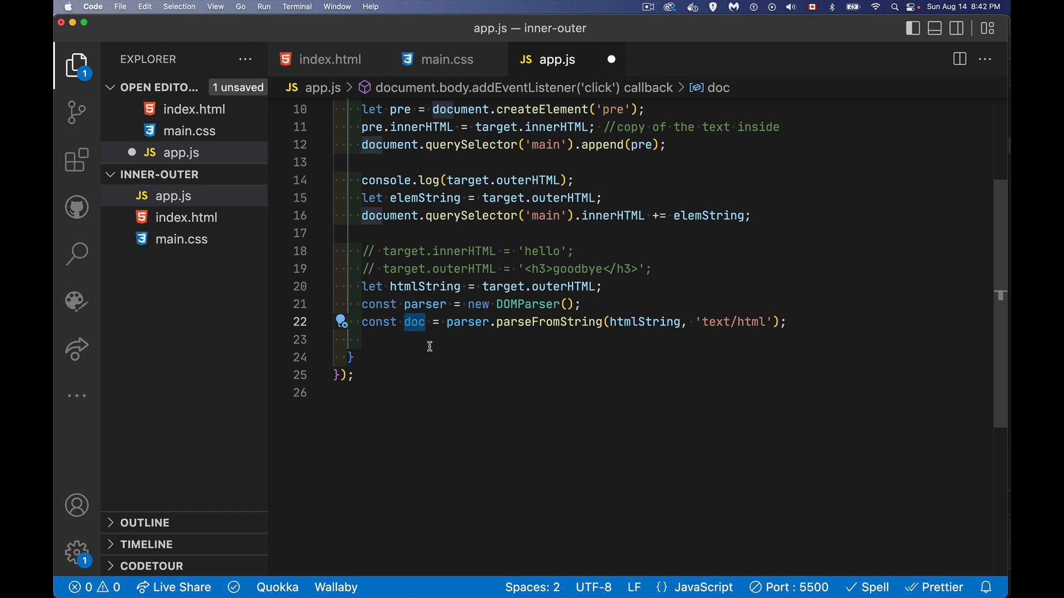
mouse_move(412, 351)
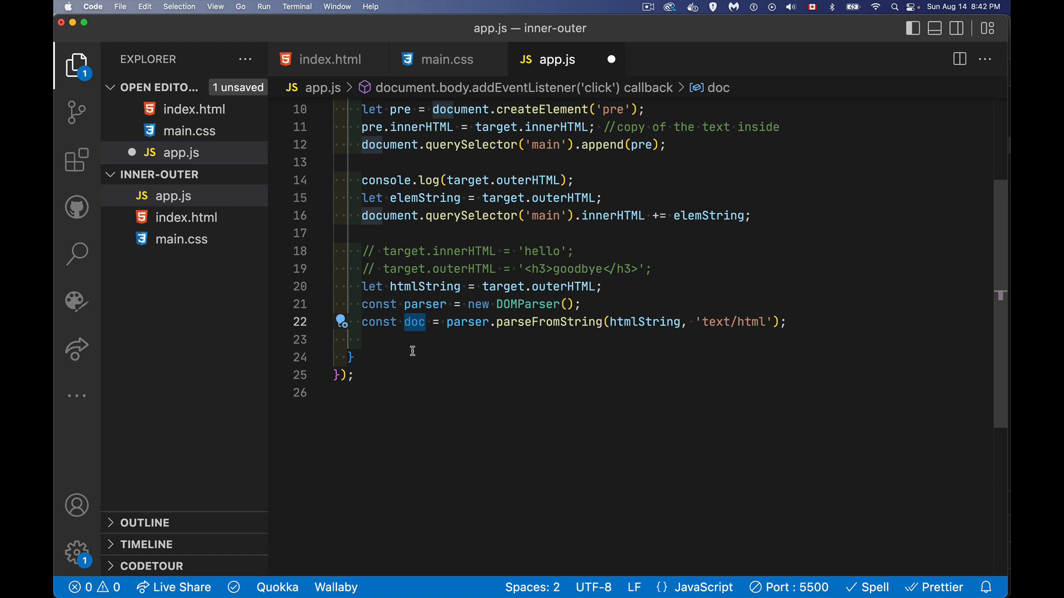
mouse_move(536, 307)
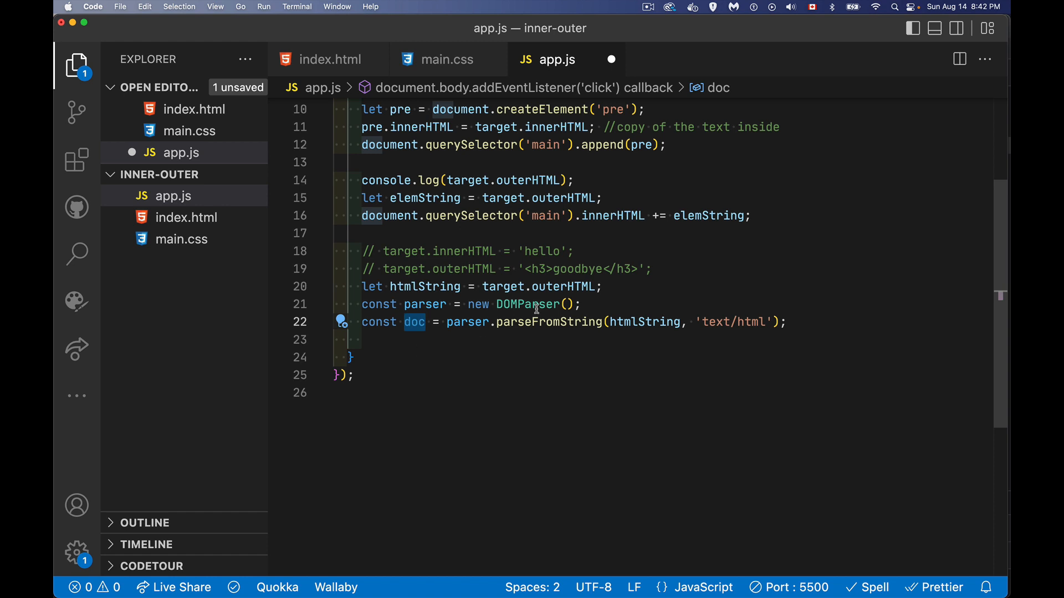
mouse_move(562, 286)
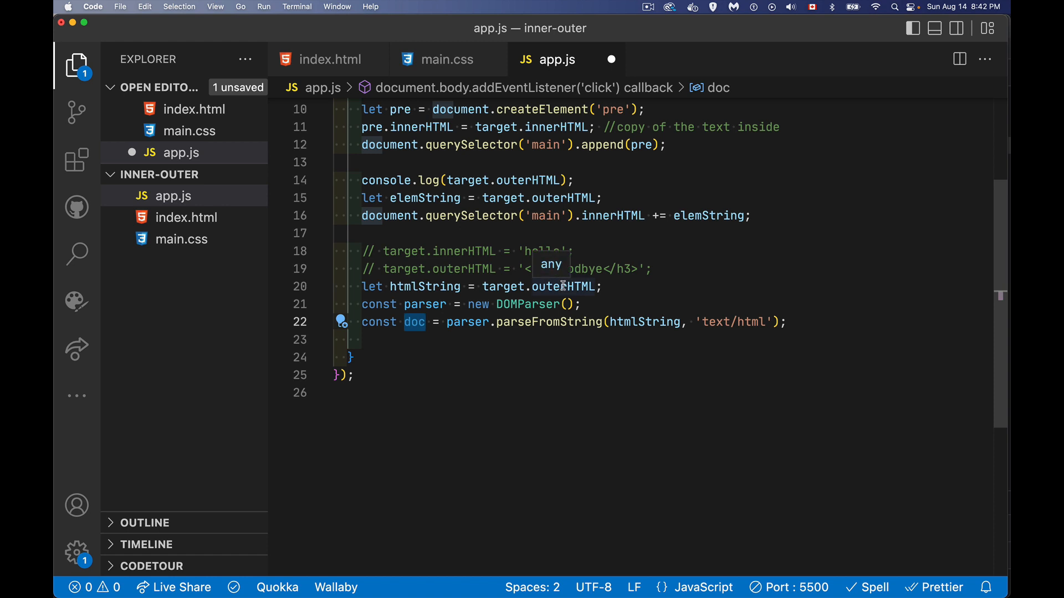
mouse_move(549, 286)
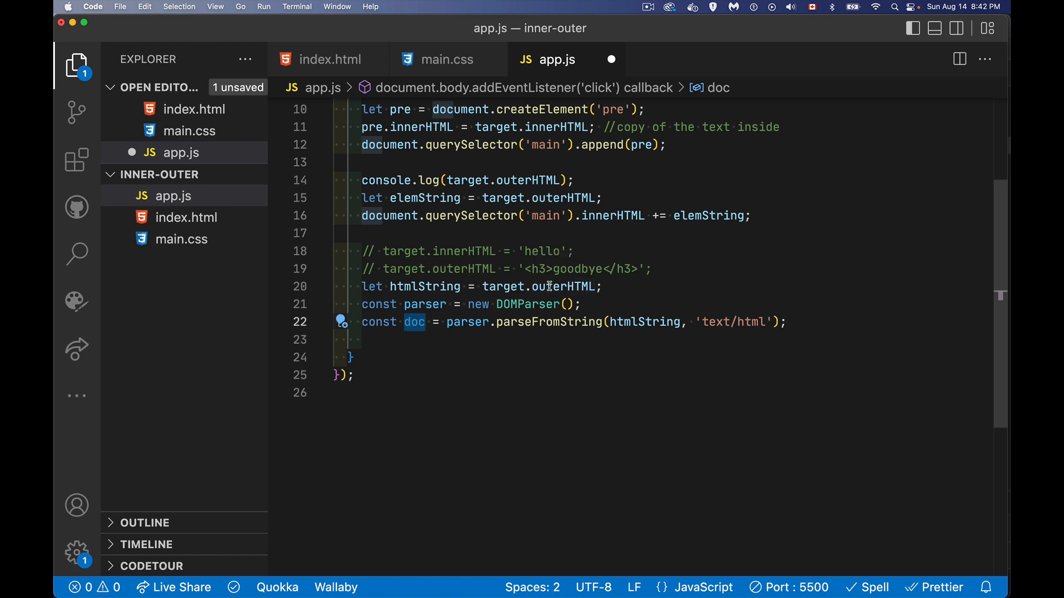
mouse_move(569, 286)
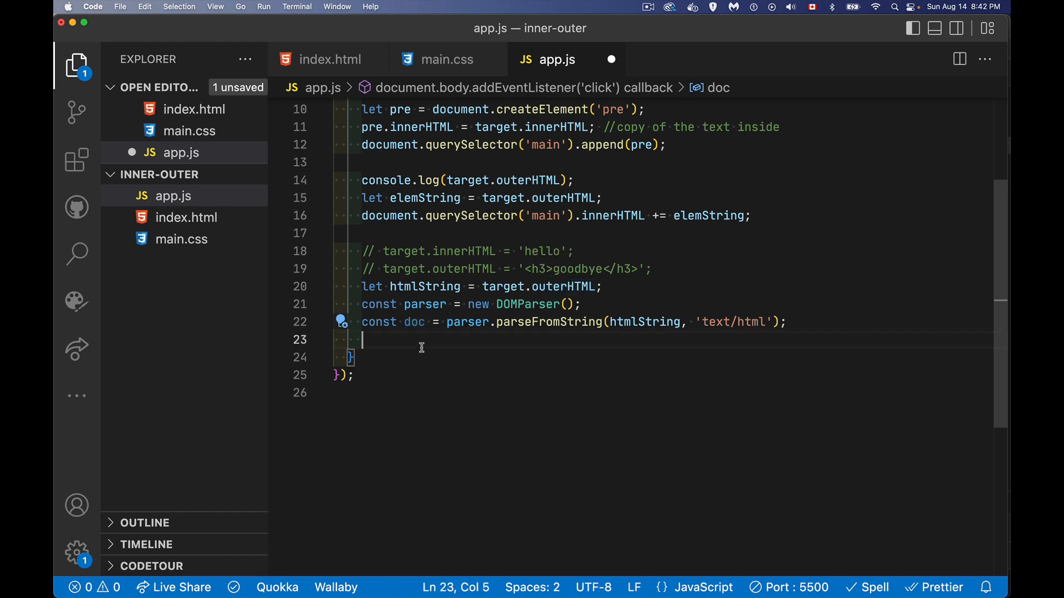
- Append doc.body.firstElementChild to main via document.querySelector('main').append
text(document.querySelector('main)
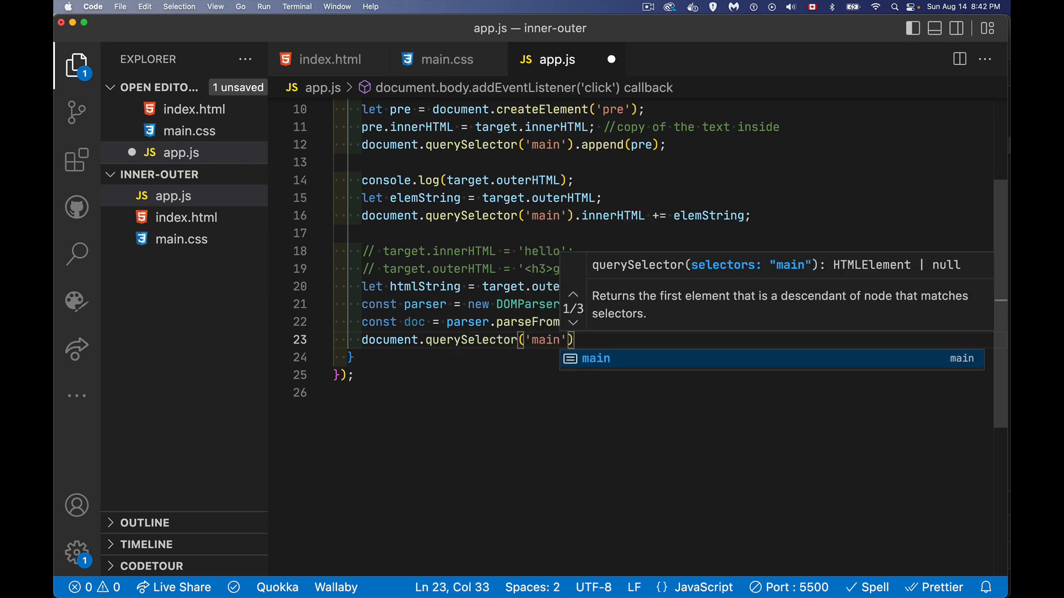
text(.append()
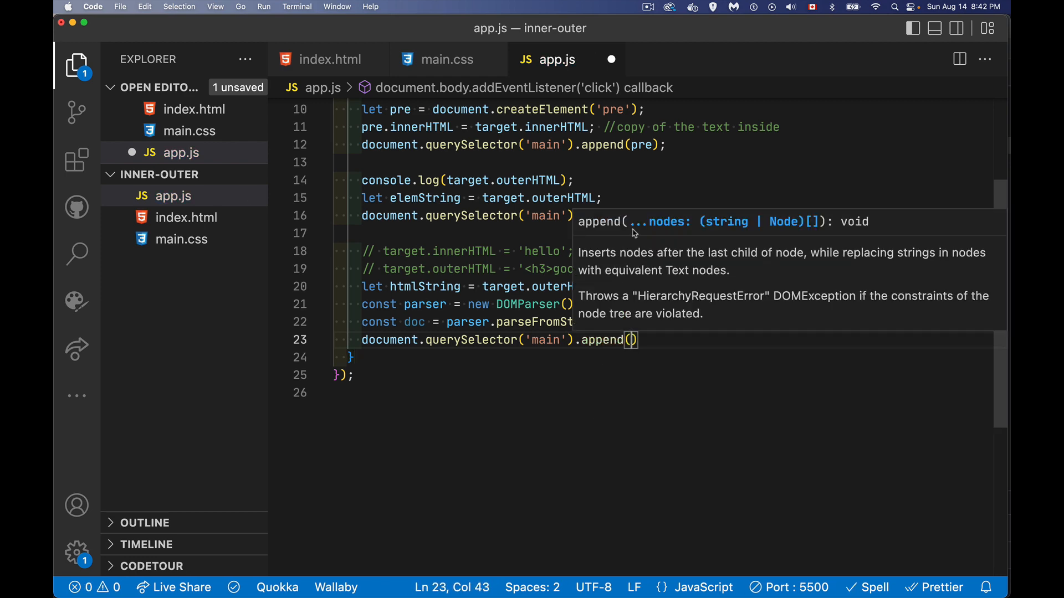
mouse_move(639, 144)
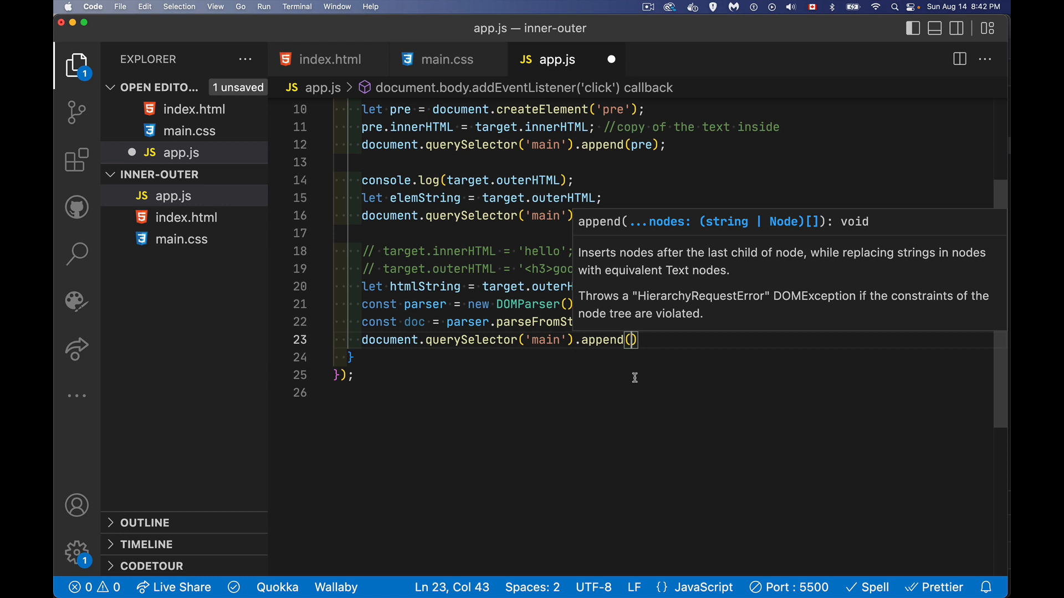
text(doc)
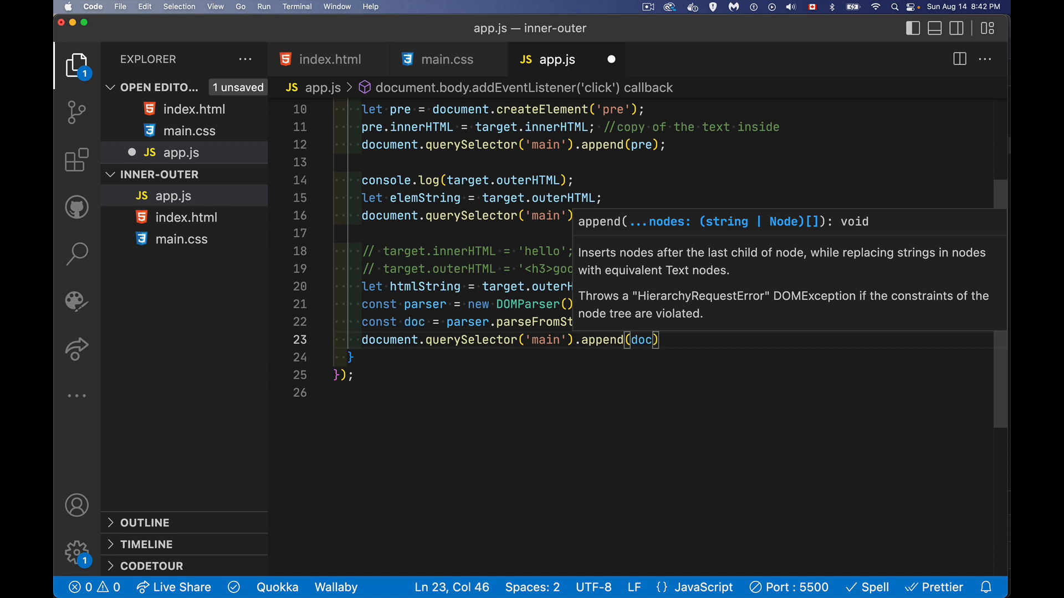
text(.body)
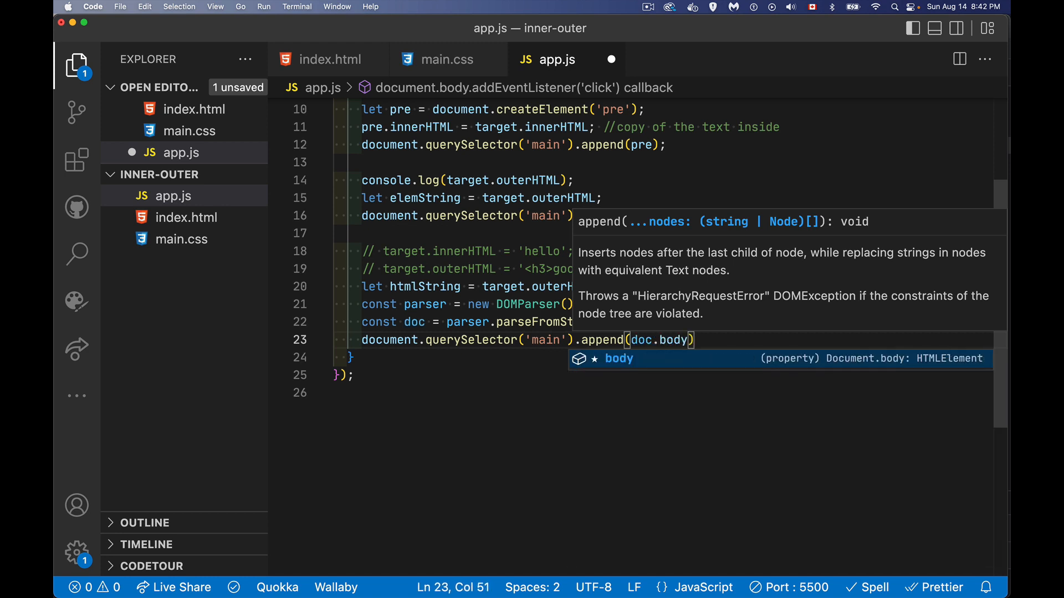
text(.firstElementChild)
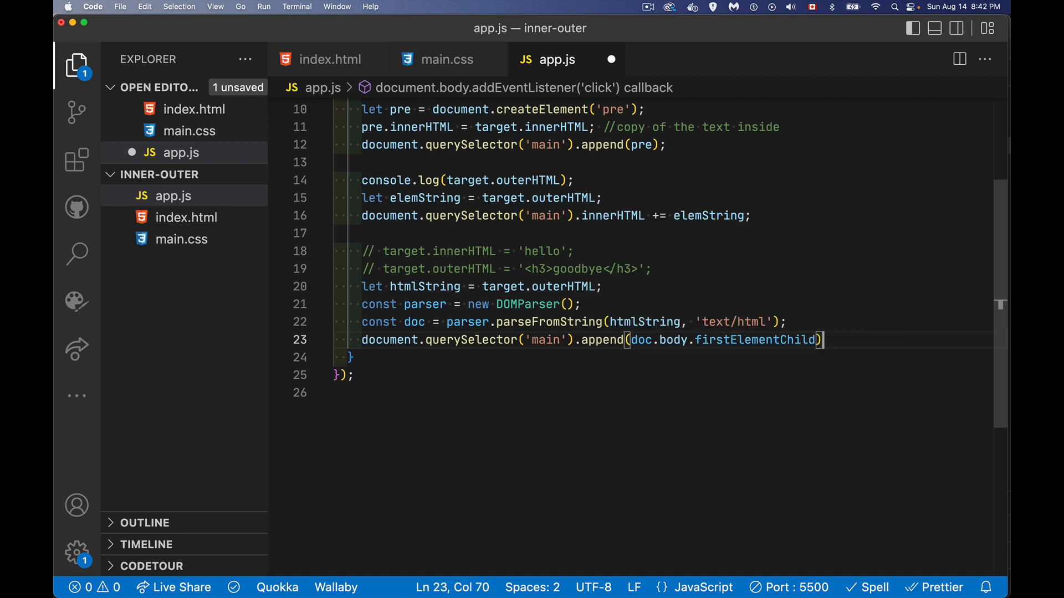
text(;)
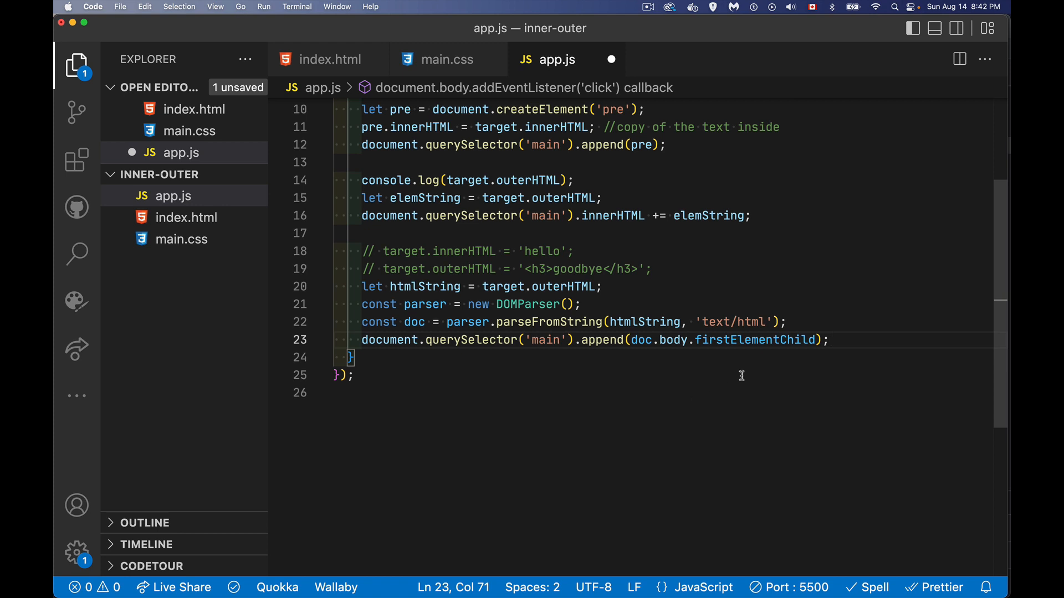
mouse_move(672, 363)
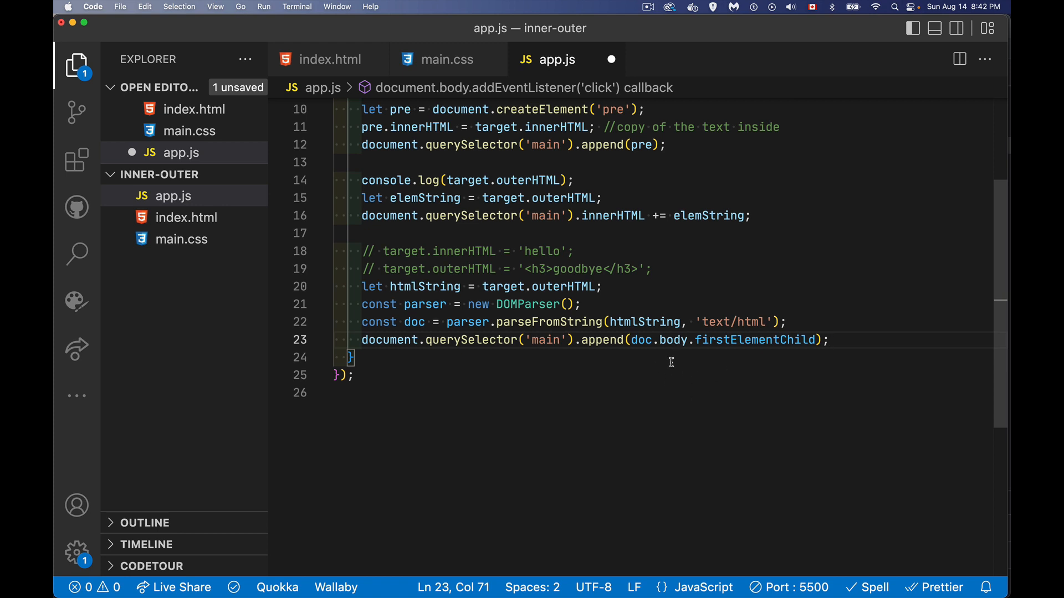
mouse_move(808, 357)
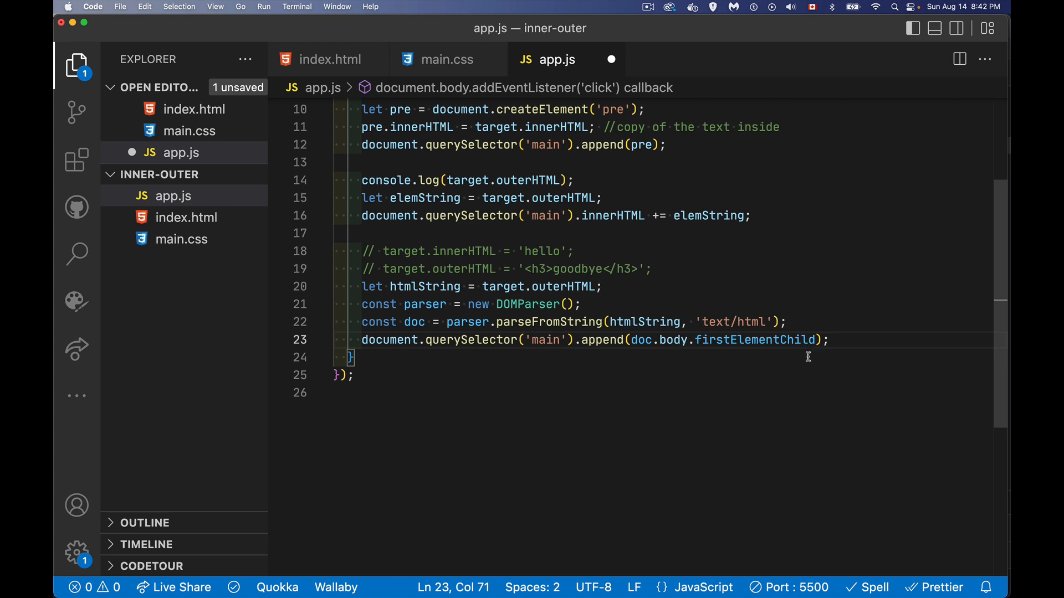
mouse_move(758, 363)
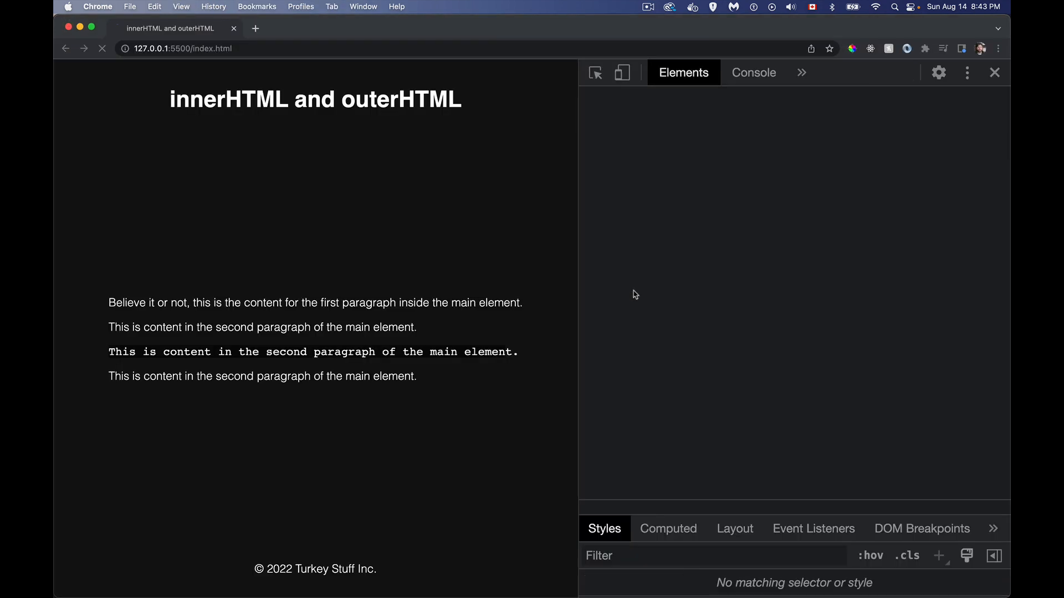
- Trigger the click handler on the page and inspect main gaining pre, string and parsed copies in DevTools
click(102, 48)
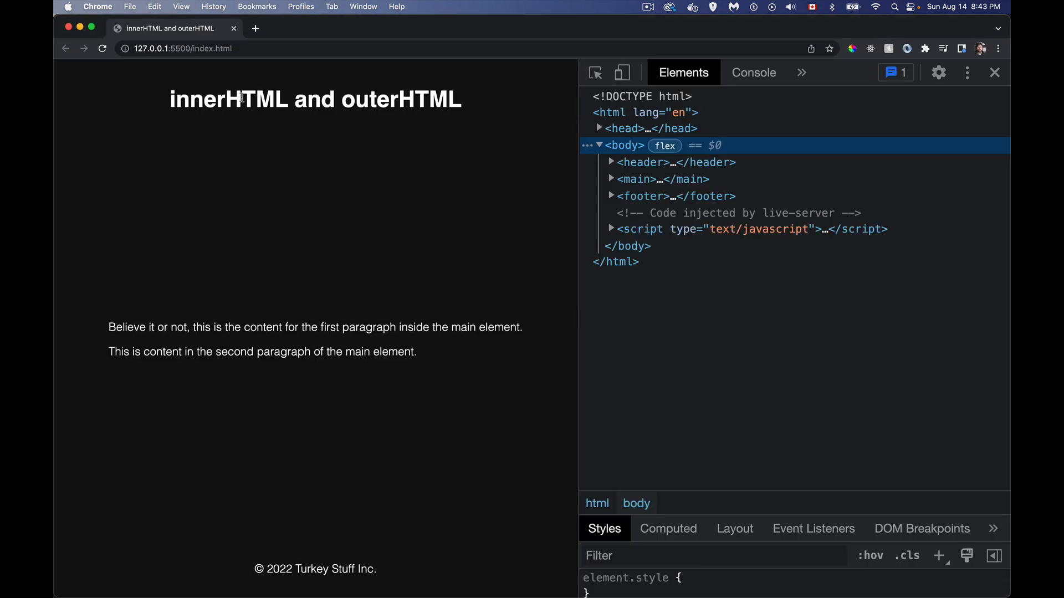
mouse_move(641, 162)
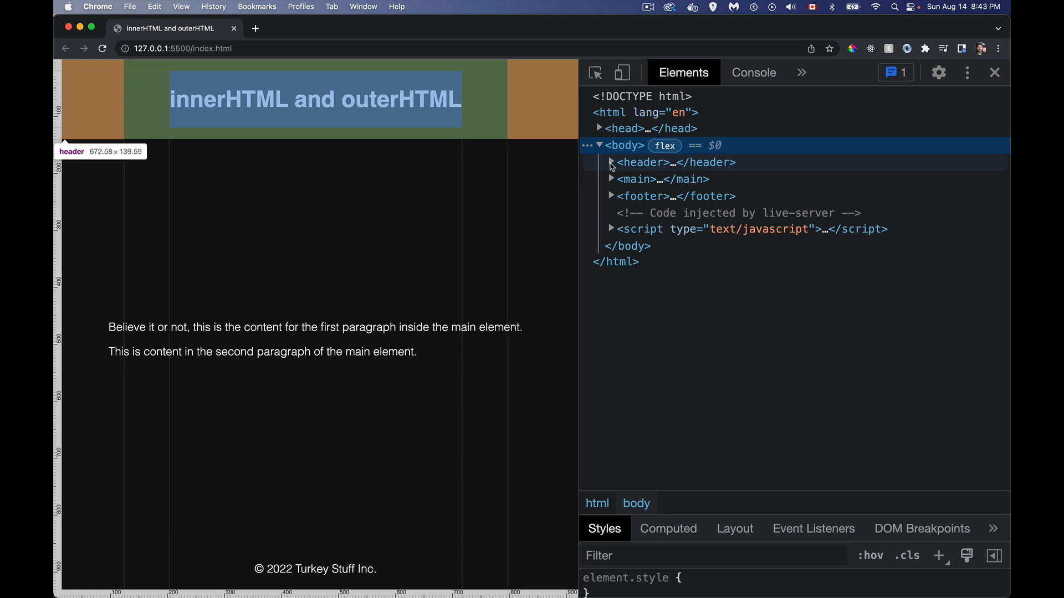
click(609, 162)
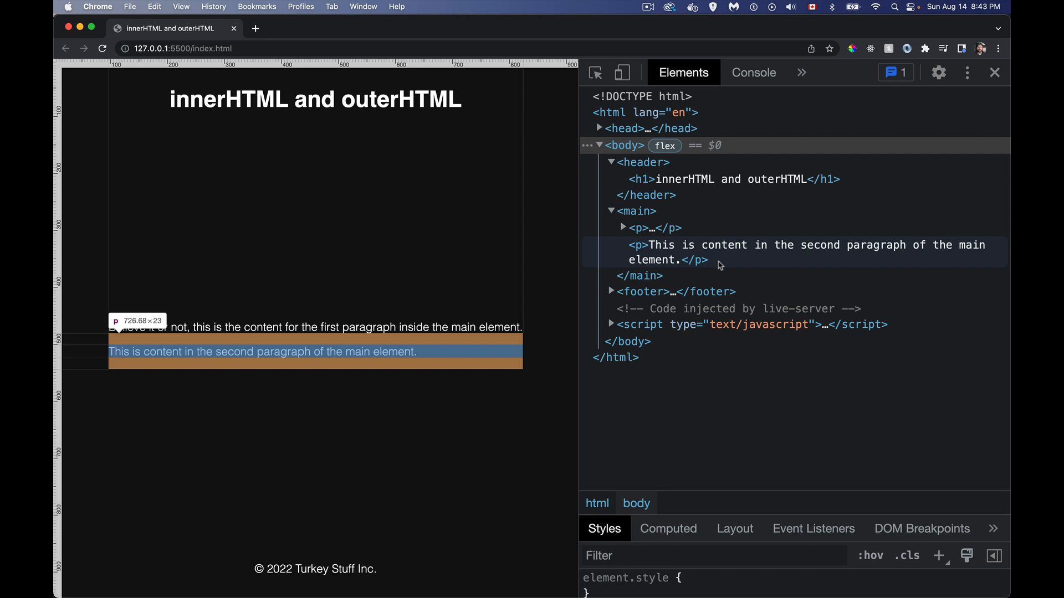
mouse_move(657, 179)
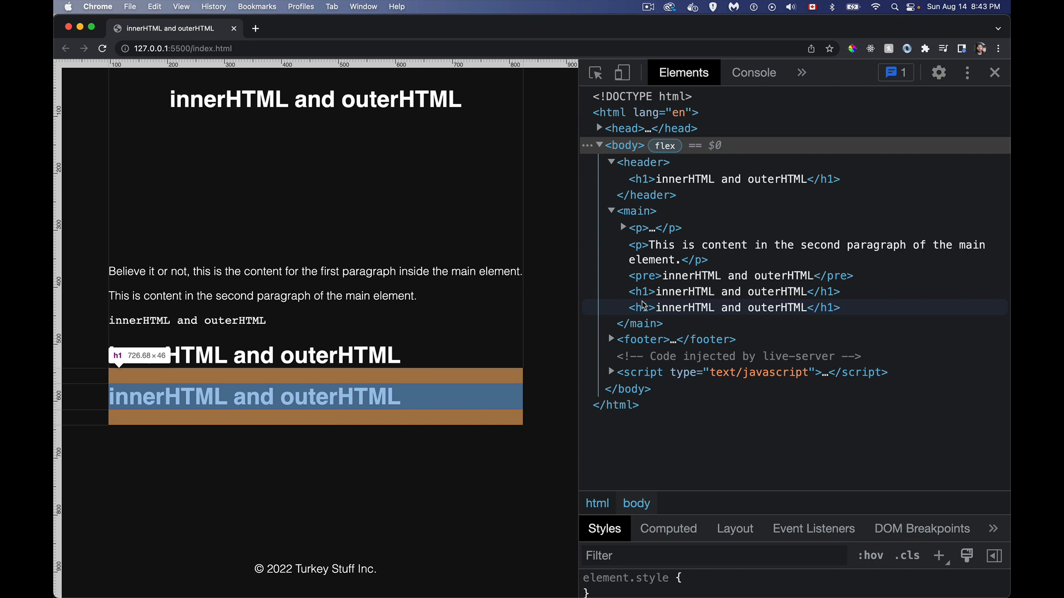
mouse_move(390, 379)
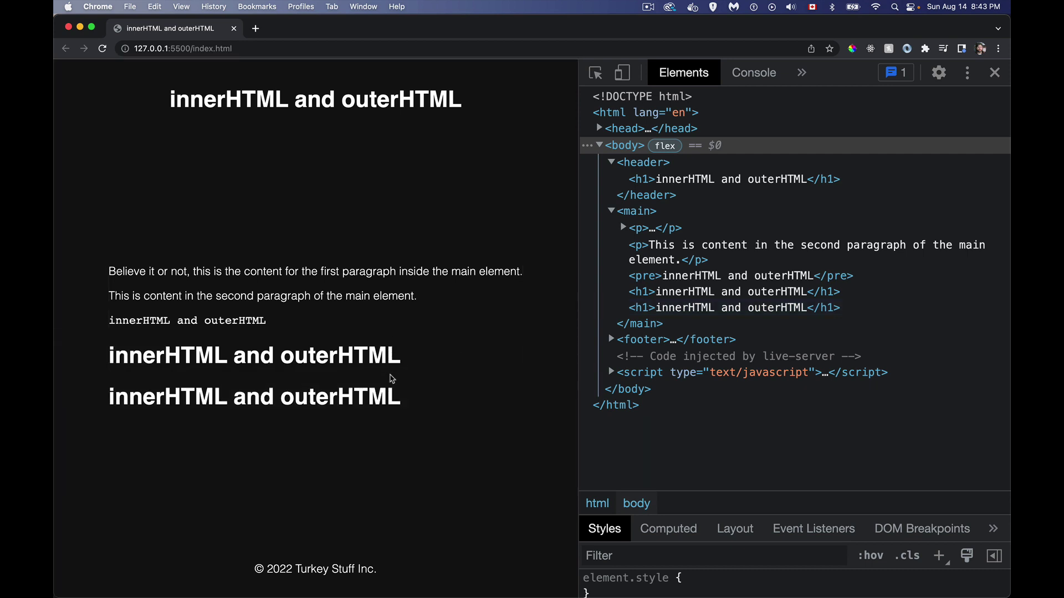
mouse_move(298, 300)
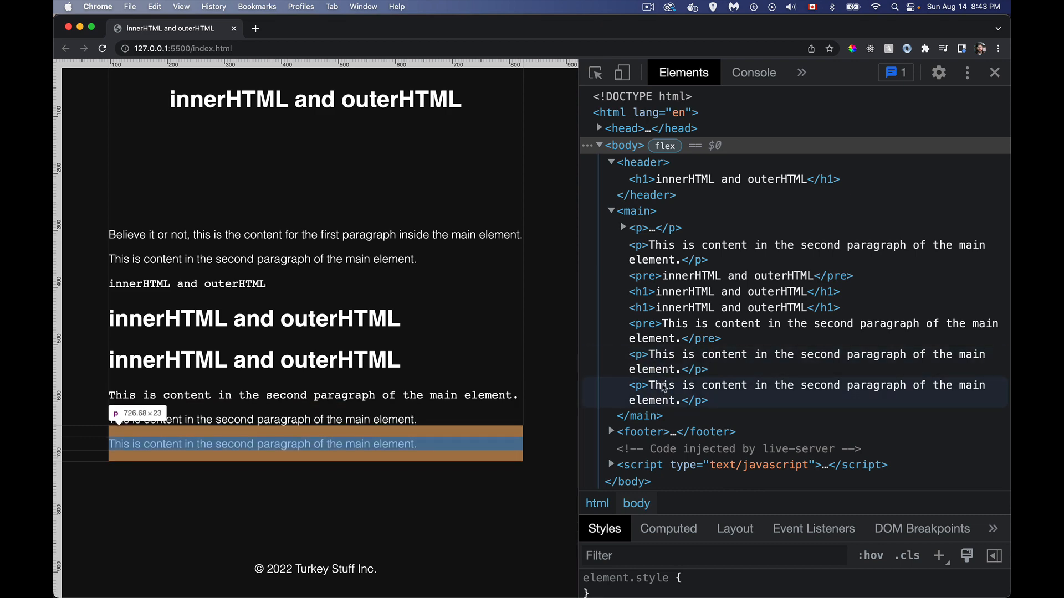
mouse_move(406, 174)
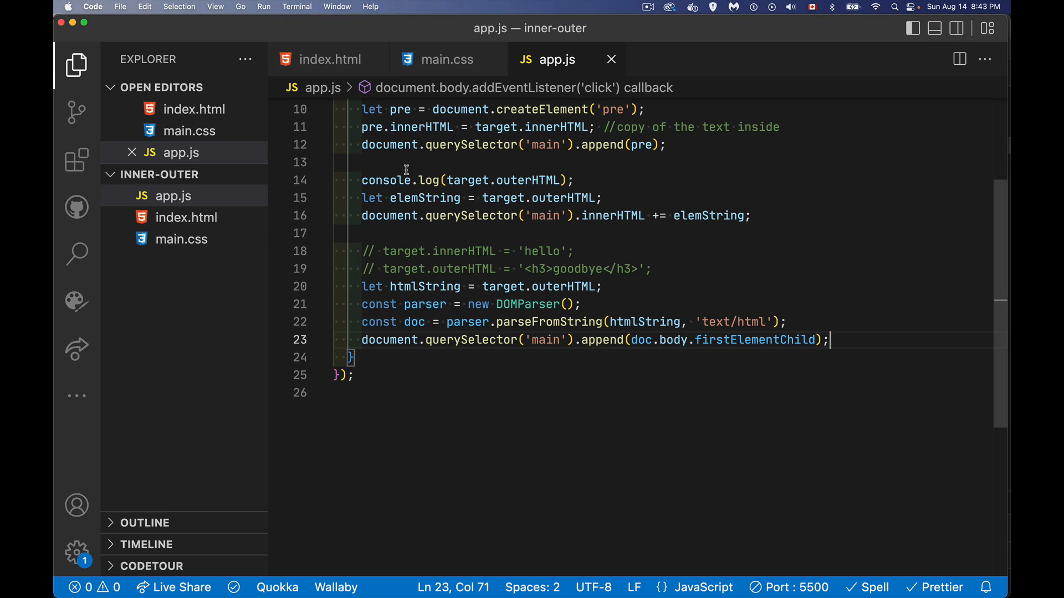
scroll(up, 3)
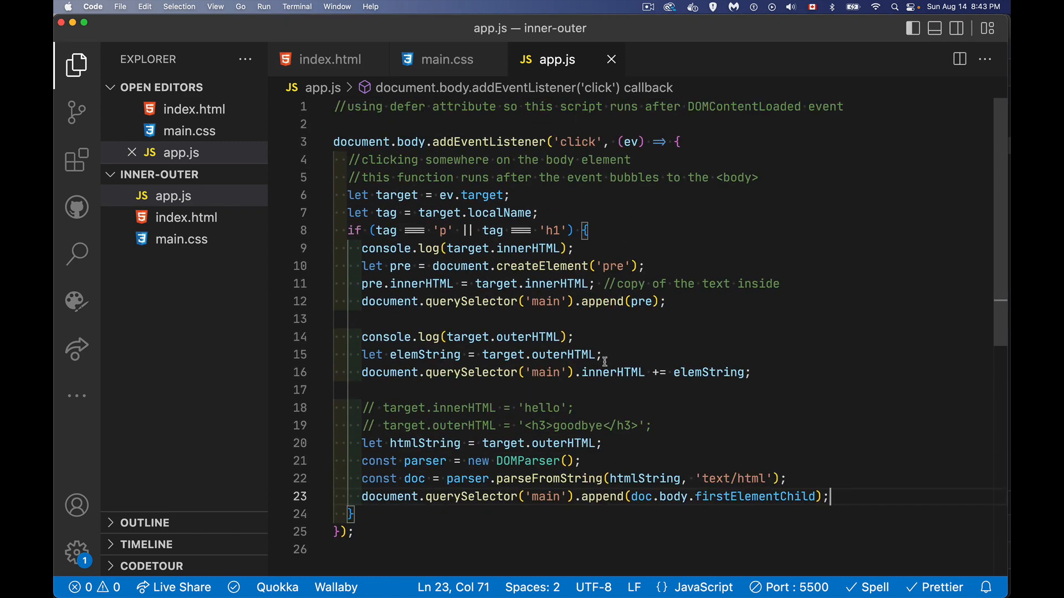